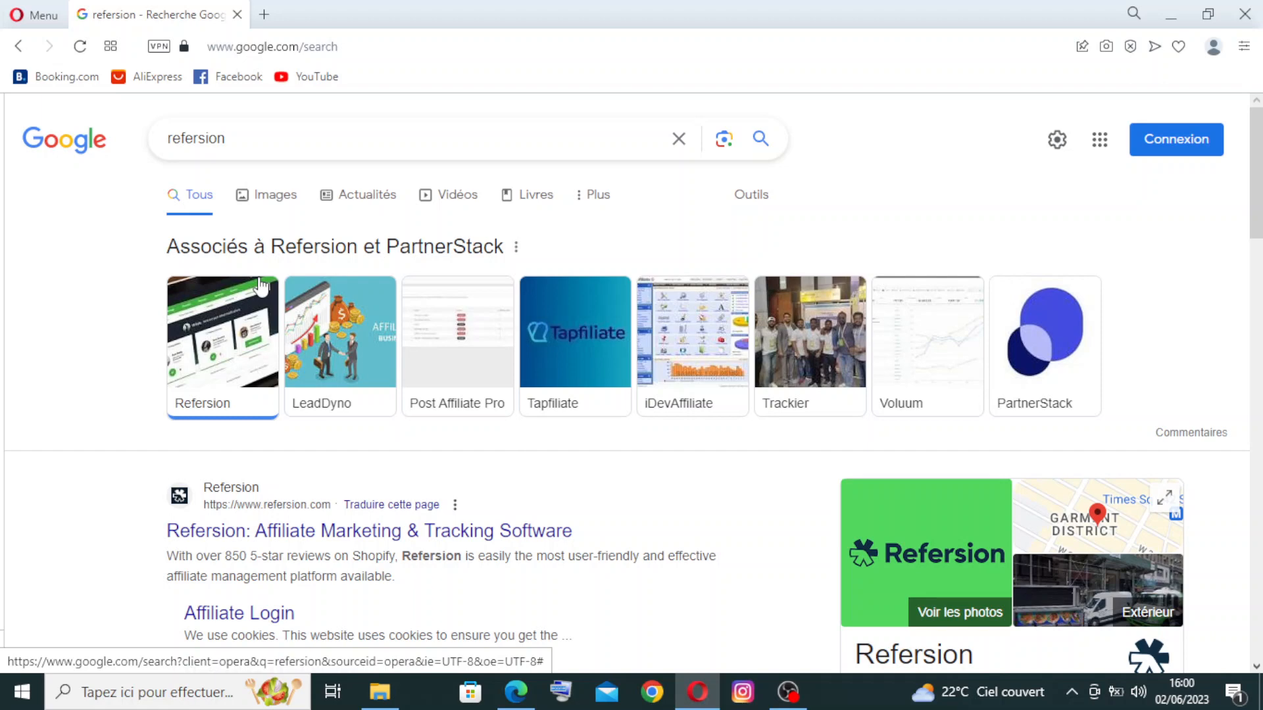
mouse_move(1135, 188)
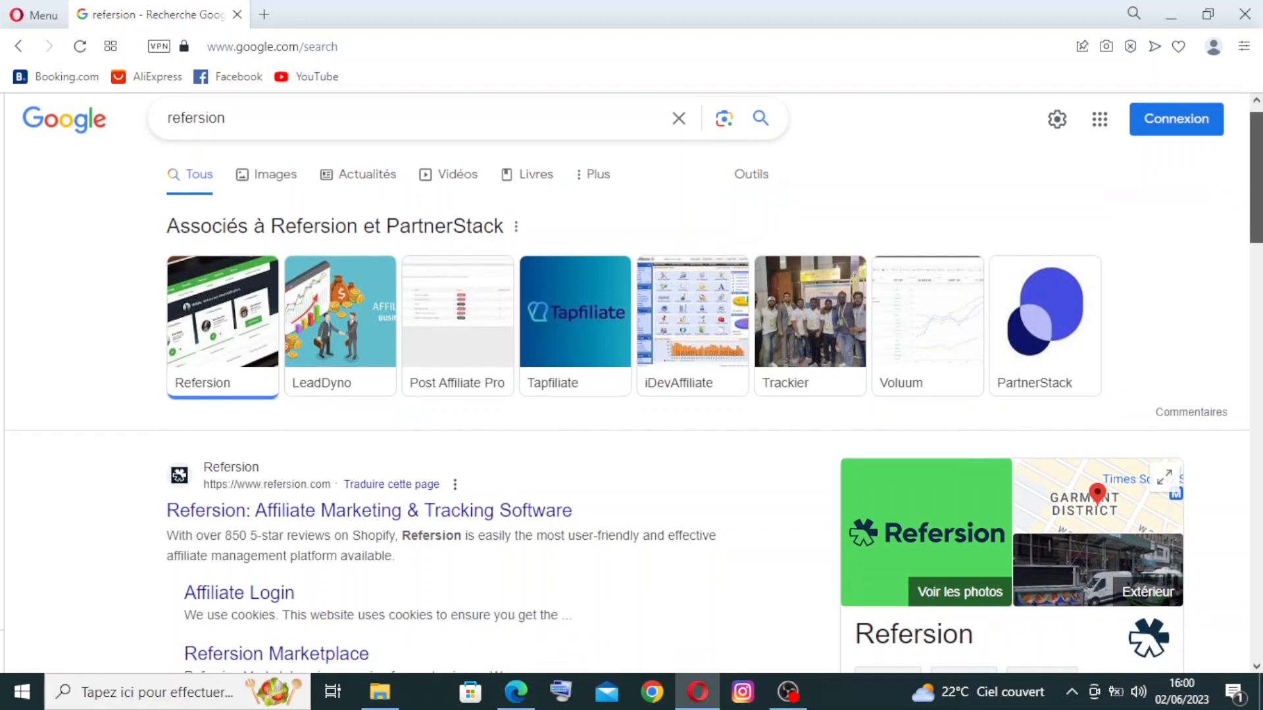
Browse the search results and open the official Refersion website
scroll("down", 3)
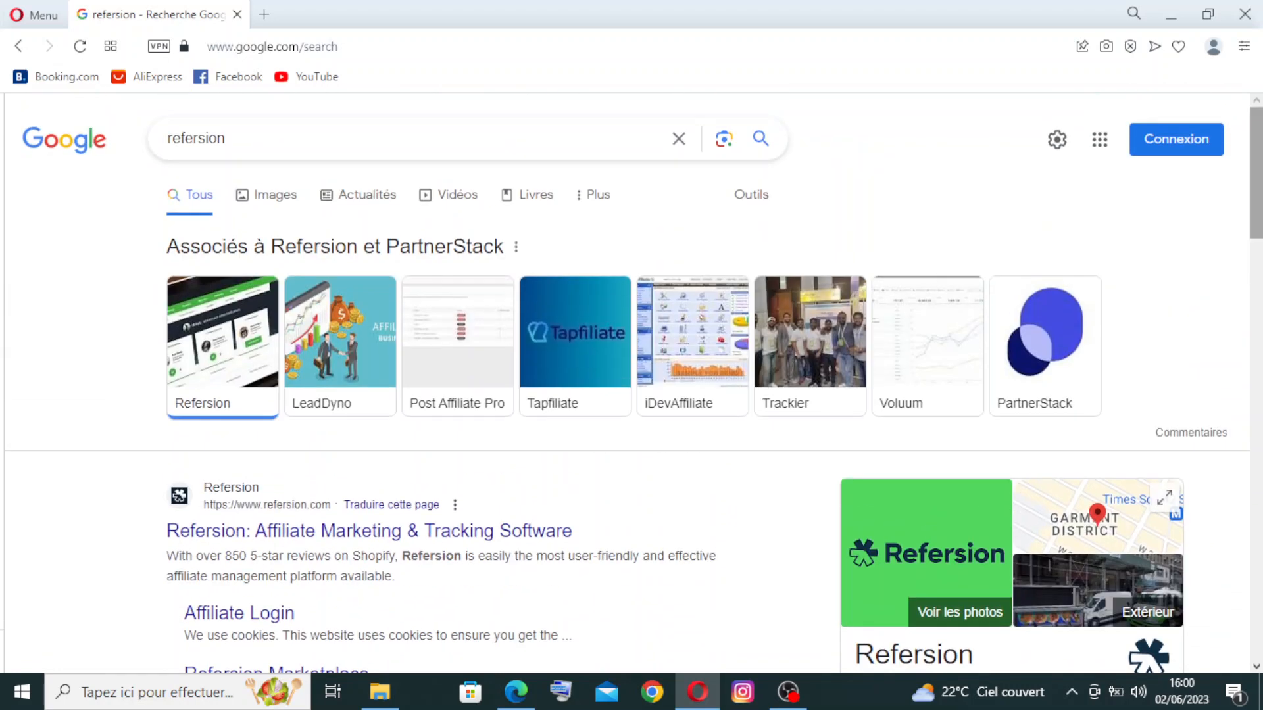
mouse_move(584, 387)
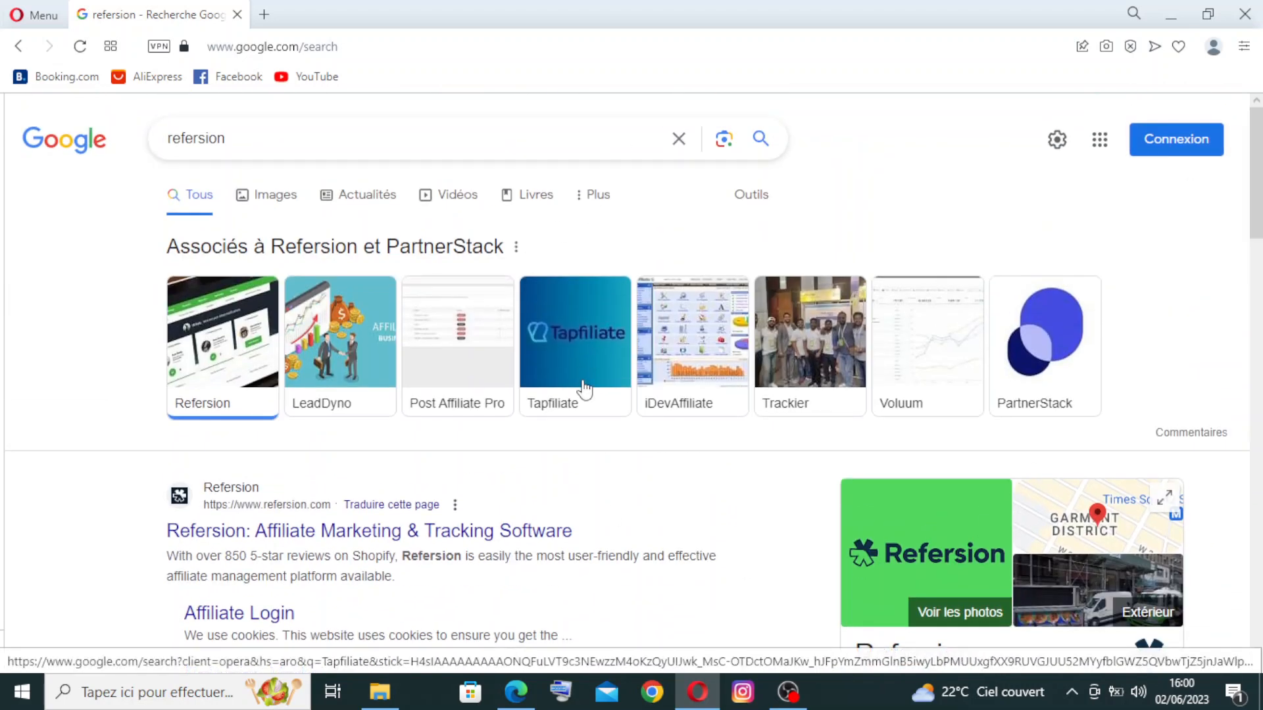
mouse_move(586, 389)
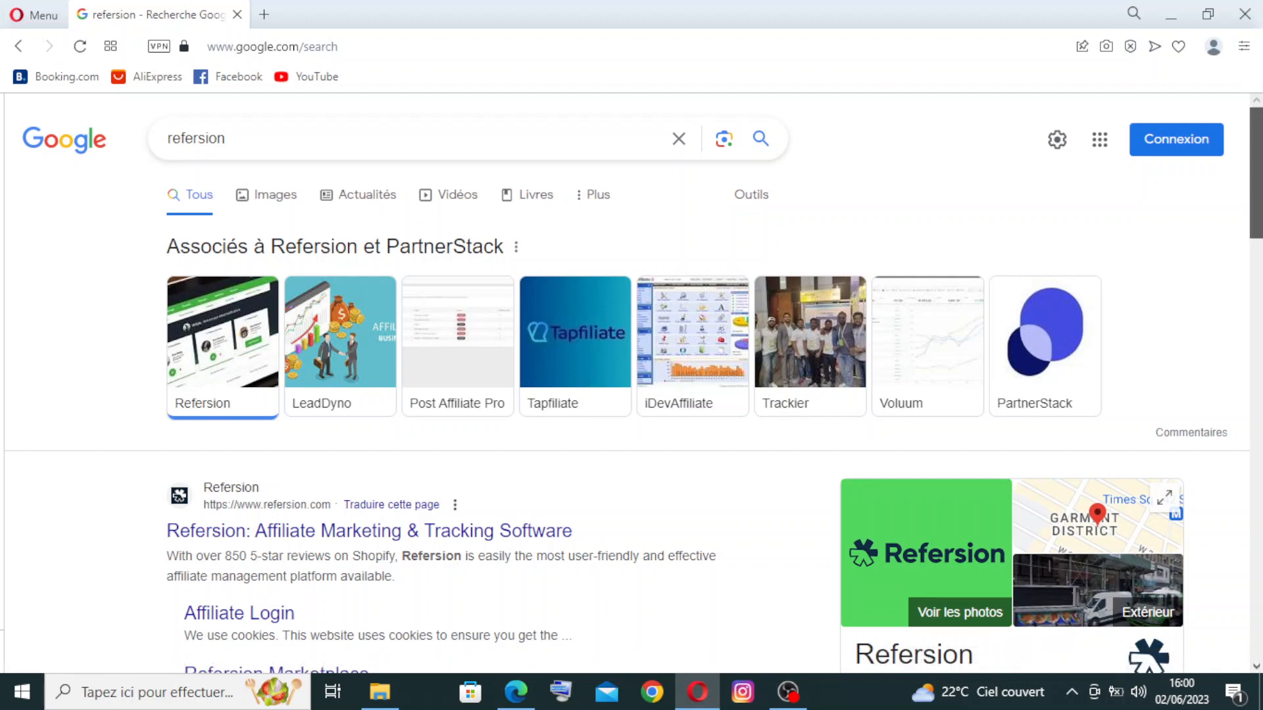
scroll("down", 3)
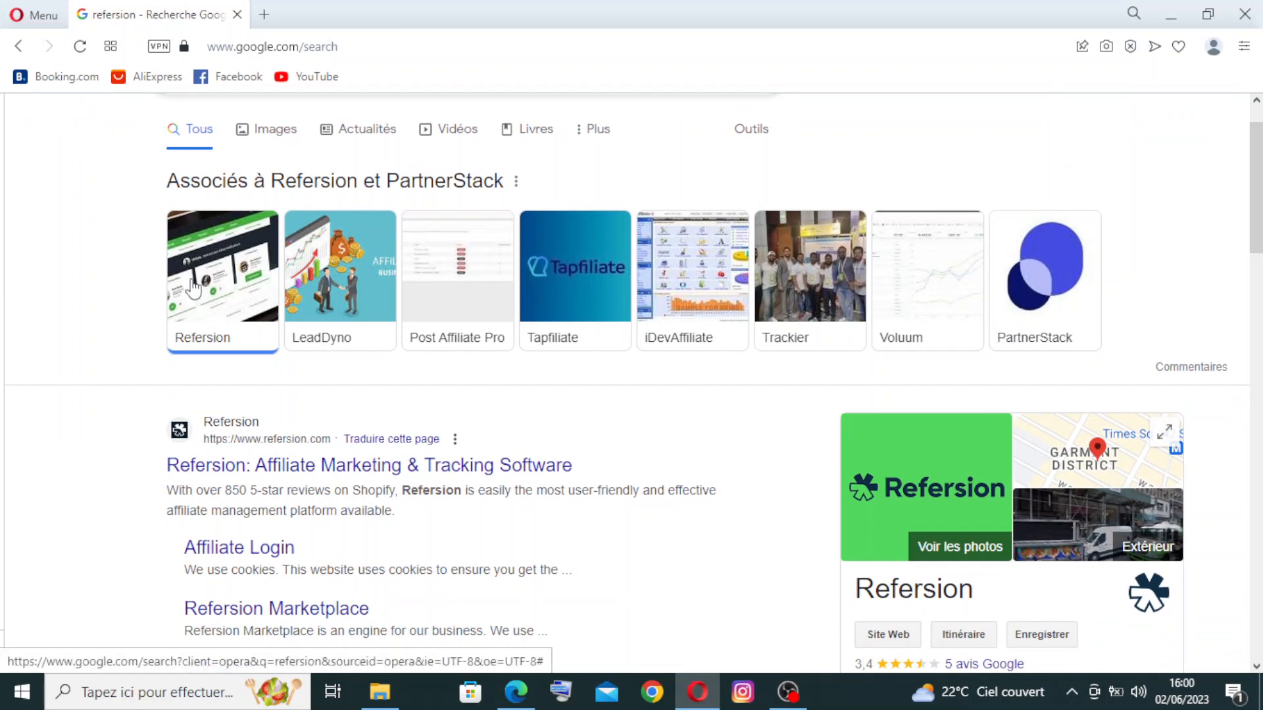
mouse_move(411, 307)
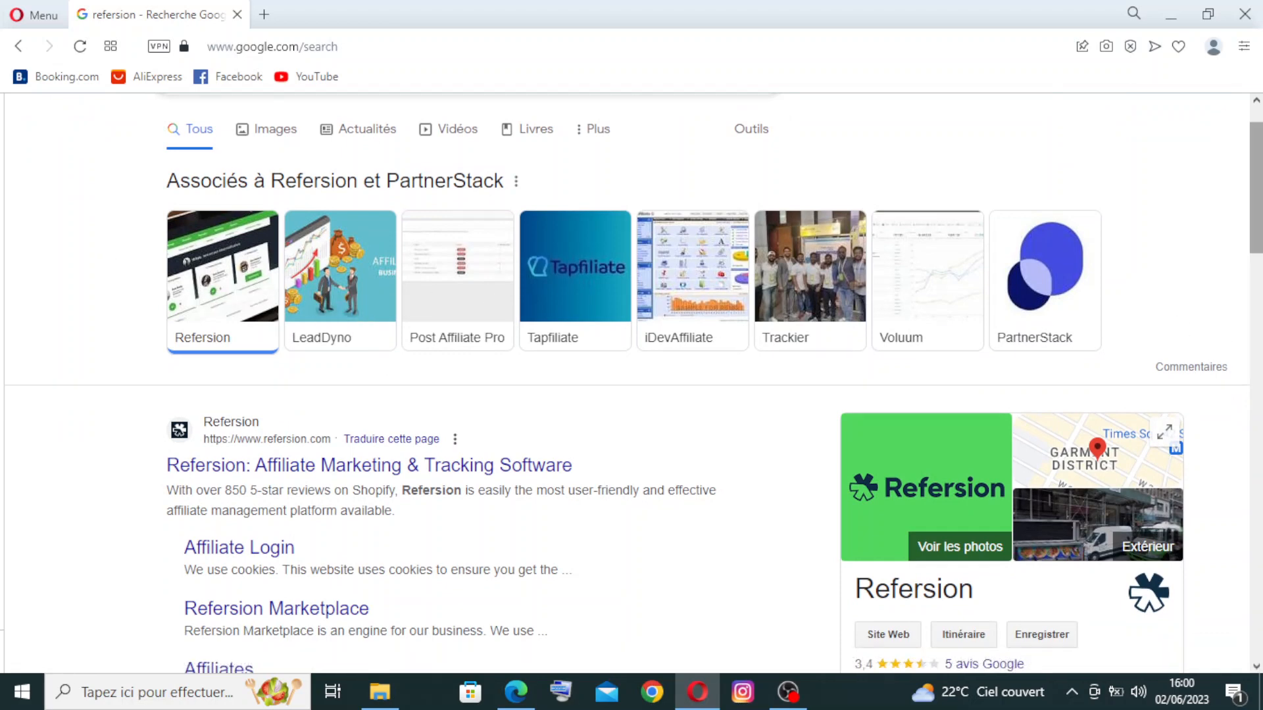
scroll("down", 3)
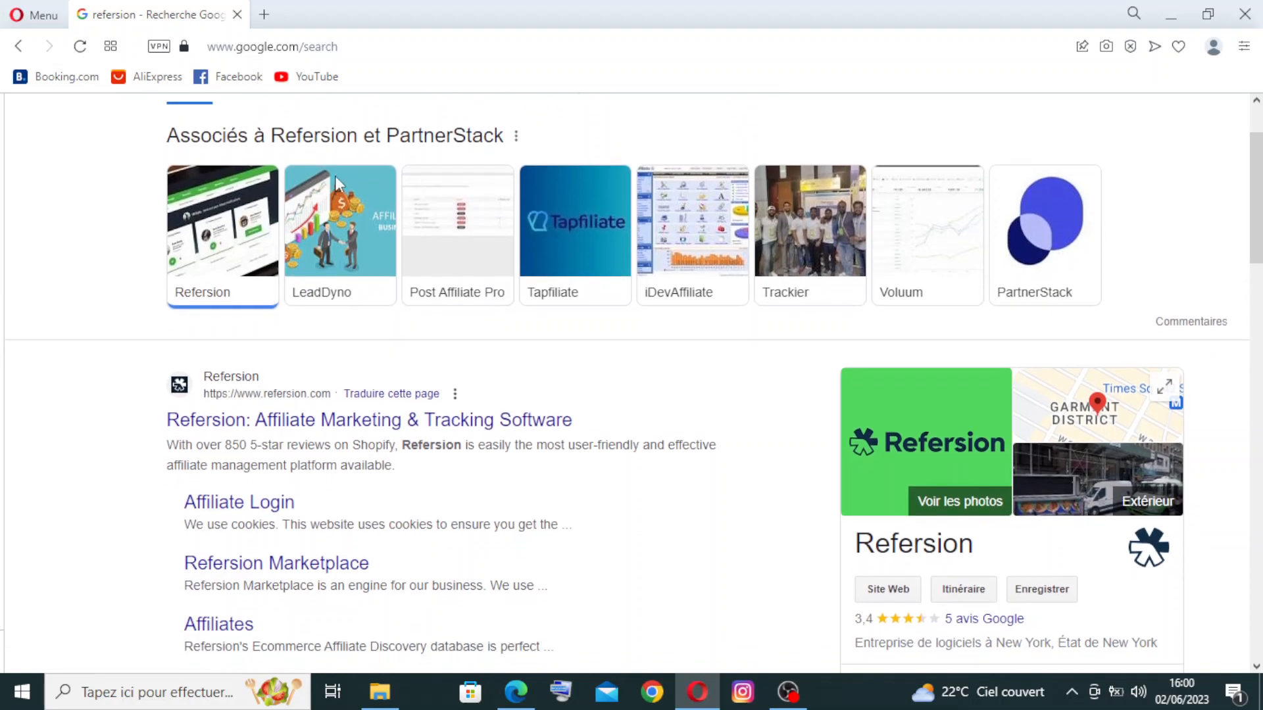
mouse_move(336, 184)
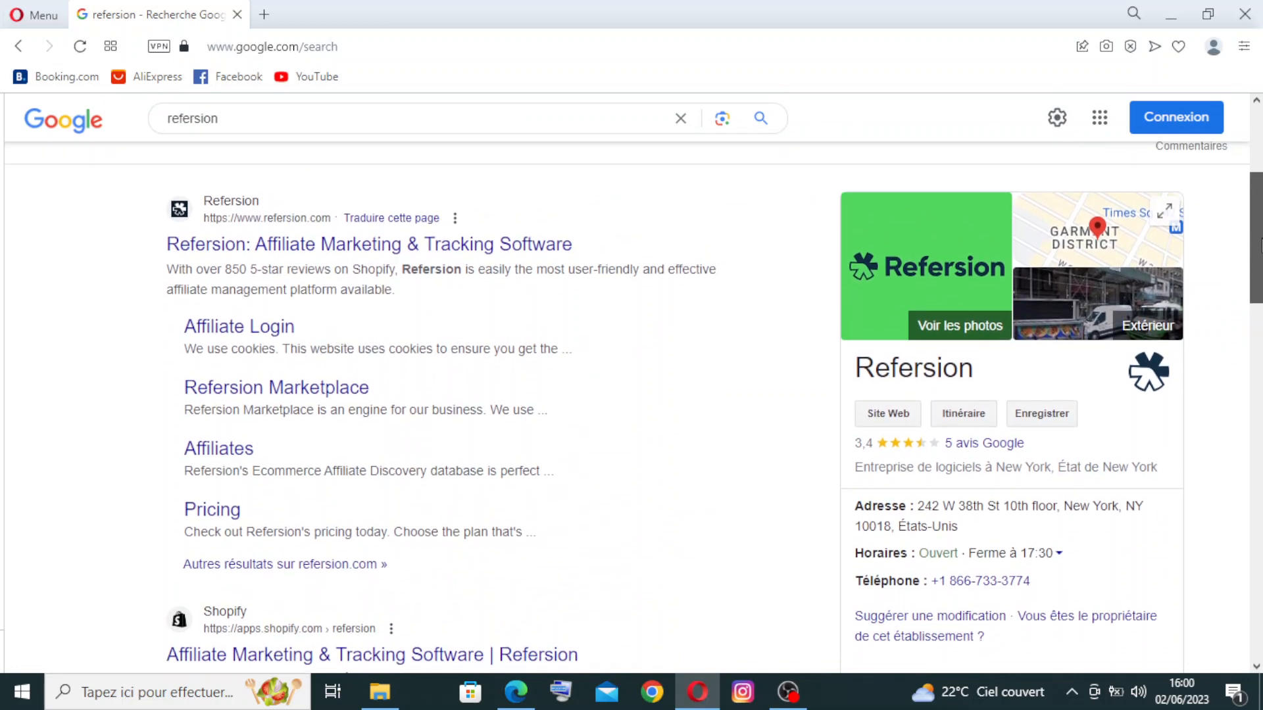
scroll("down", 3)
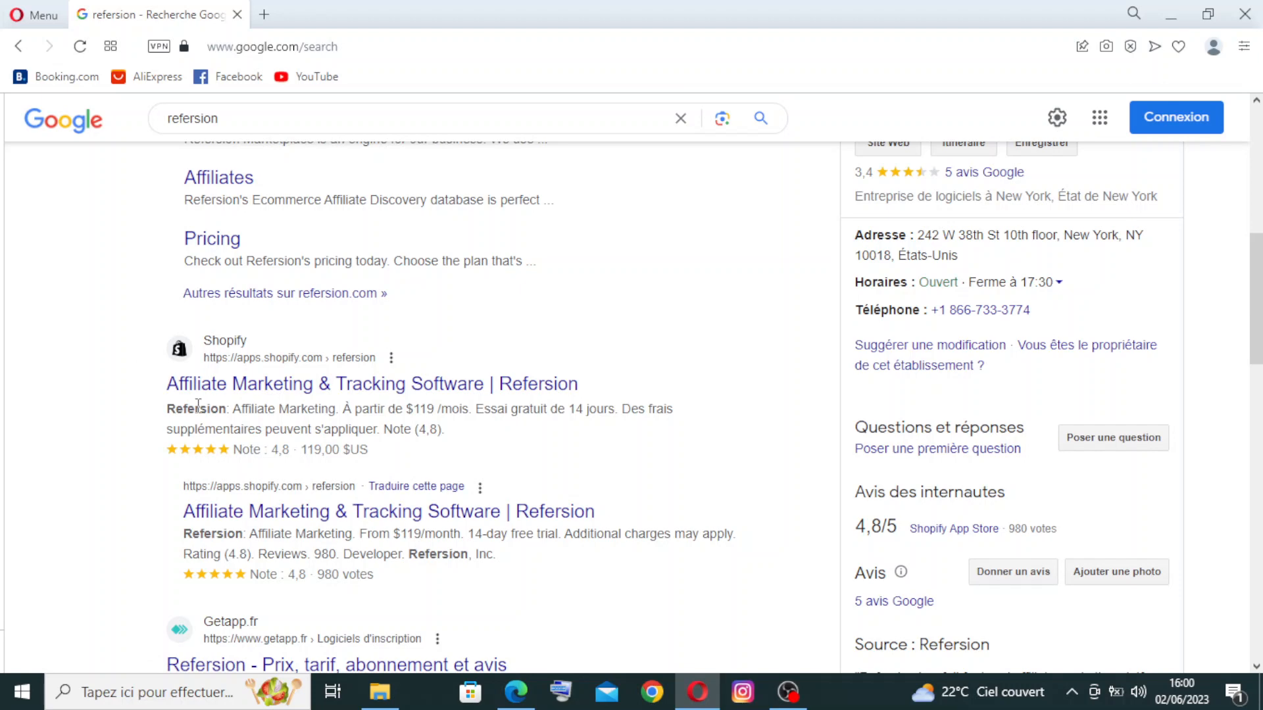
mouse_move(752, 313)
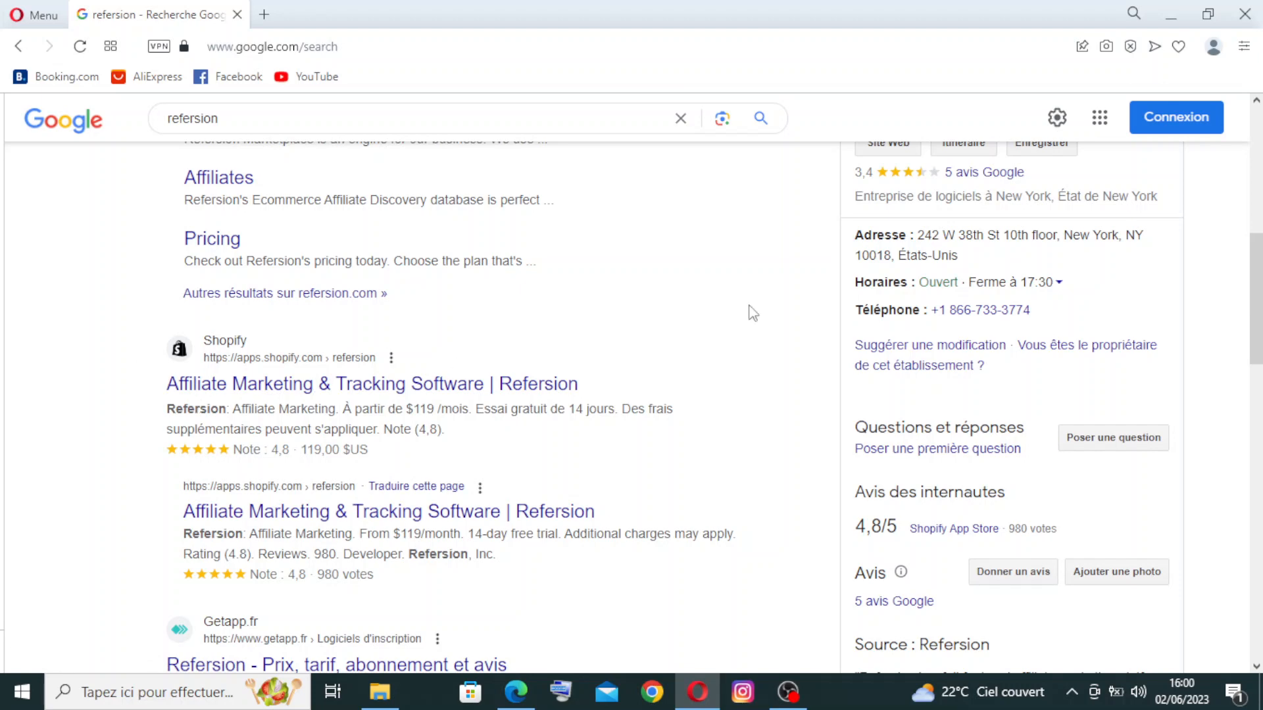
scroll("down", 3)
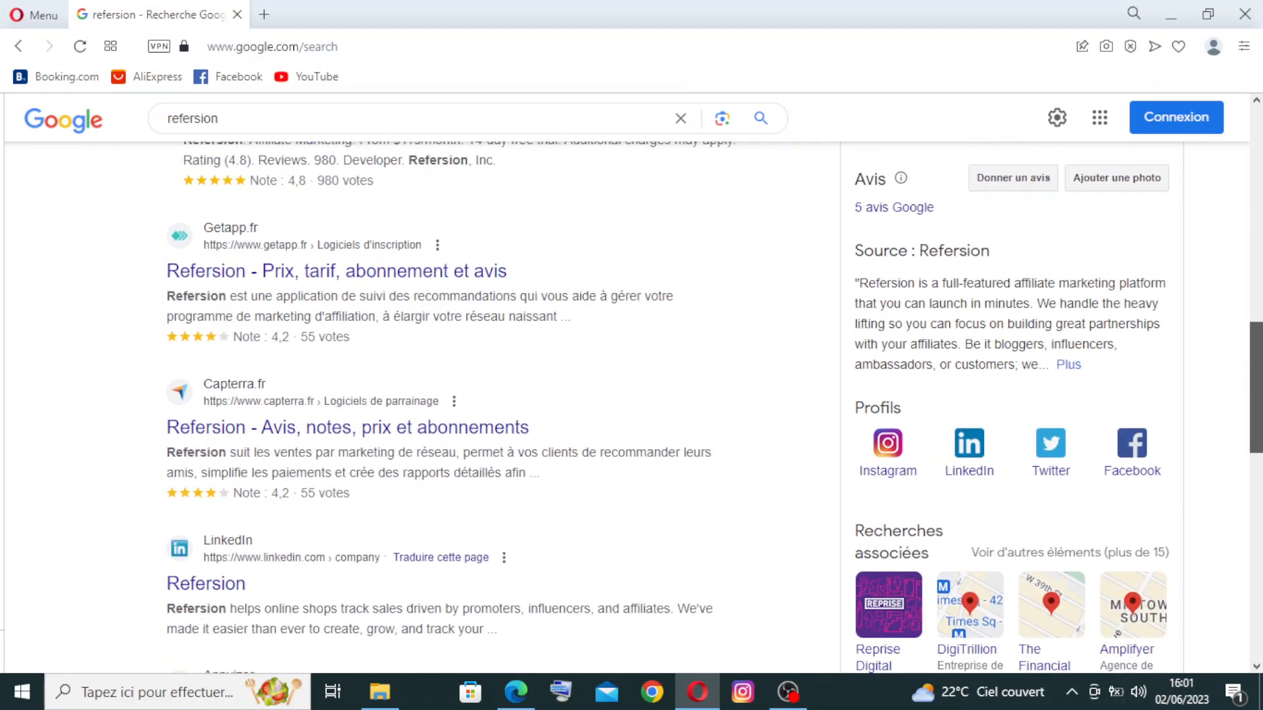
scroll("down", 3)
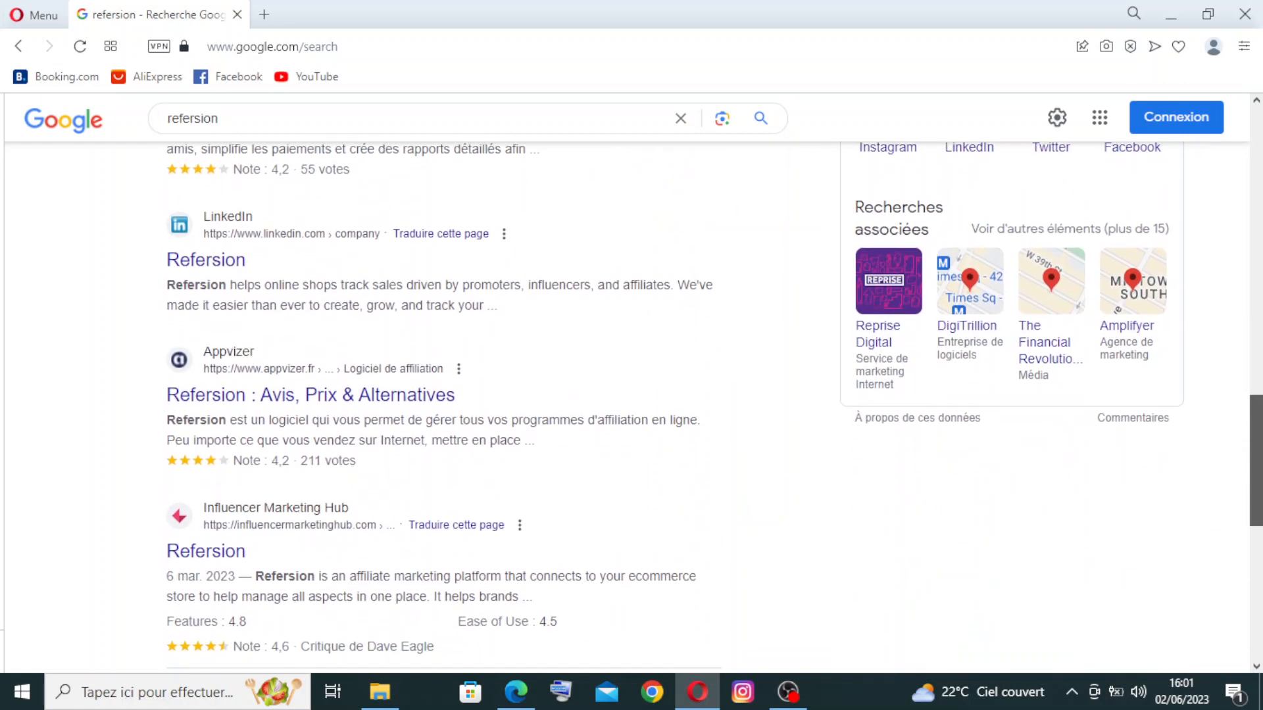
scroll("down", 3)
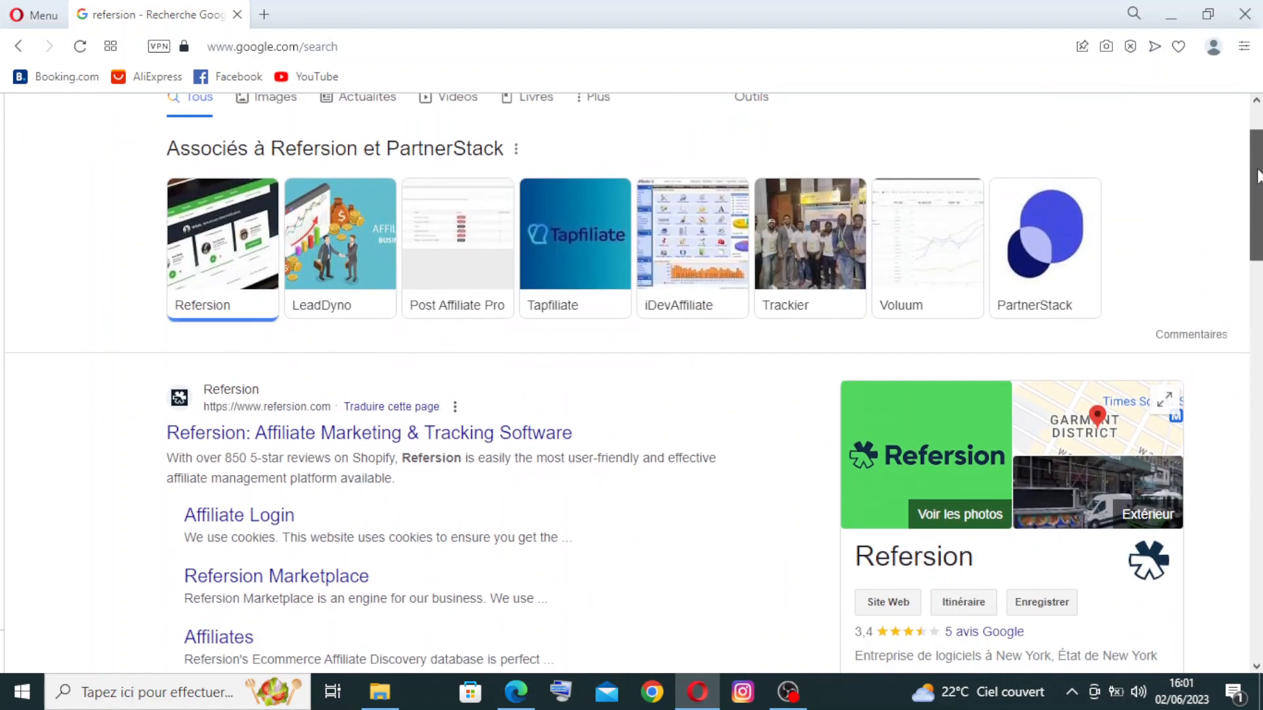
scroll("down", 3)
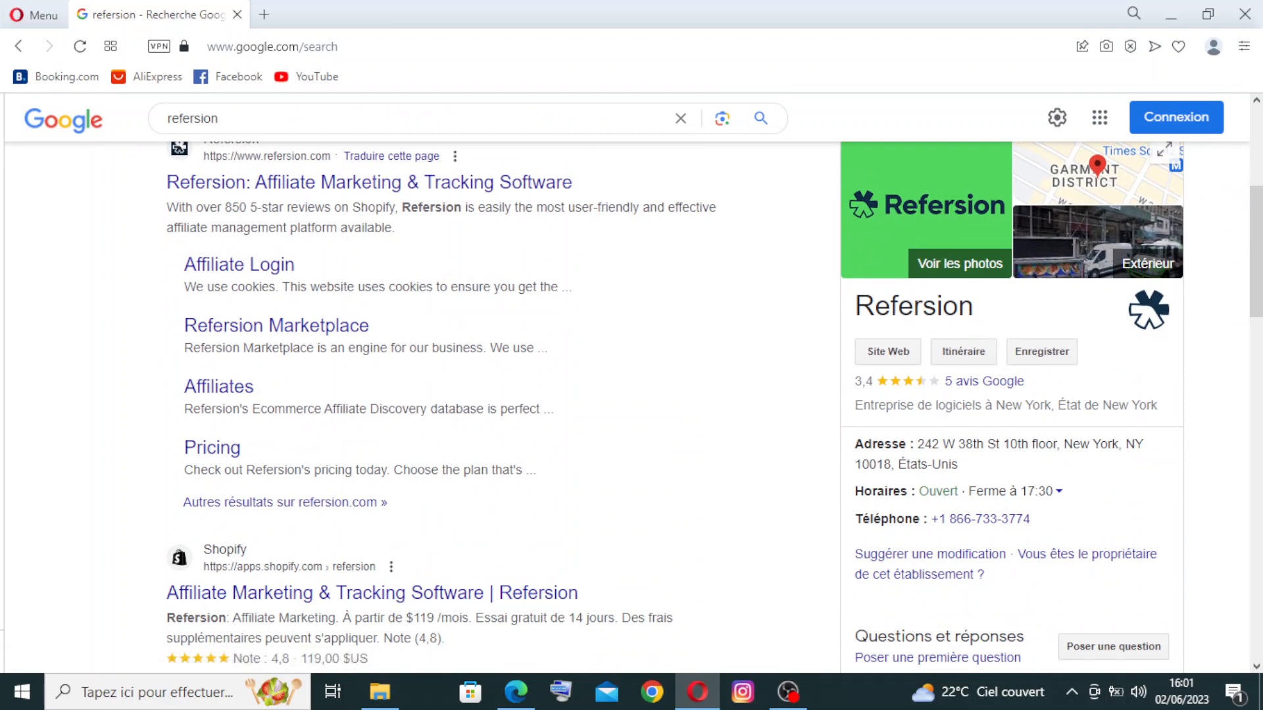
scroll("up", 3)
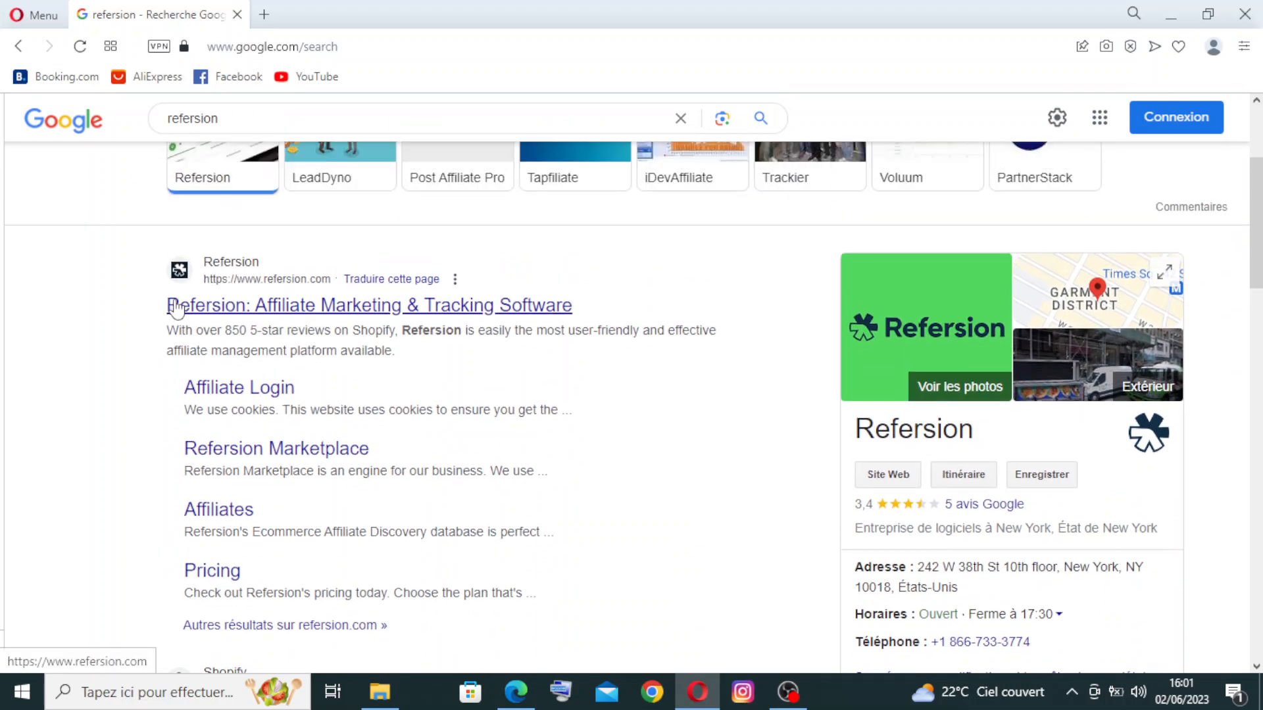
mouse_move(544, 313)
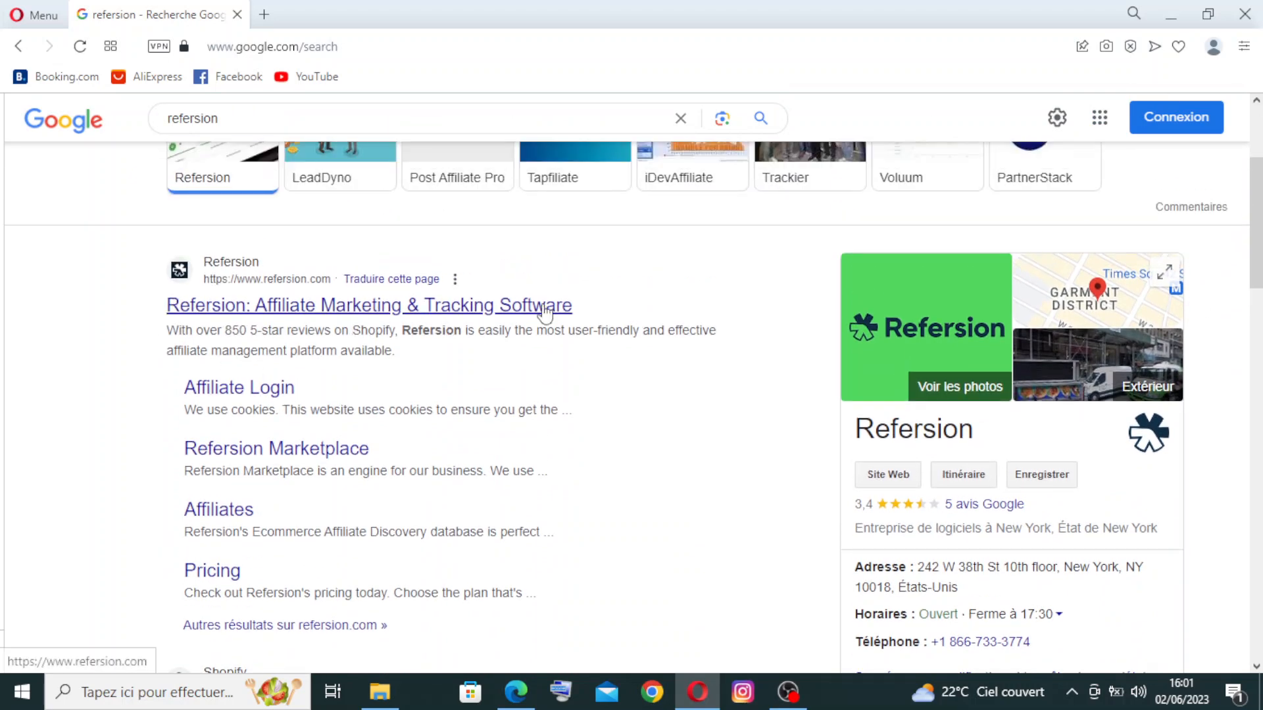
mouse_move(353, 322)
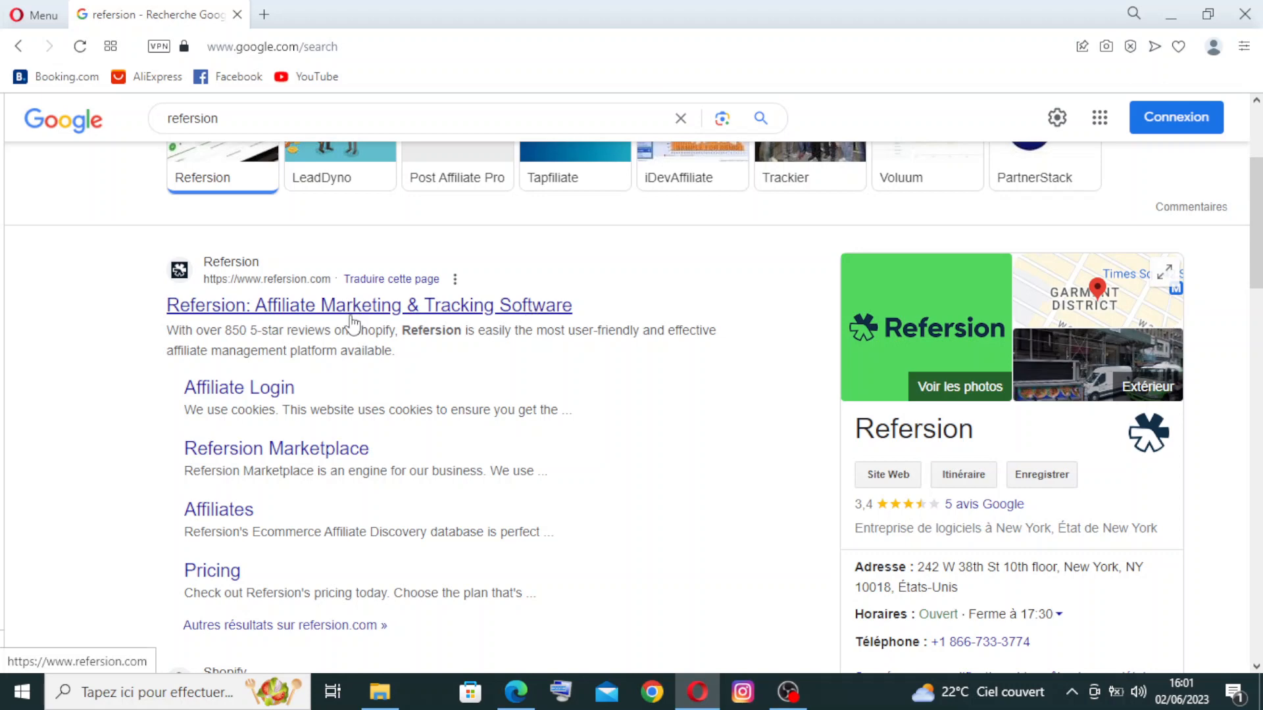
left_click(368, 305)
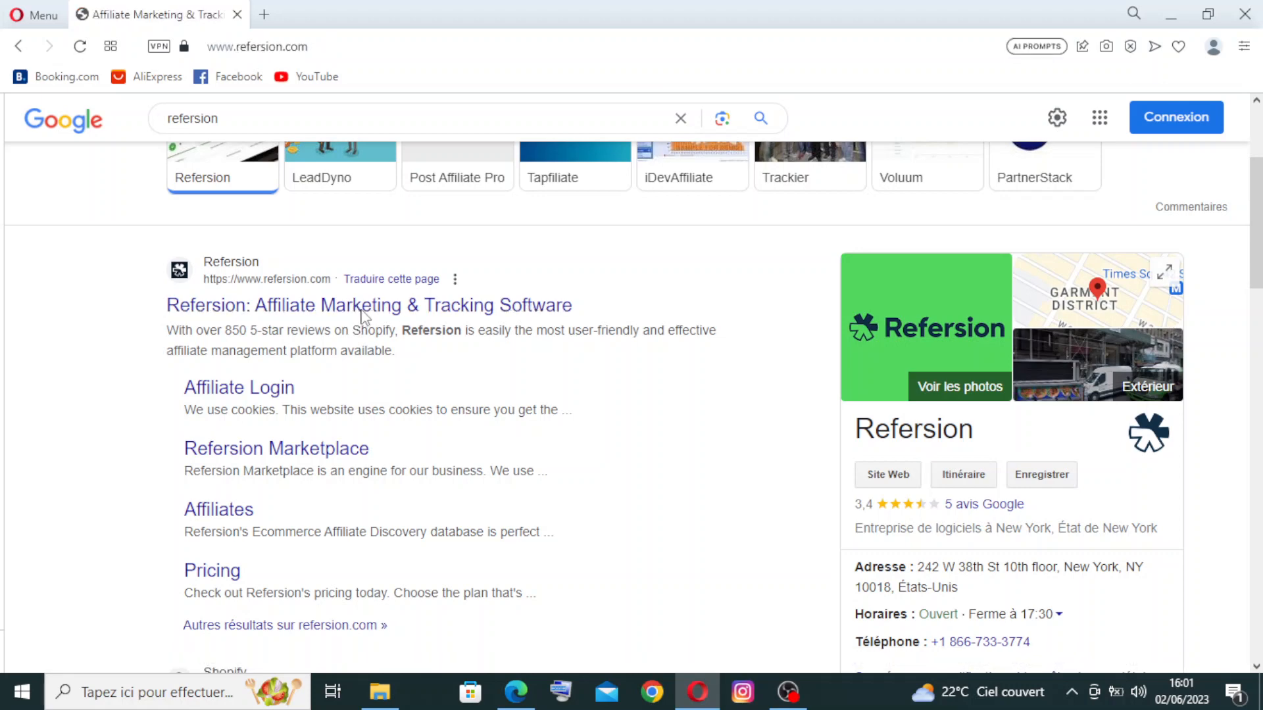
left_click(368, 306)
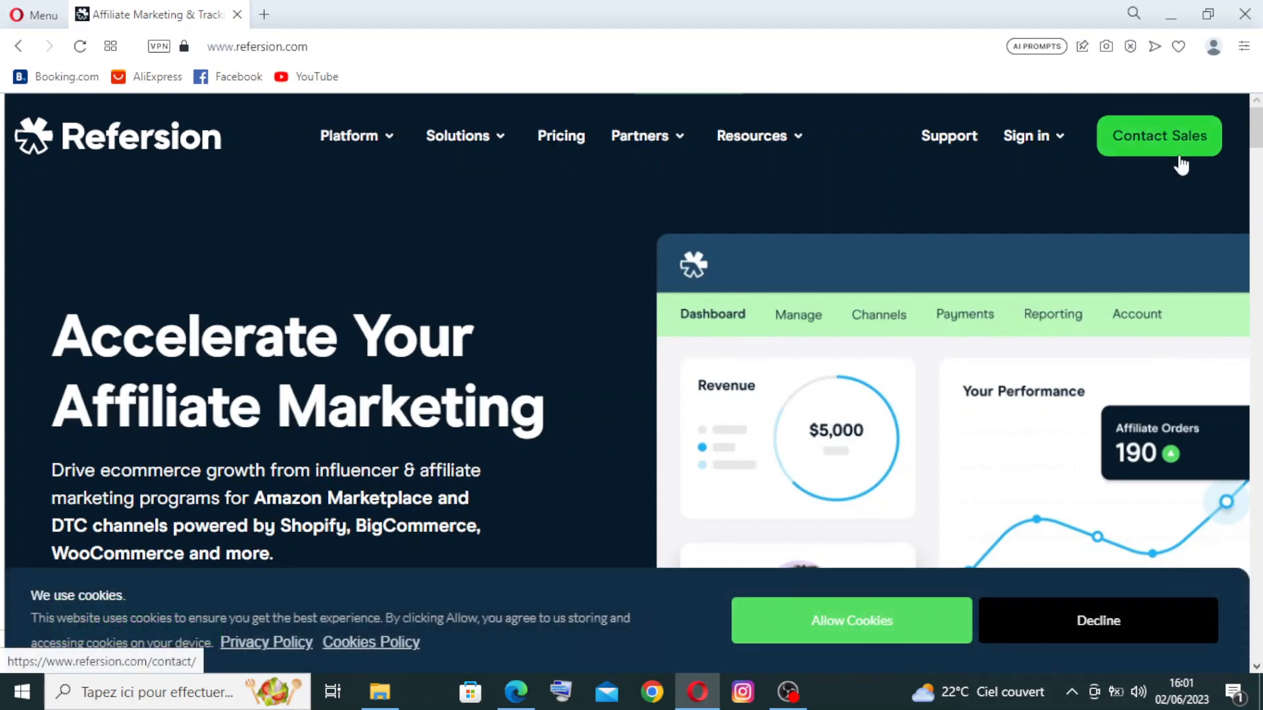
mouse_move(739, 112)
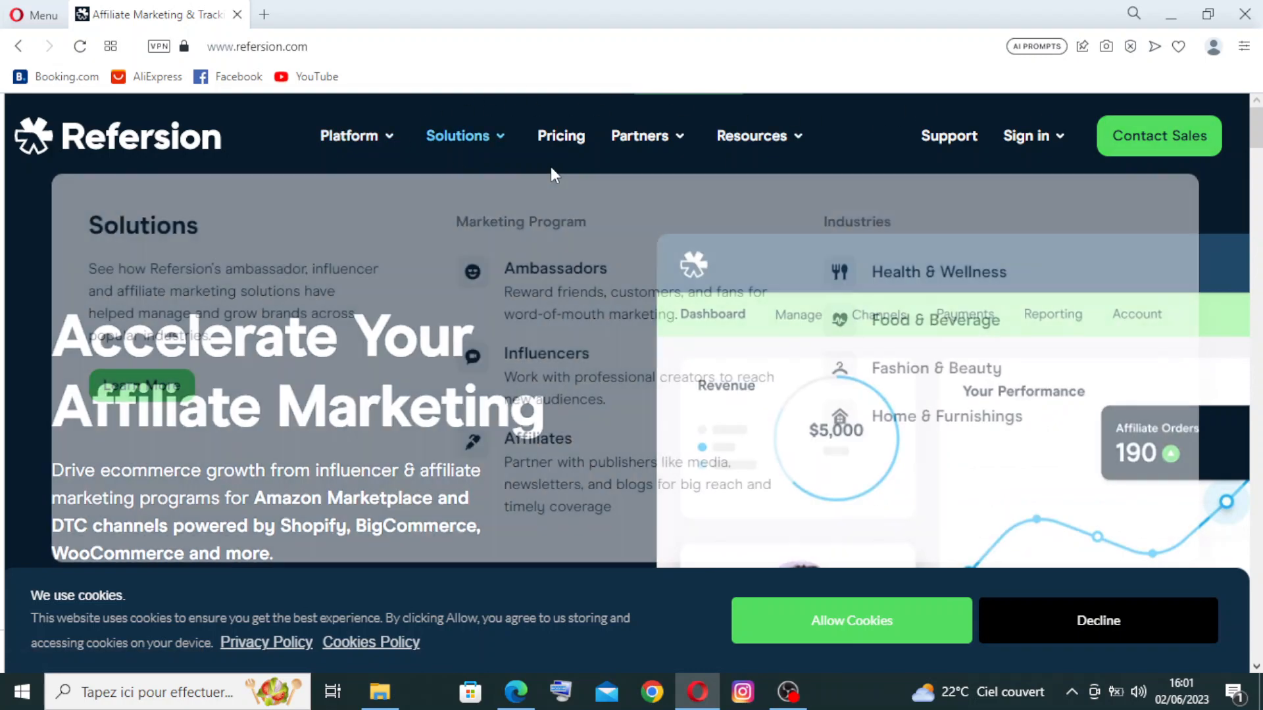
mouse_move(900, 95)
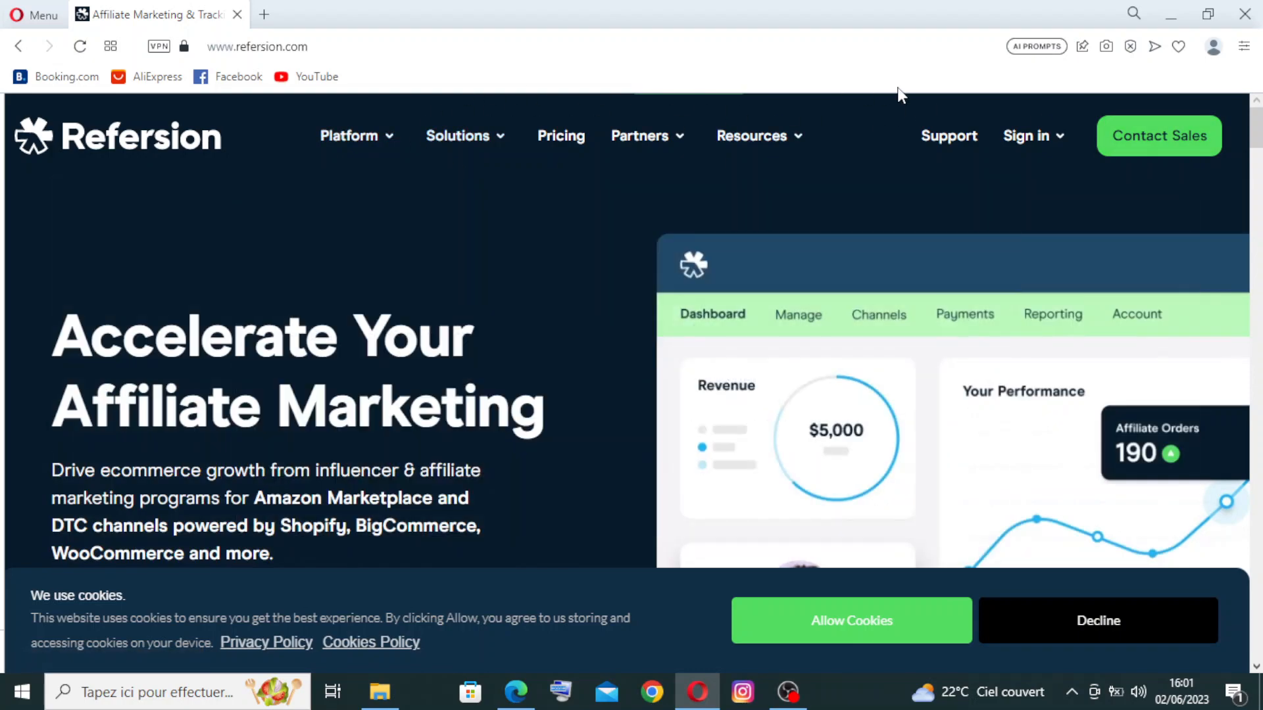
mouse_move(1159, 136)
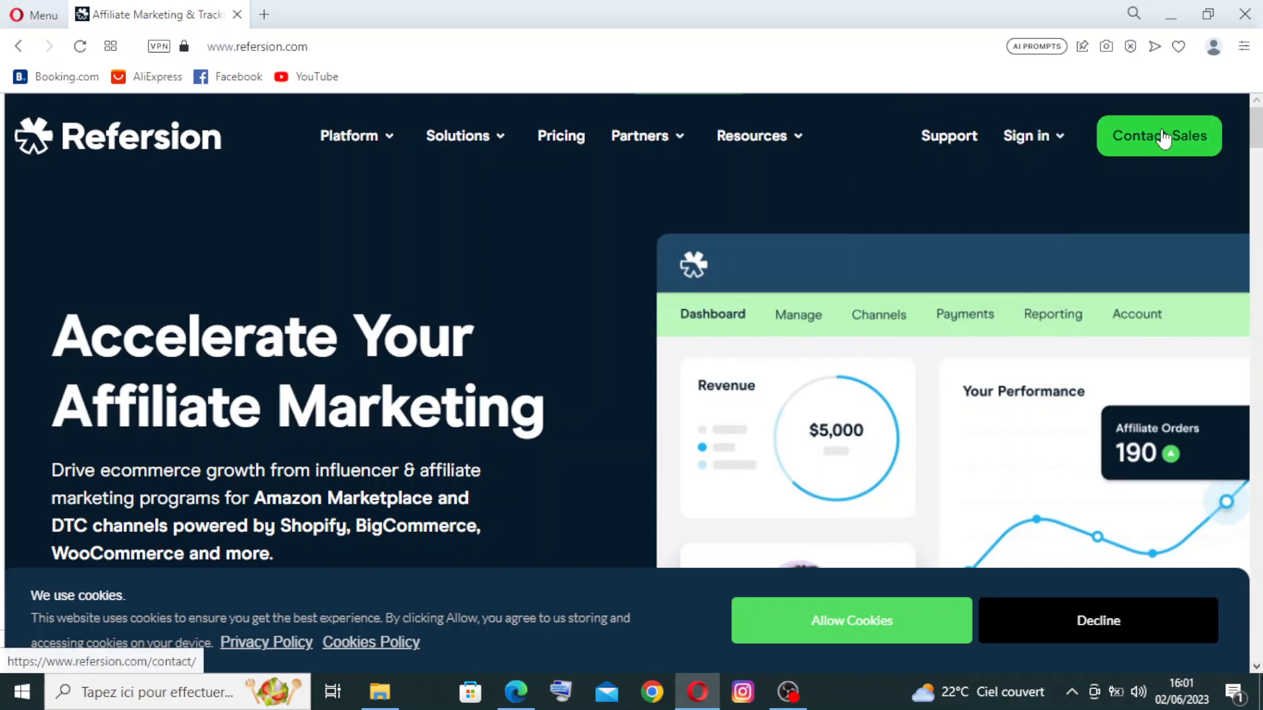
Show the merchant and affiliate sign-in options from the nav bar
left_click(1029, 136)
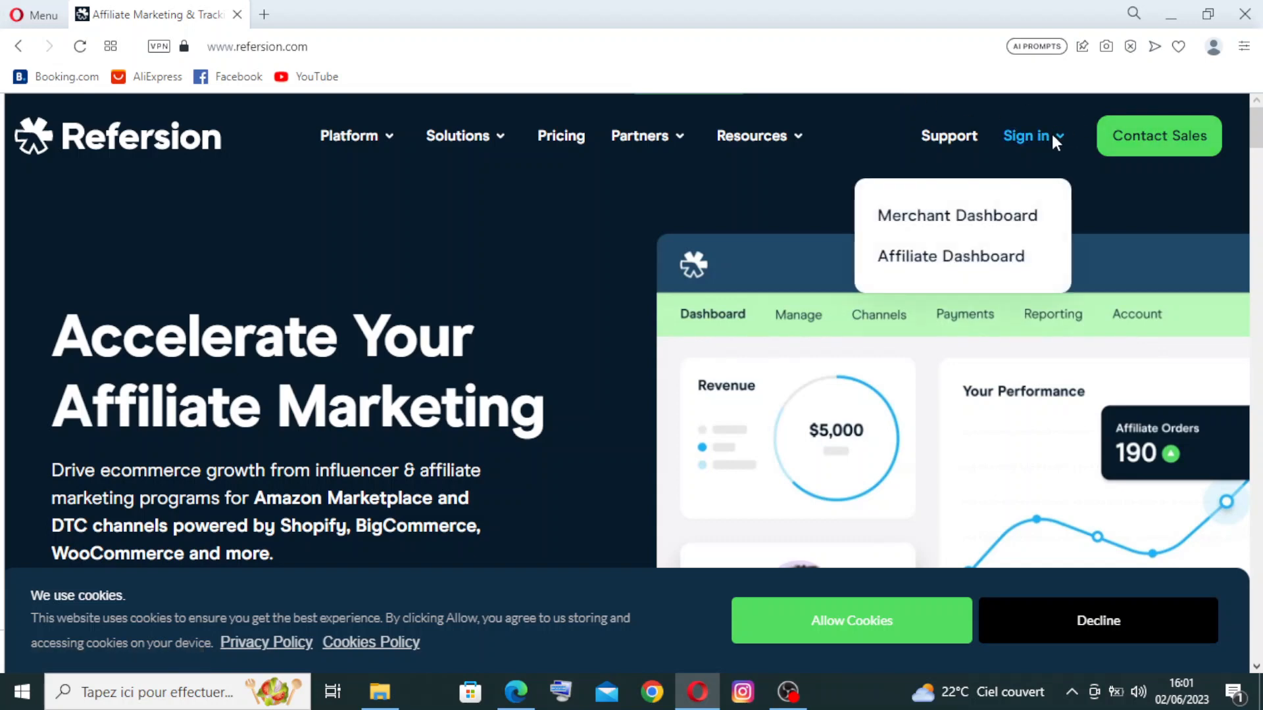
mouse_move(951, 257)
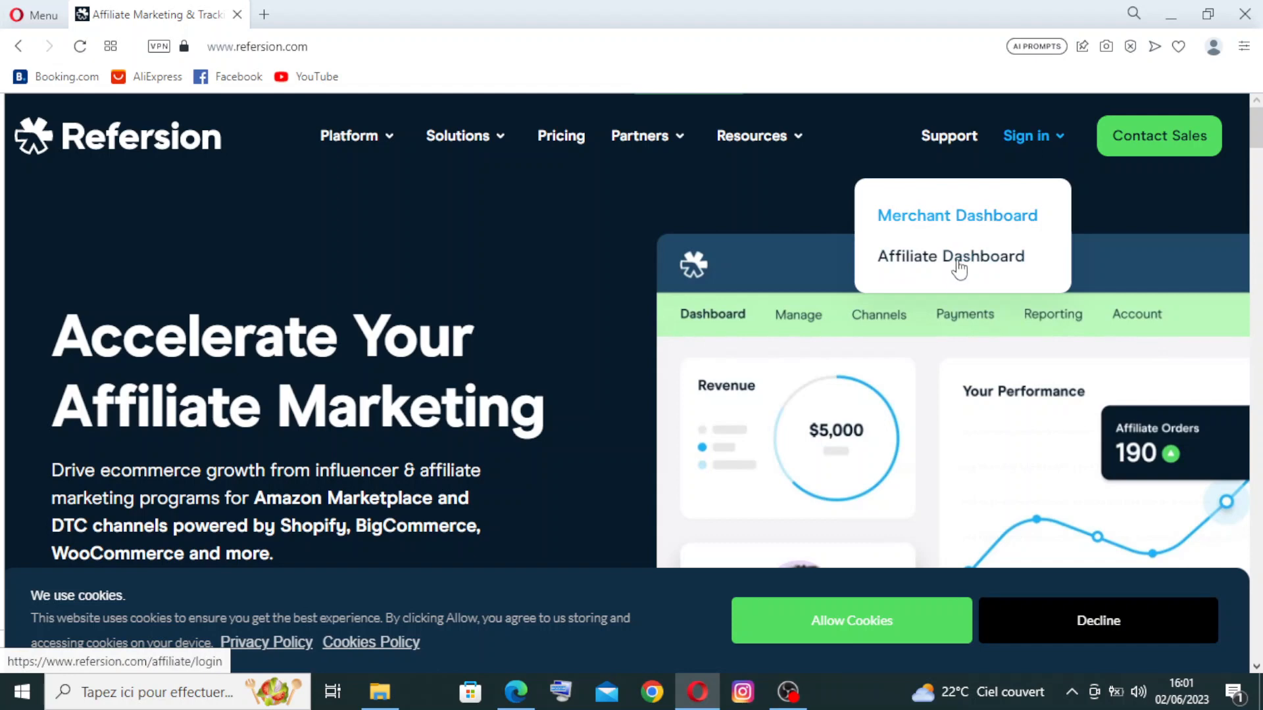
mouse_move(913, 109)
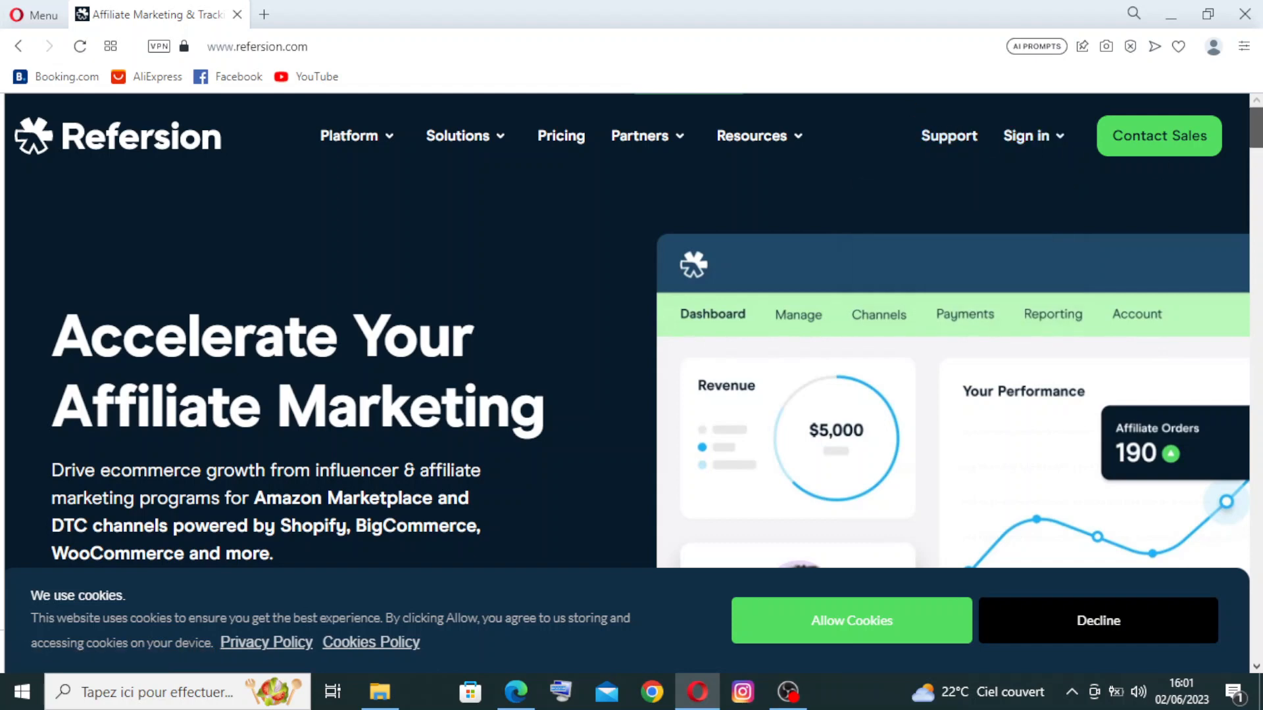
scroll("down", 3)
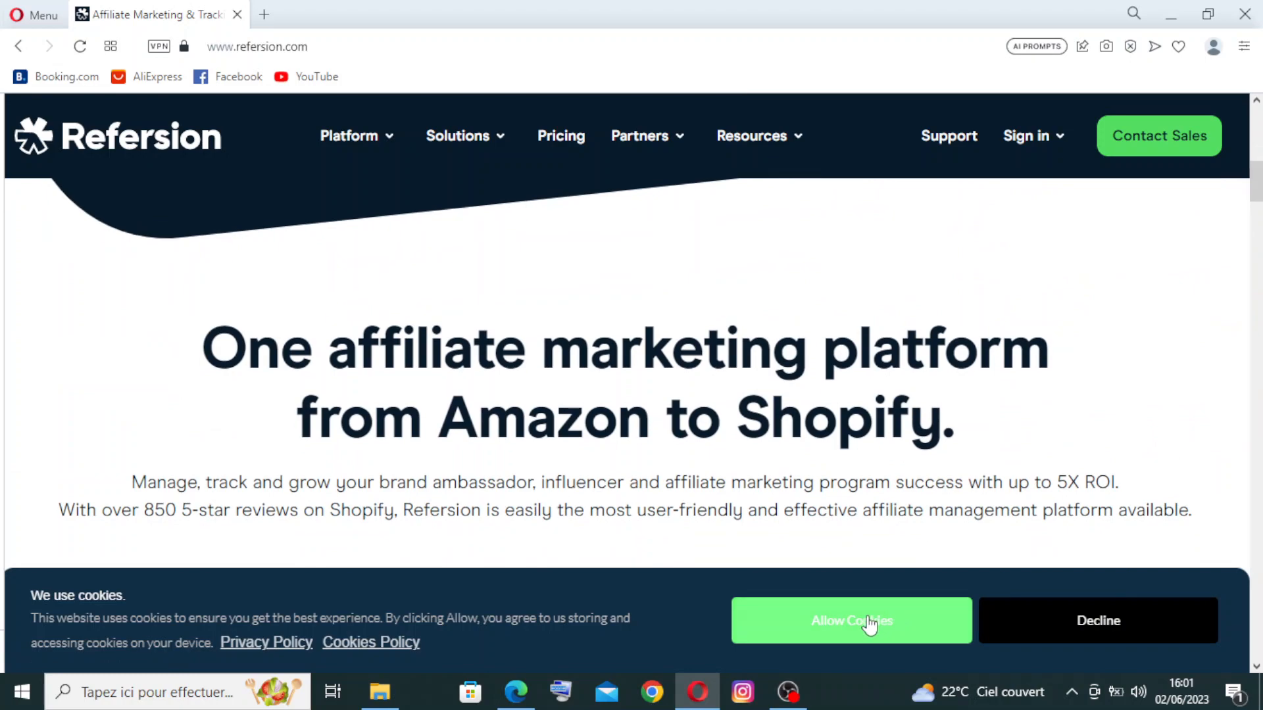
left_click(851, 620)
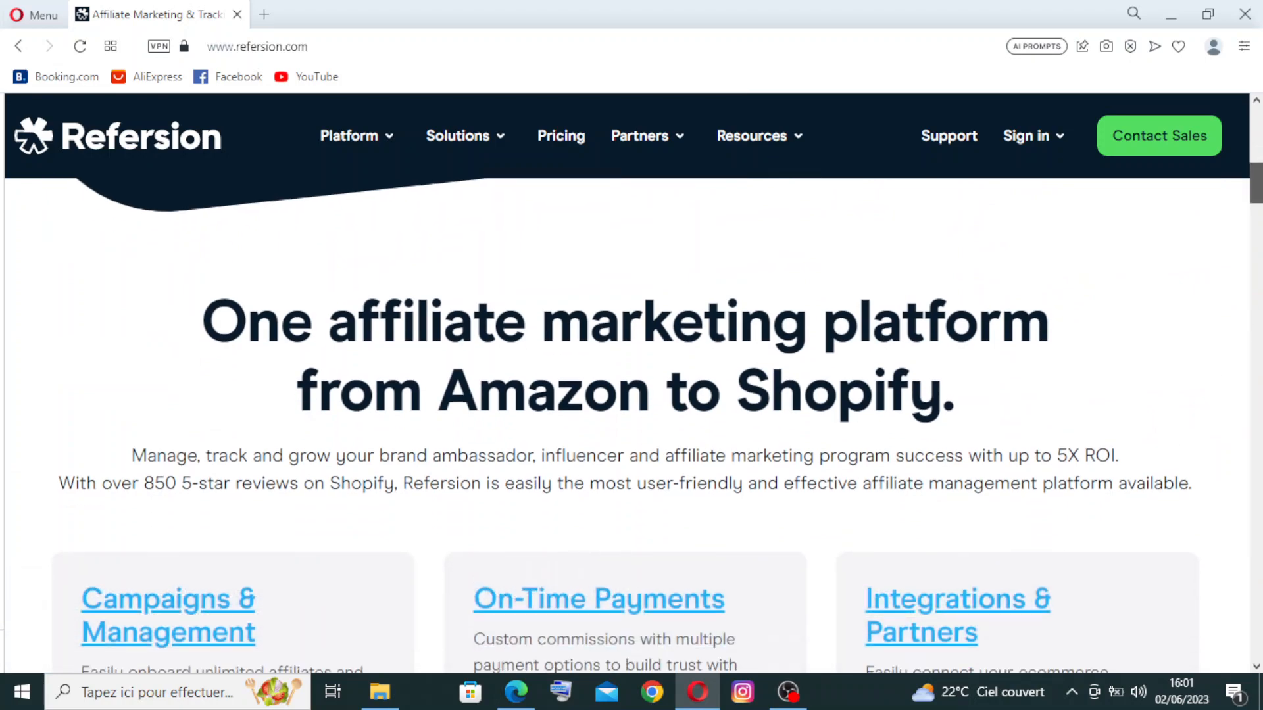
scroll("down", 3)
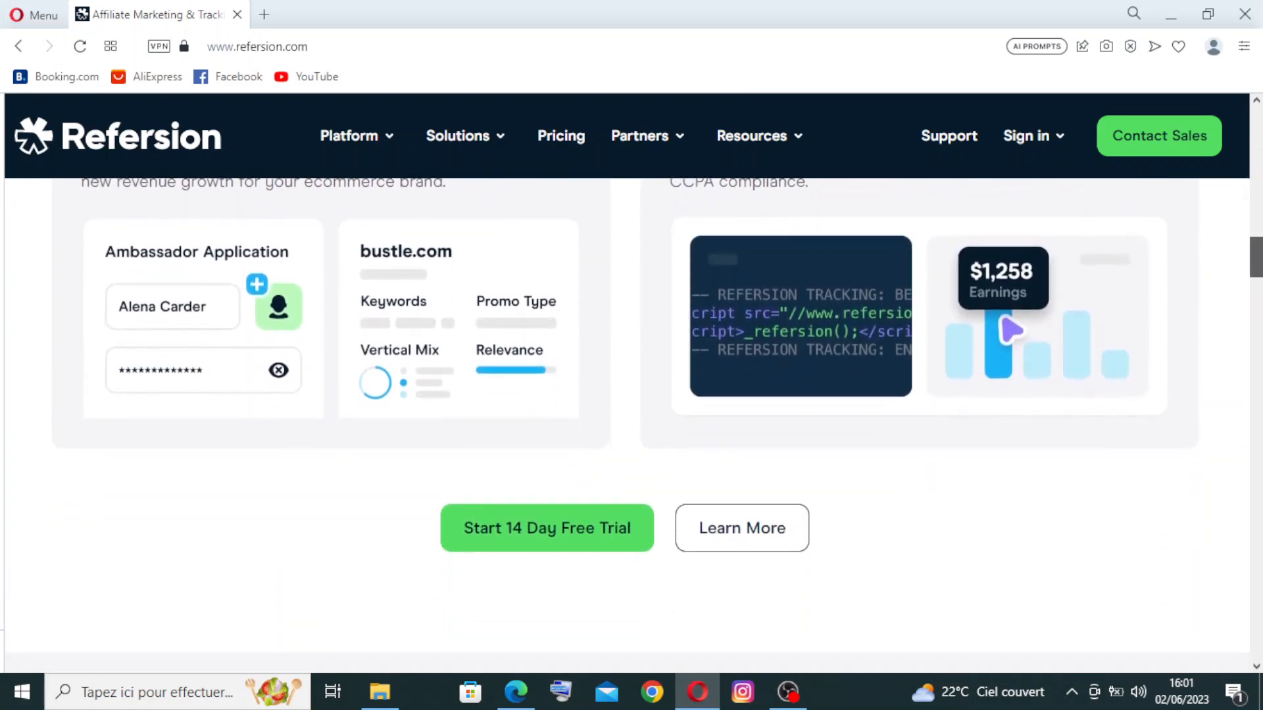
scroll("down", 3)
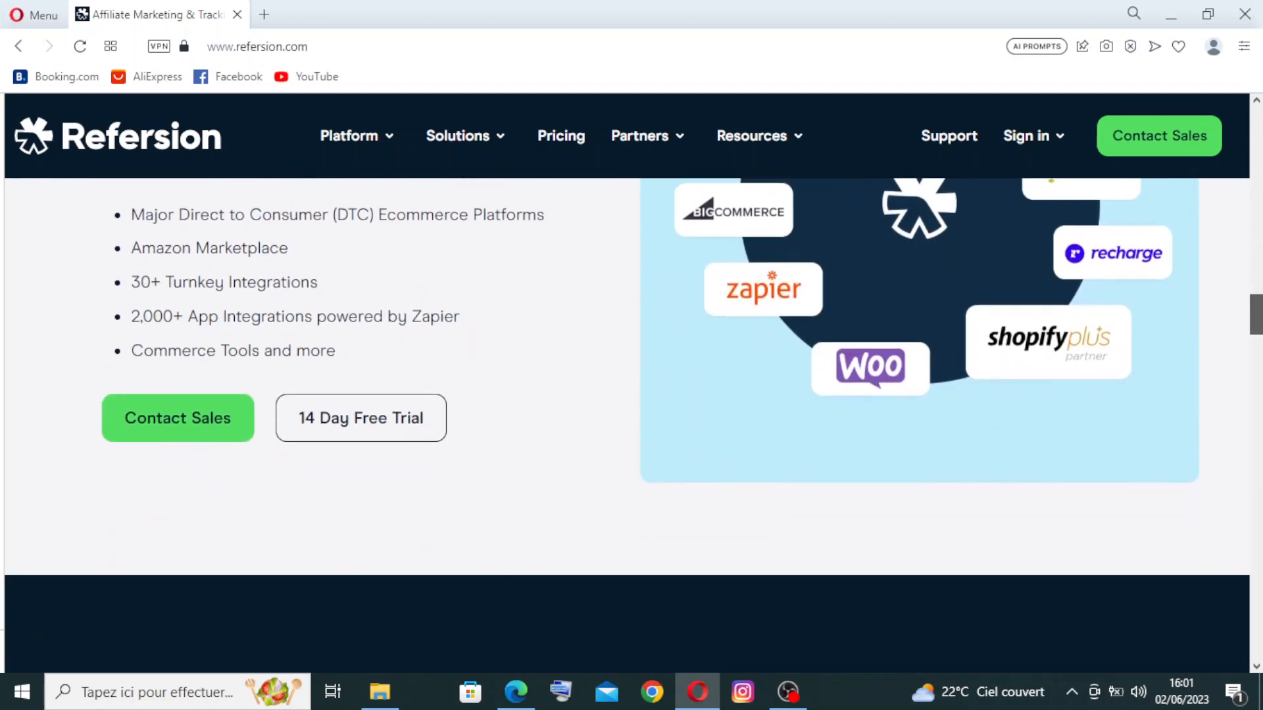
scroll("up", 3)
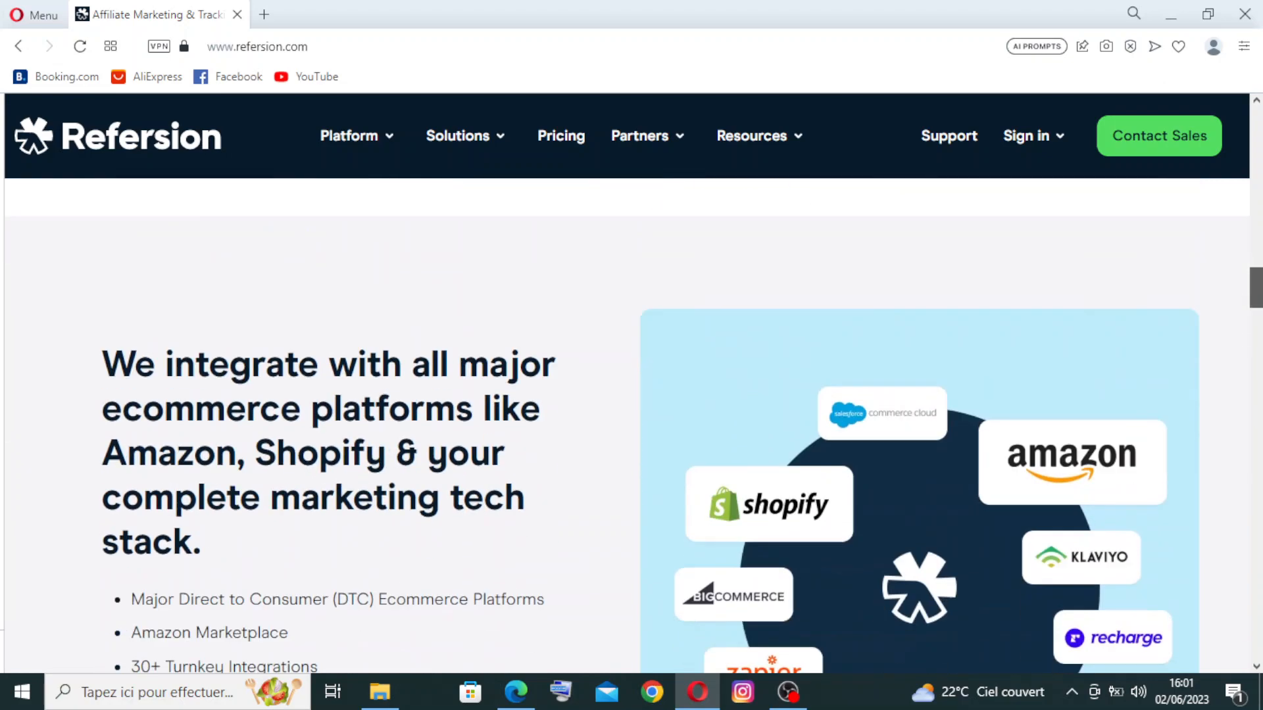
scroll("down", 3)
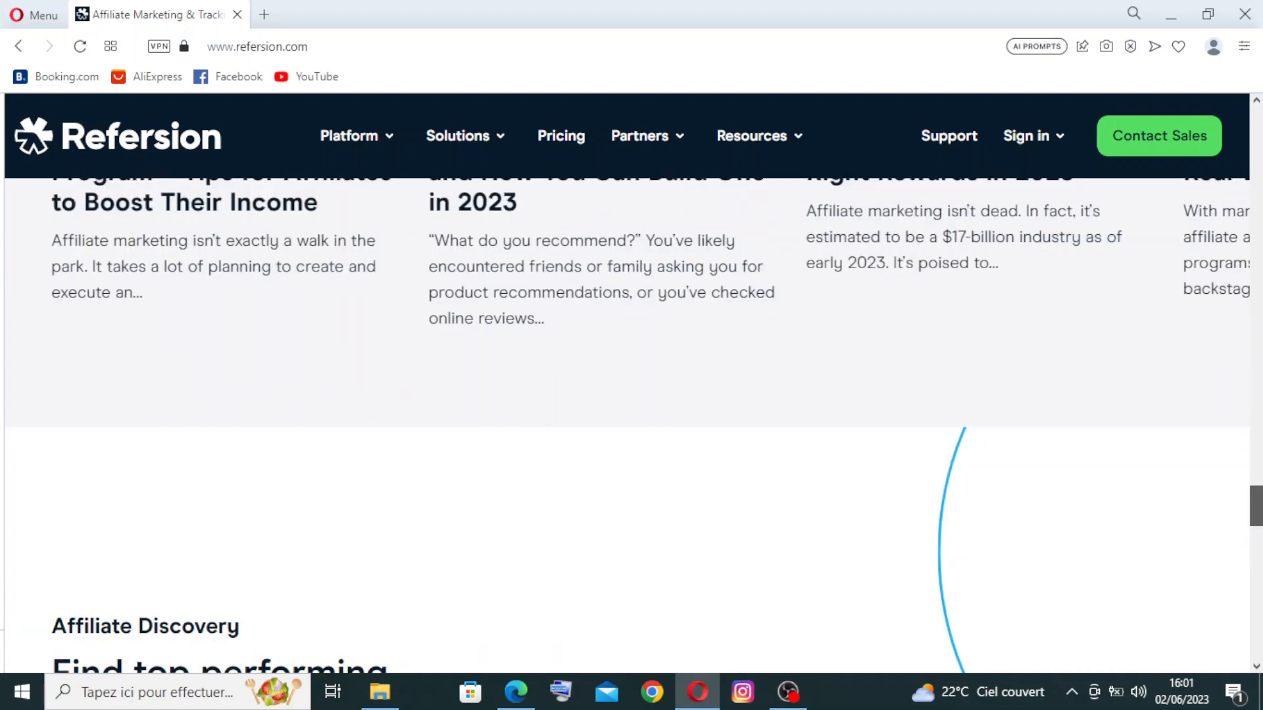
scroll("down", 3)
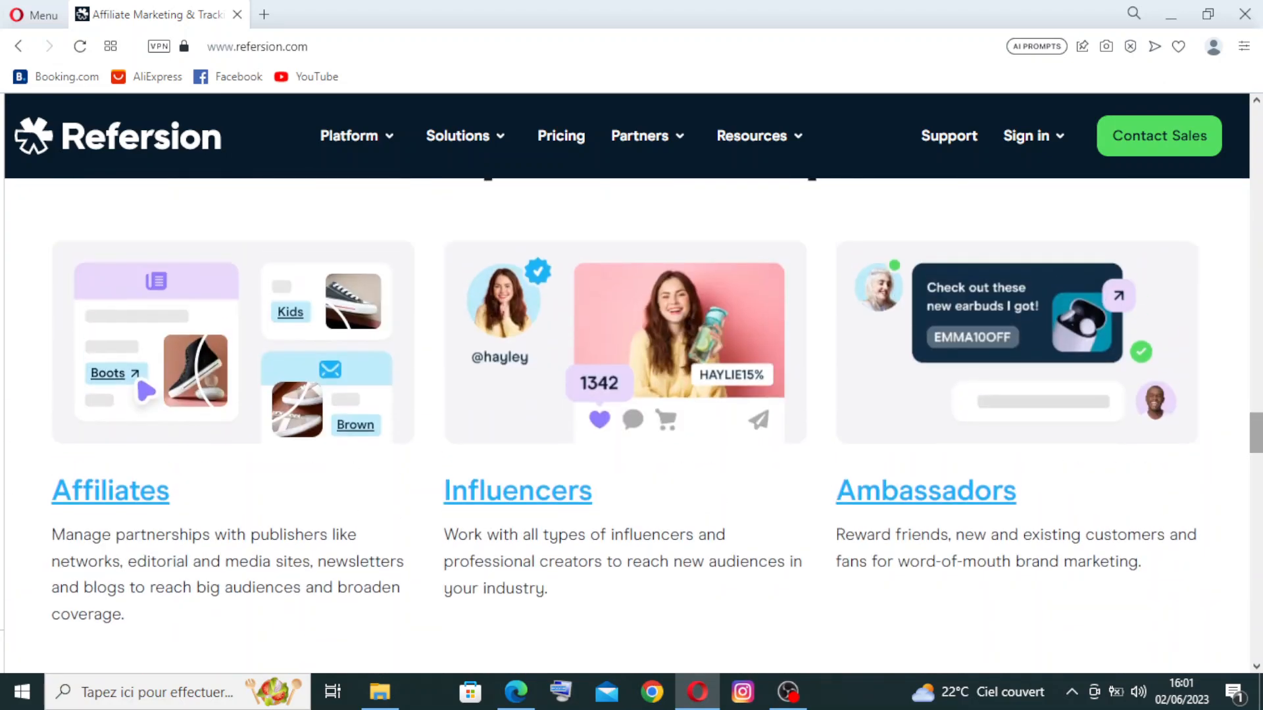
scroll("down", 3)
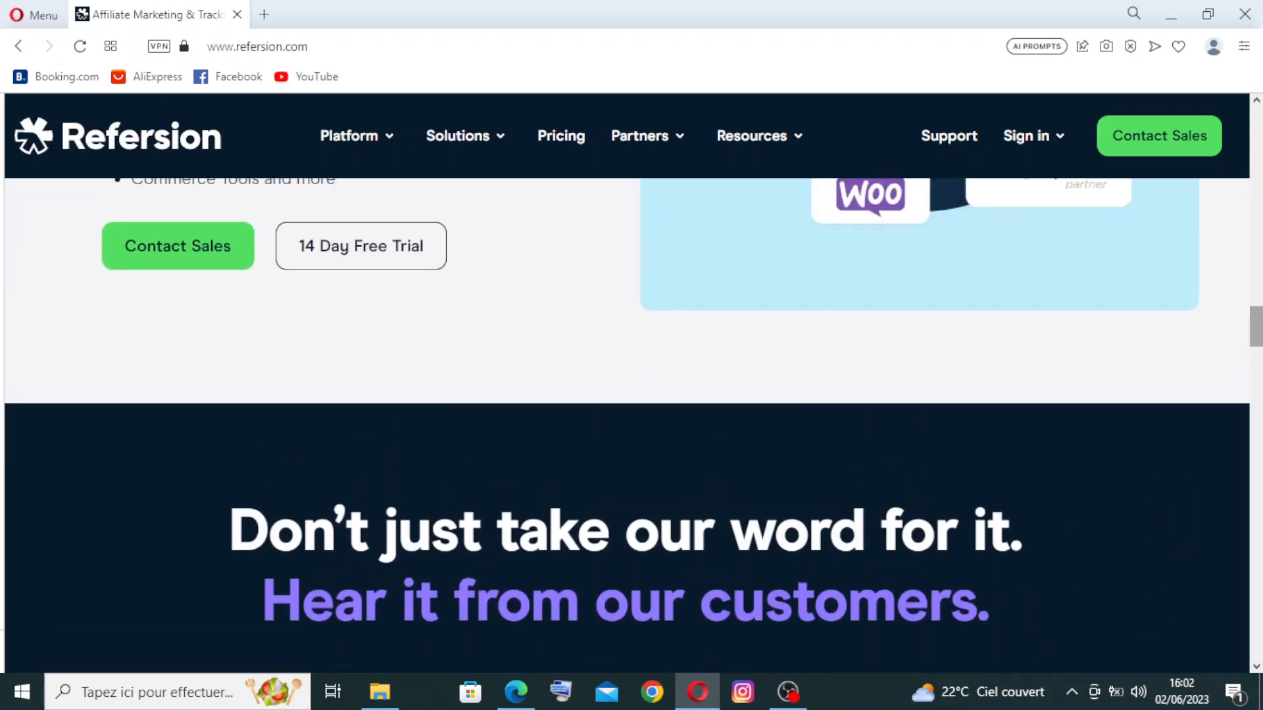
scroll("up", 3)
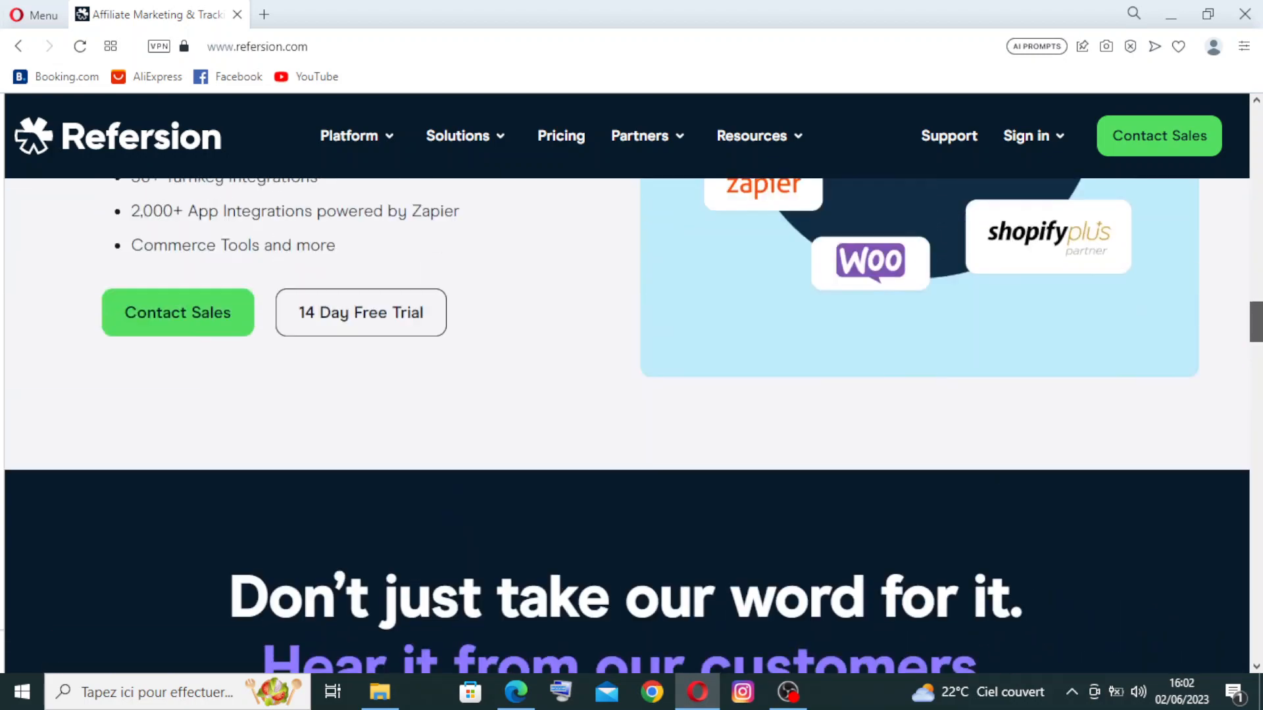
scroll("up", 3)
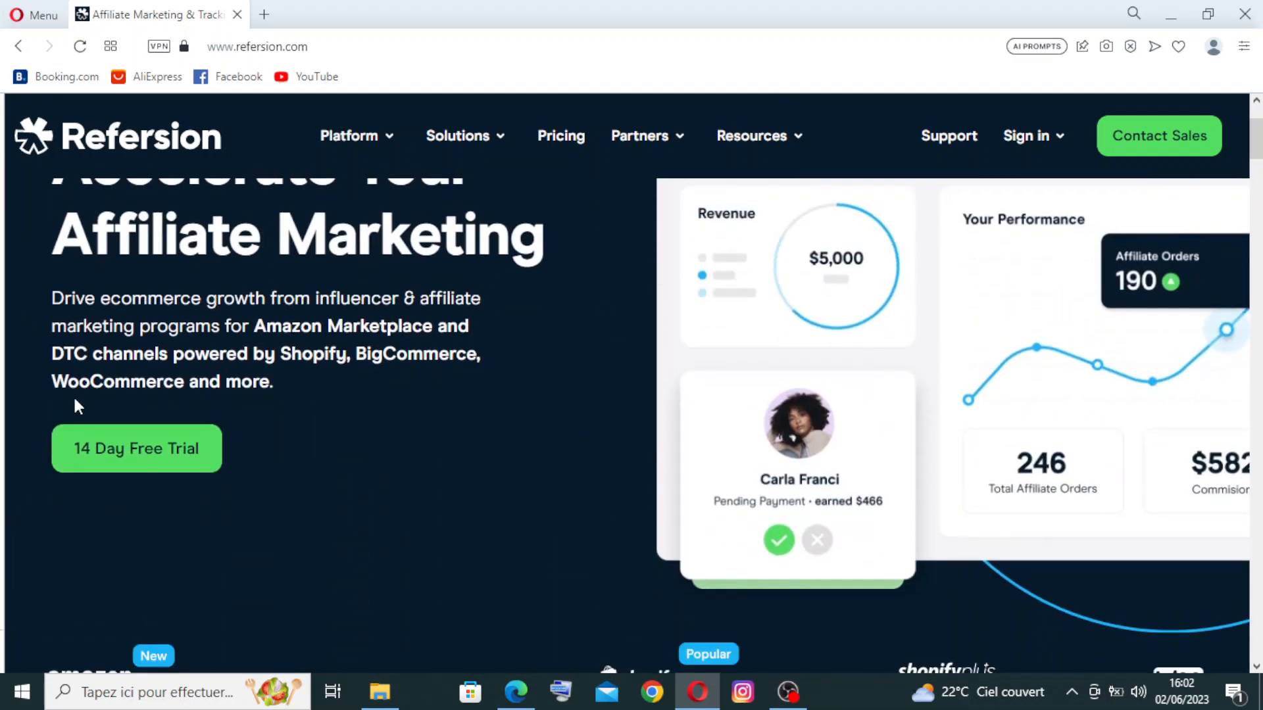
mouse_move(137, 449)
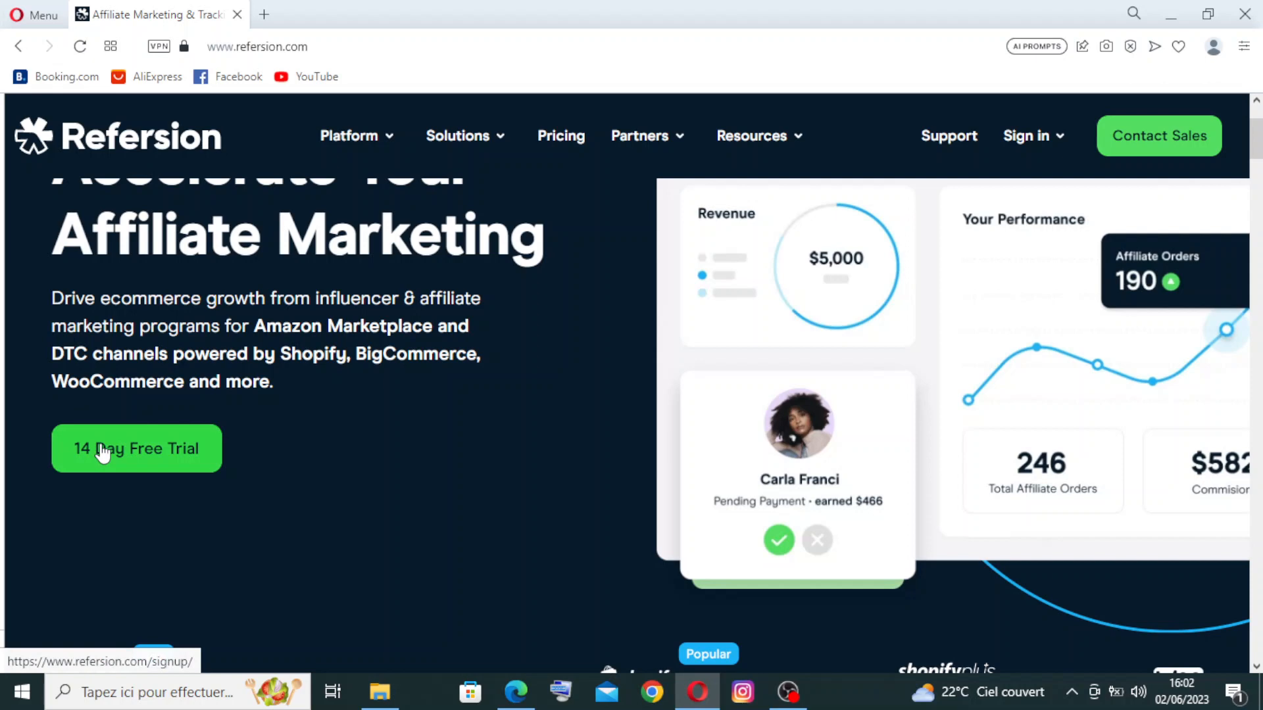
mouse_move(76, 459)
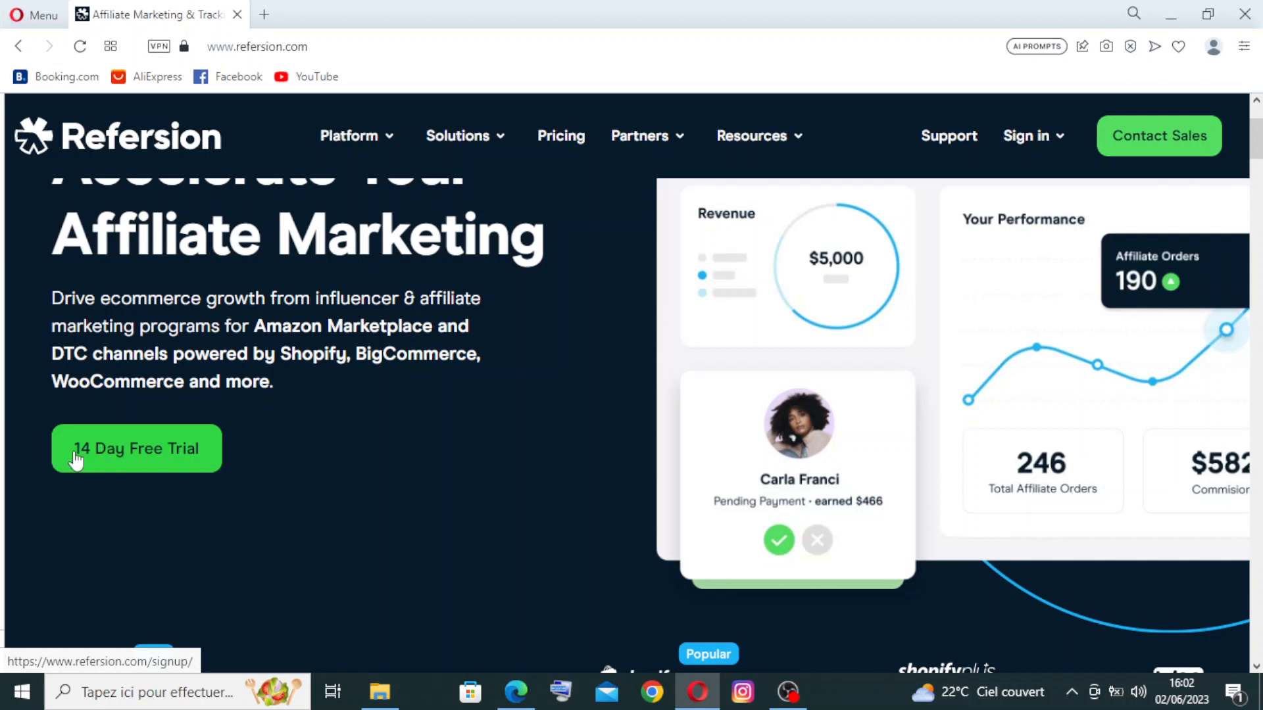
Start the 14 Day Free Trial signup and review the platform choices and FAQ list
left_click(135, 449)
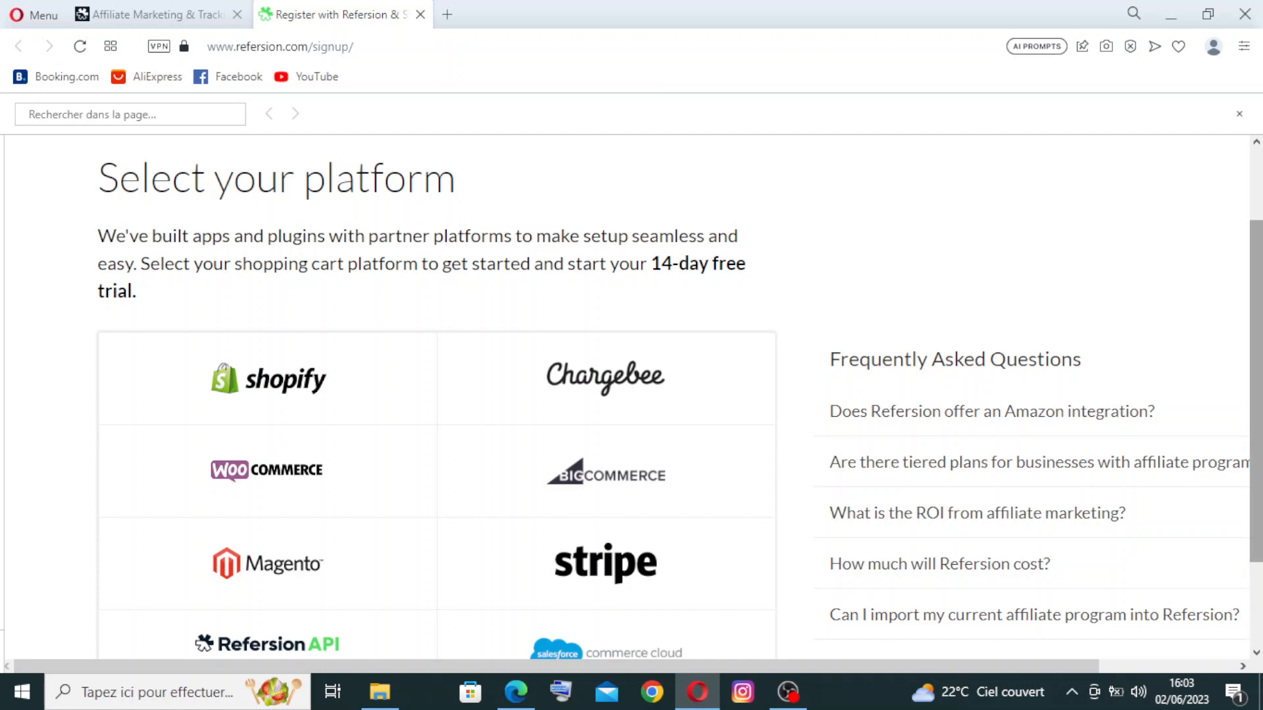
scroll("up", 3)
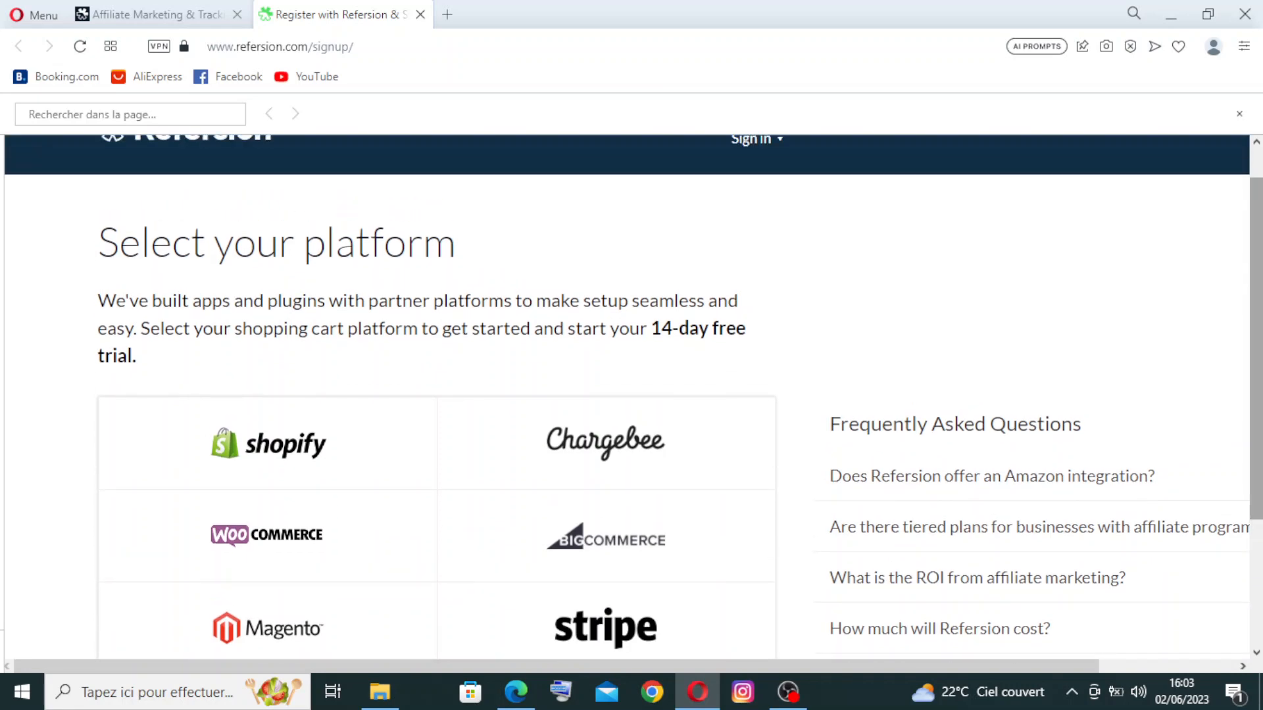
scroll("down", 3)
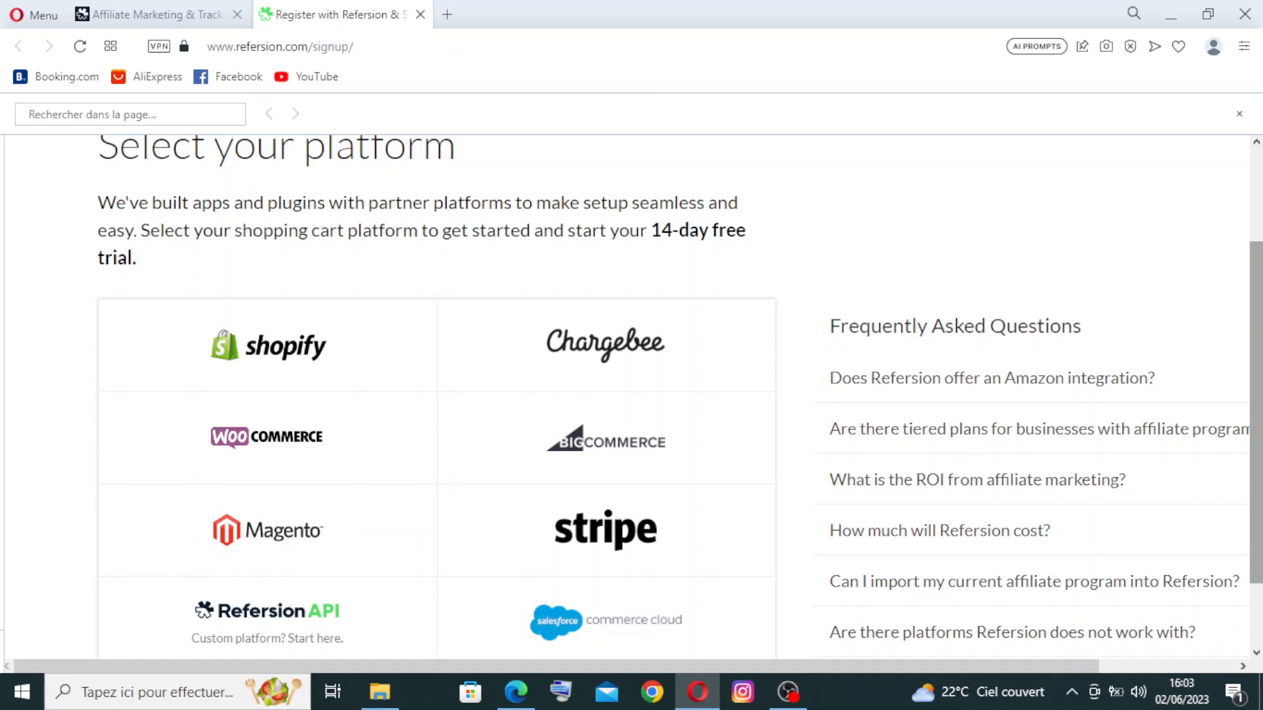
mouse_move(705, 520)
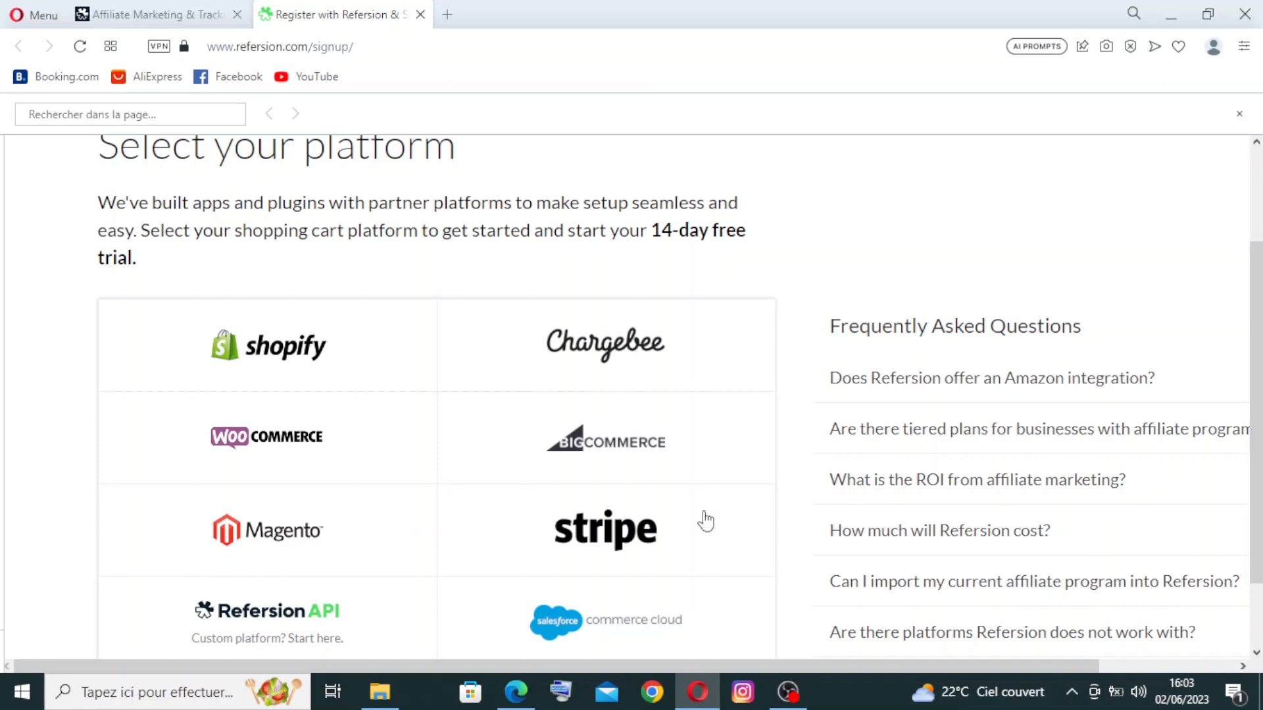
mouse_move(584, 483)
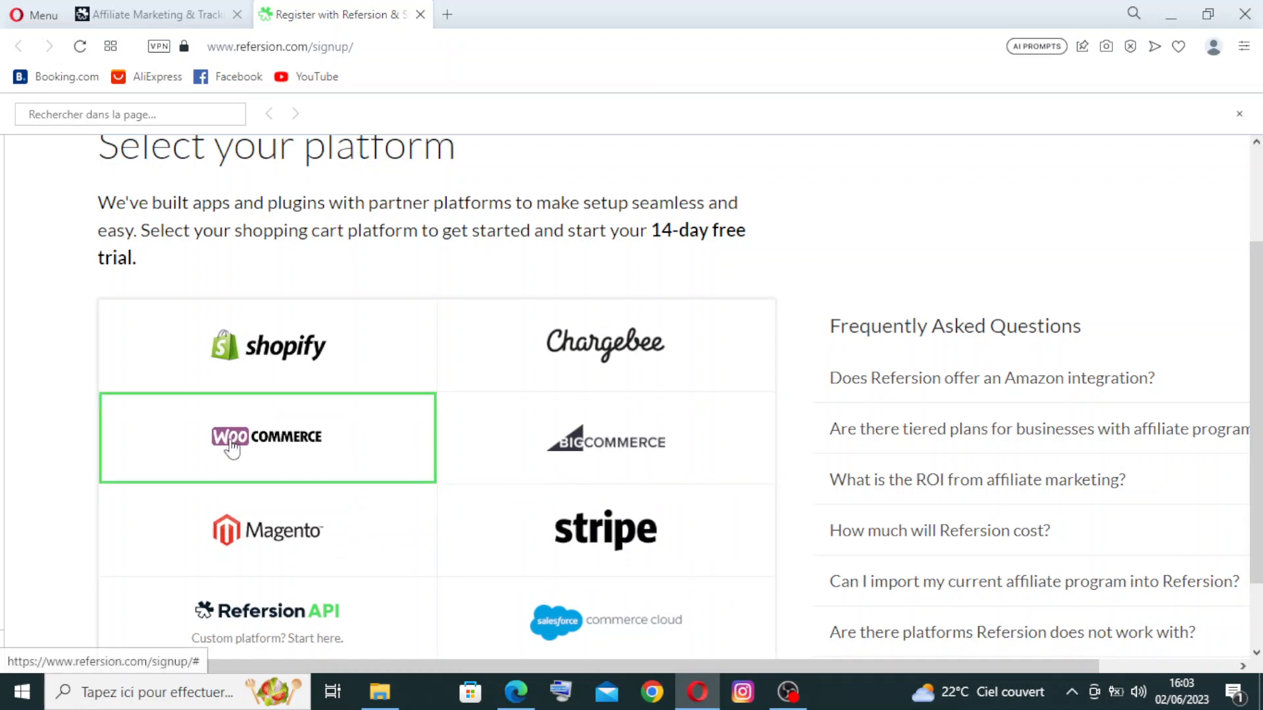
mouse_move(1243, 411)
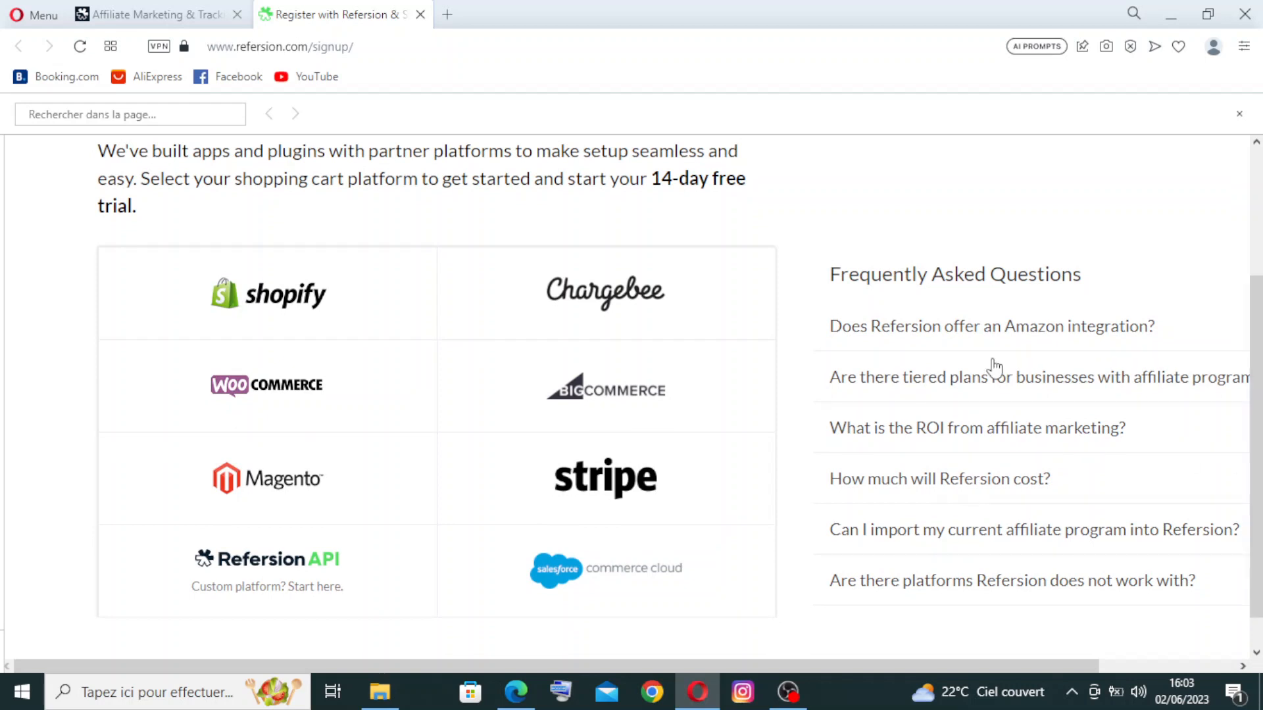
mouse_move(937, 489)
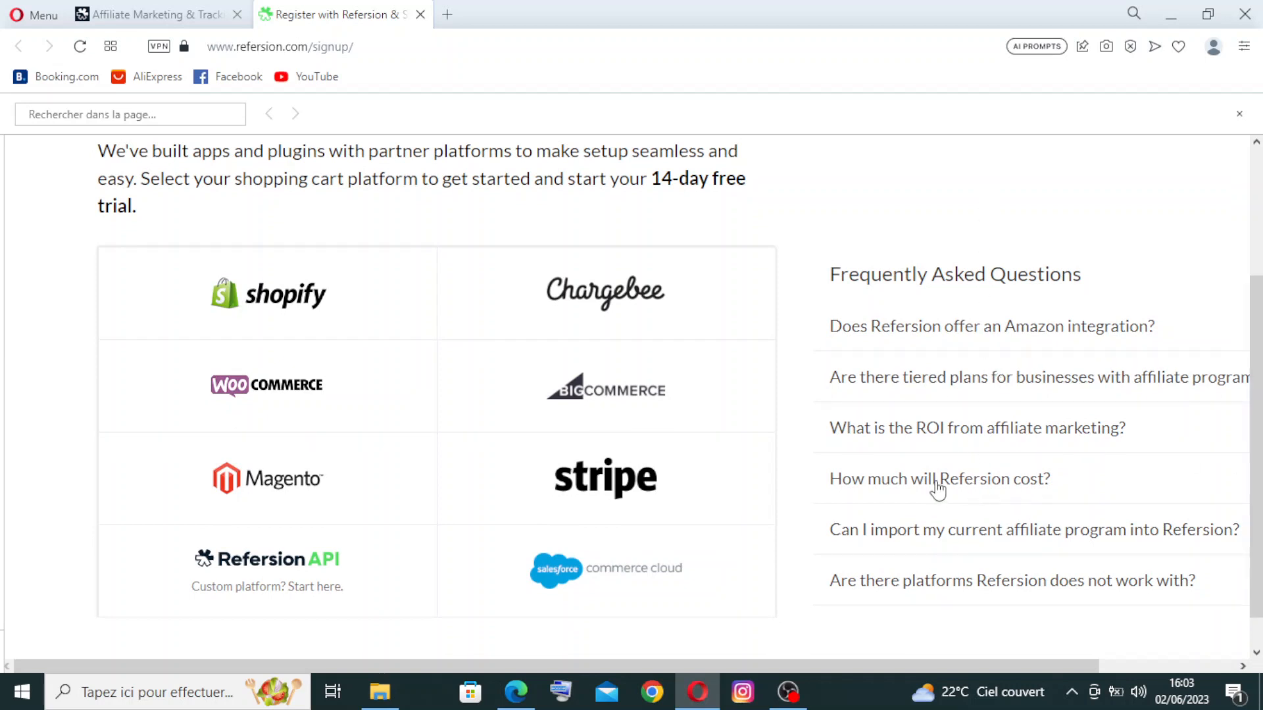
mouse_move(830, 332)
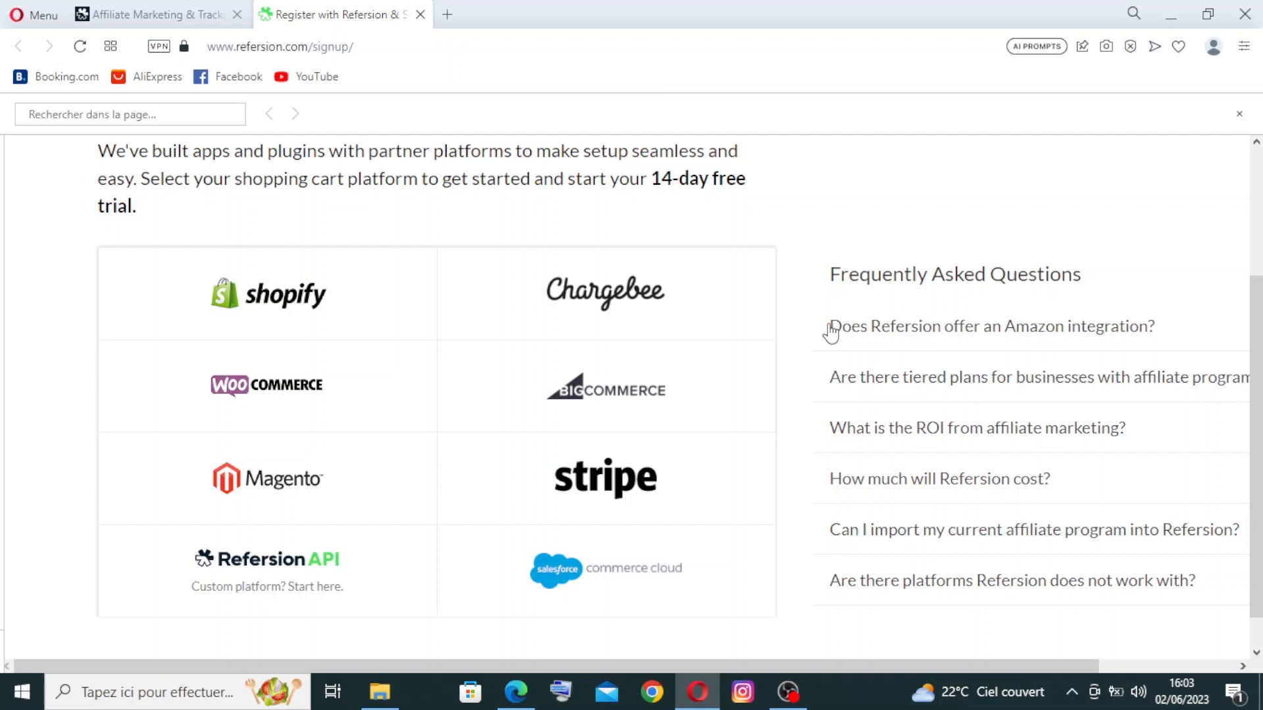
scroll("down", 3)
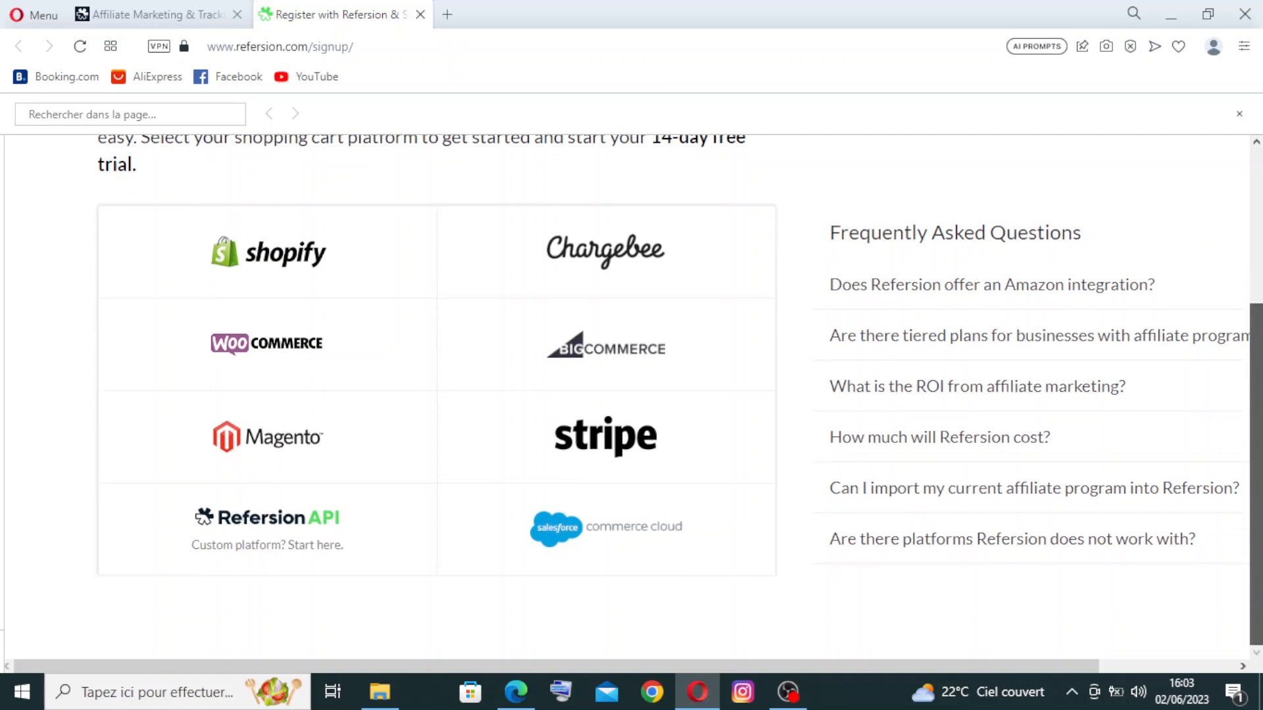
scroll("up", 3)
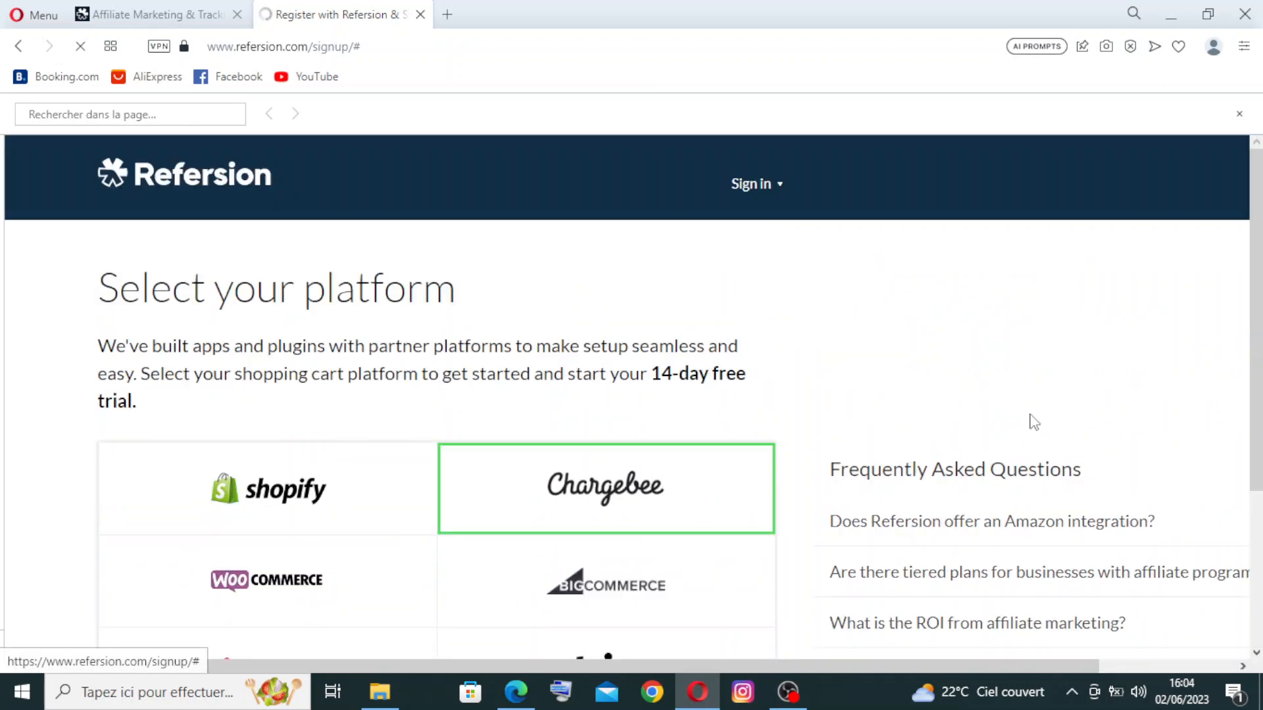
Choose Chargebee as the shopping cart platform
left_click(605, 488)
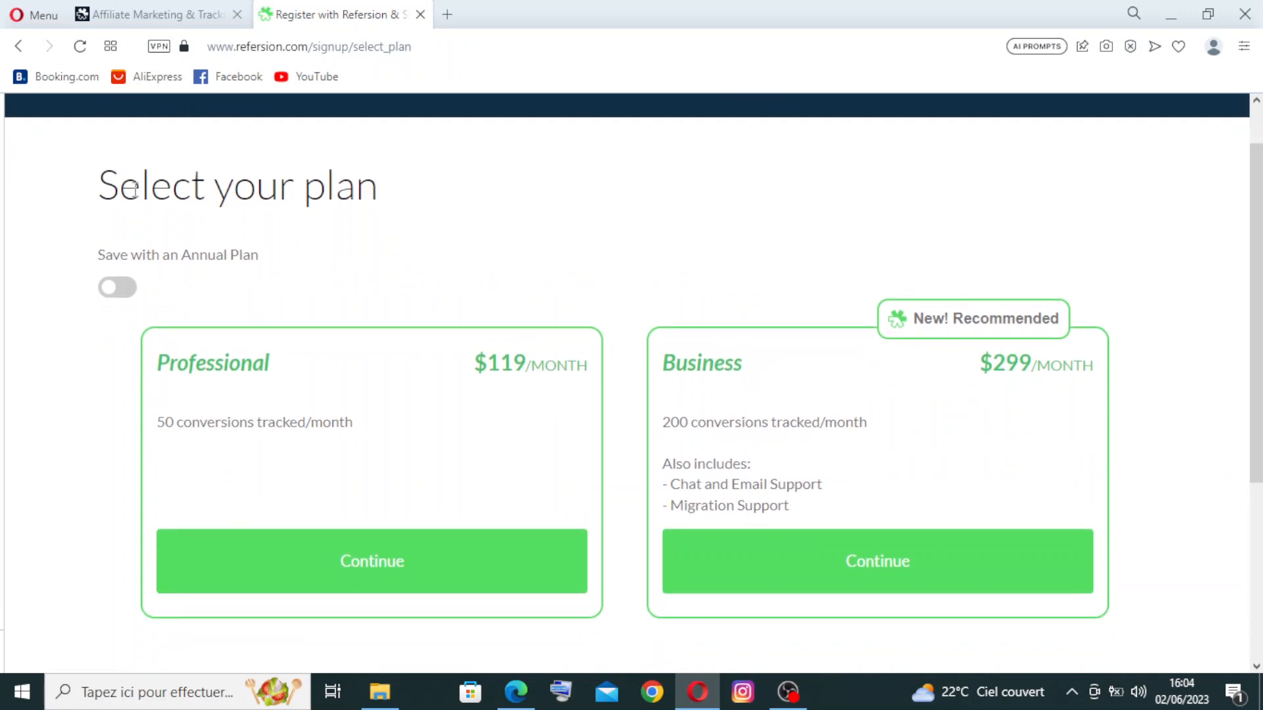
Turn on annual billing, showing Professional at $99/month and Business at $249/month
left_click(117, 288)
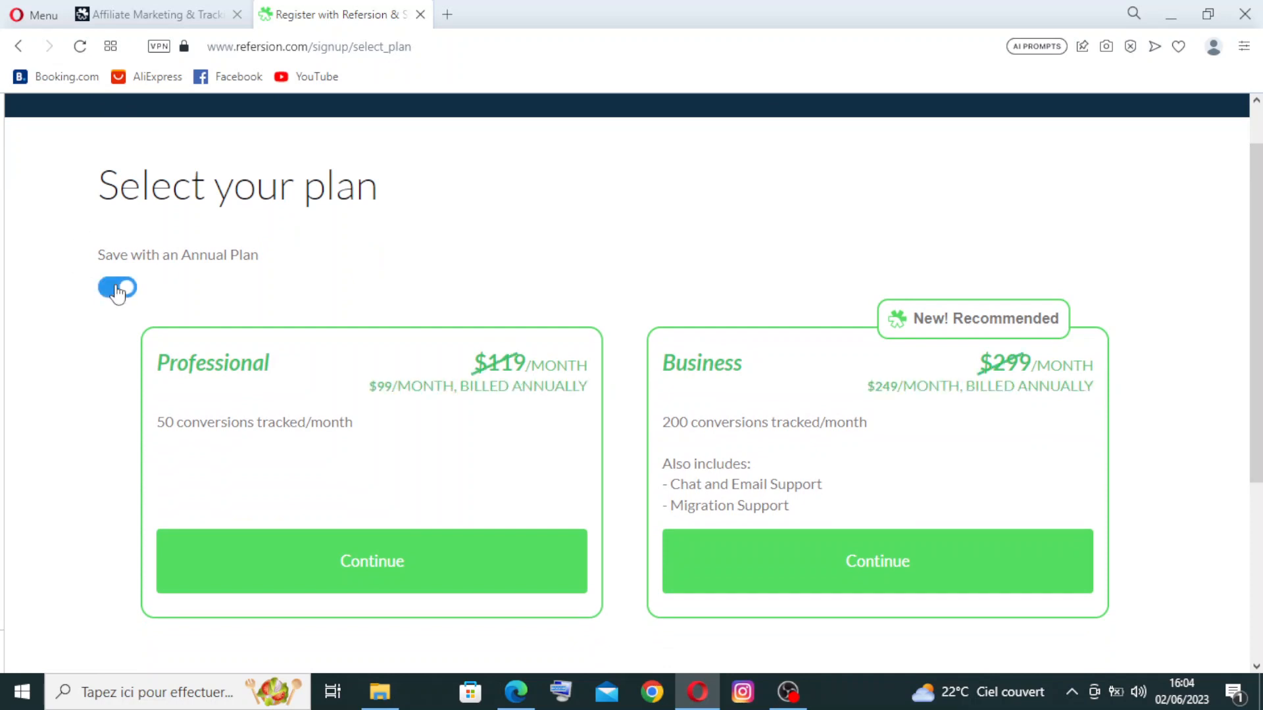
left_click(117, 289)
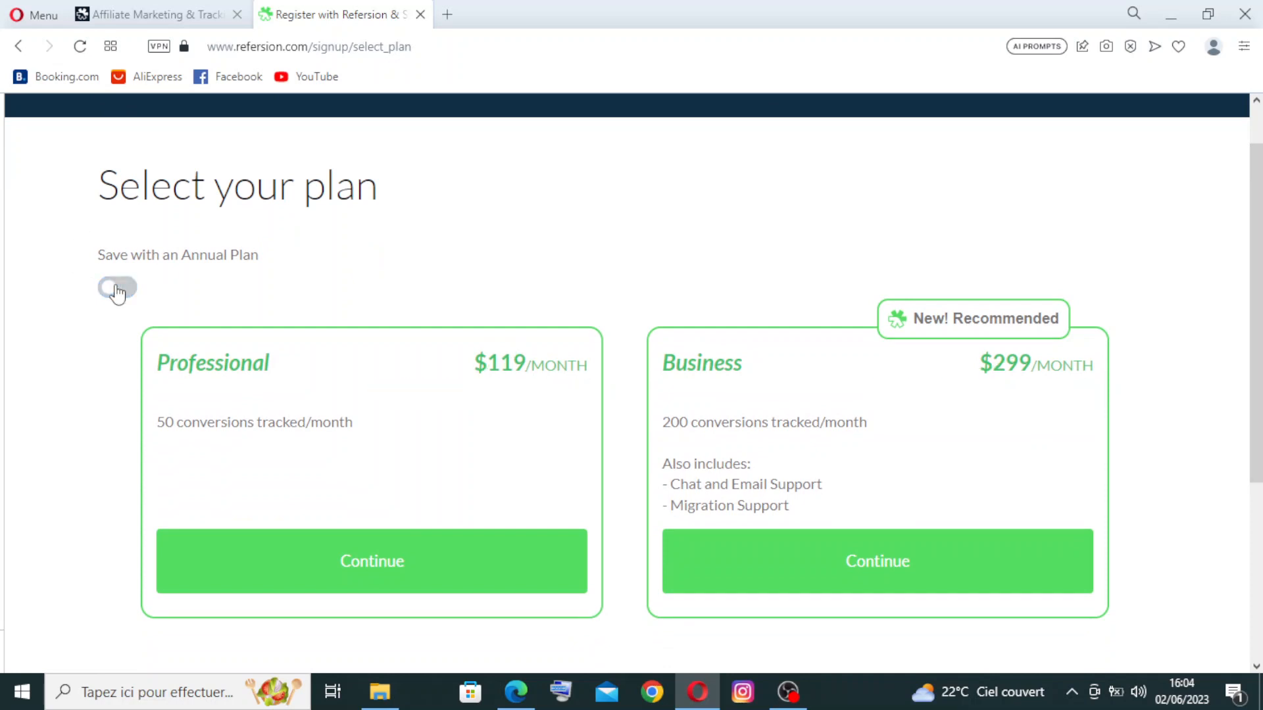
left_click(117, 288)
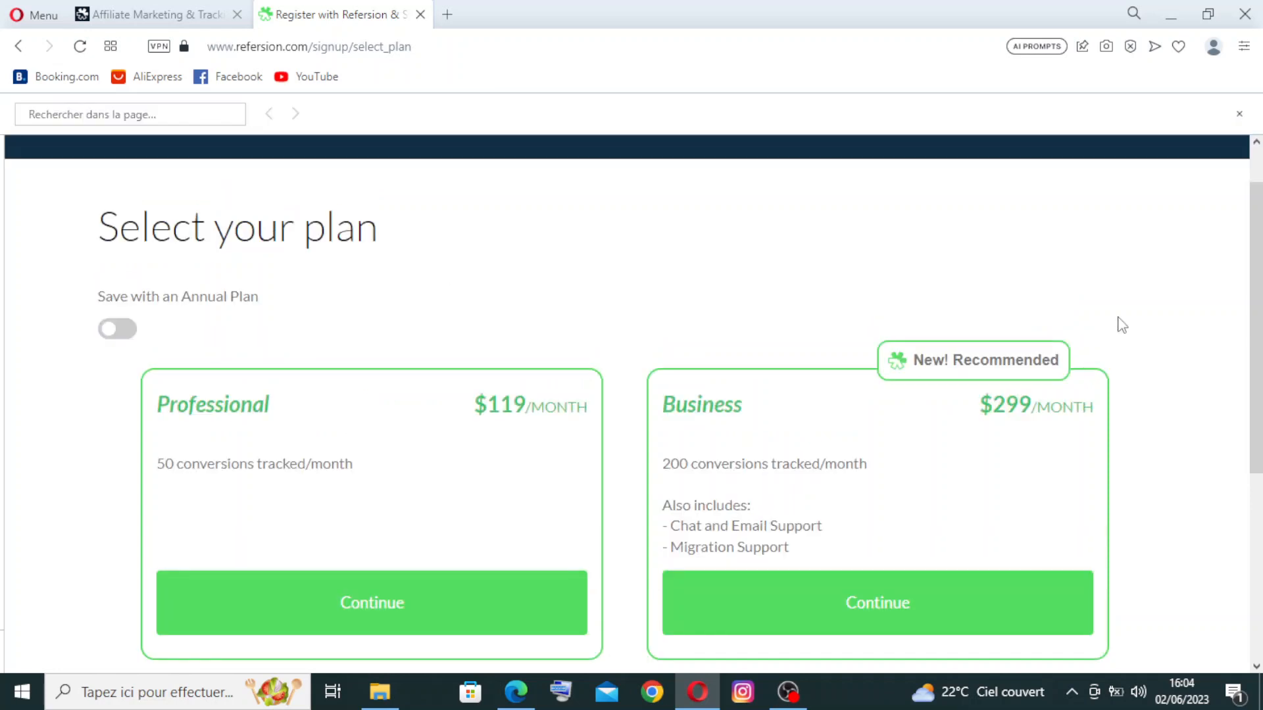
scroll("down", 3)
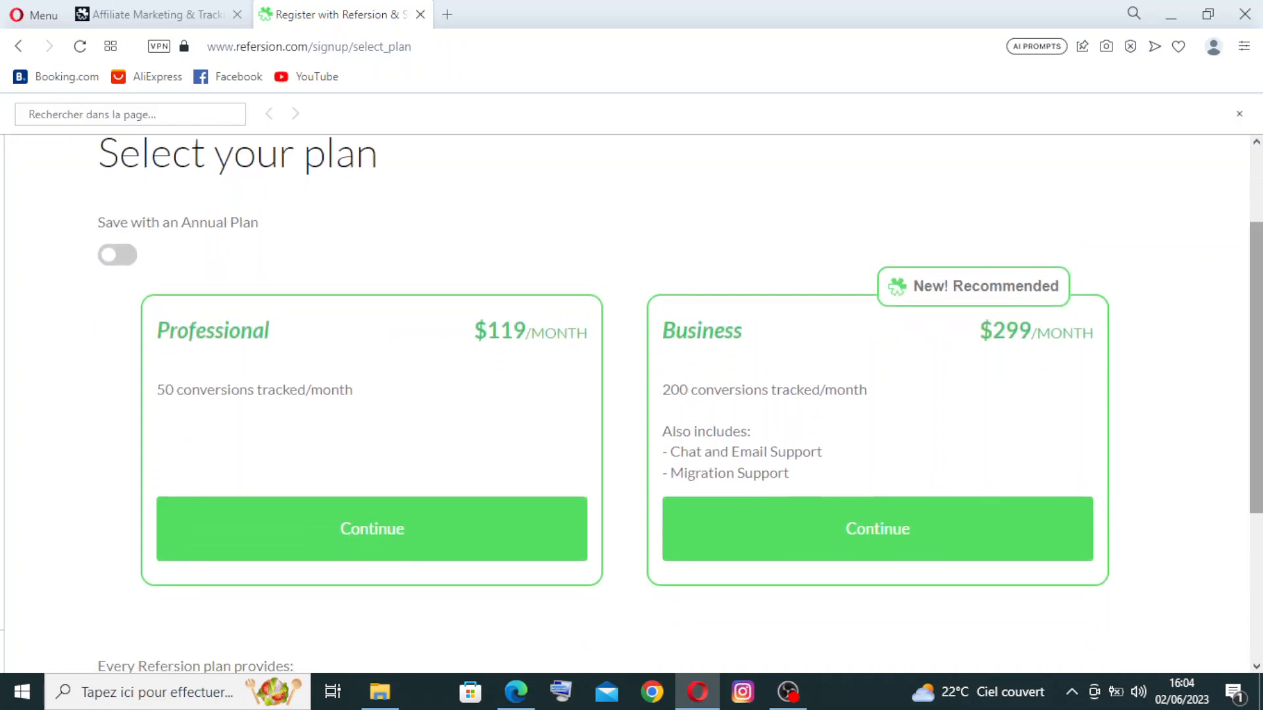
mouse_move(742, 317)
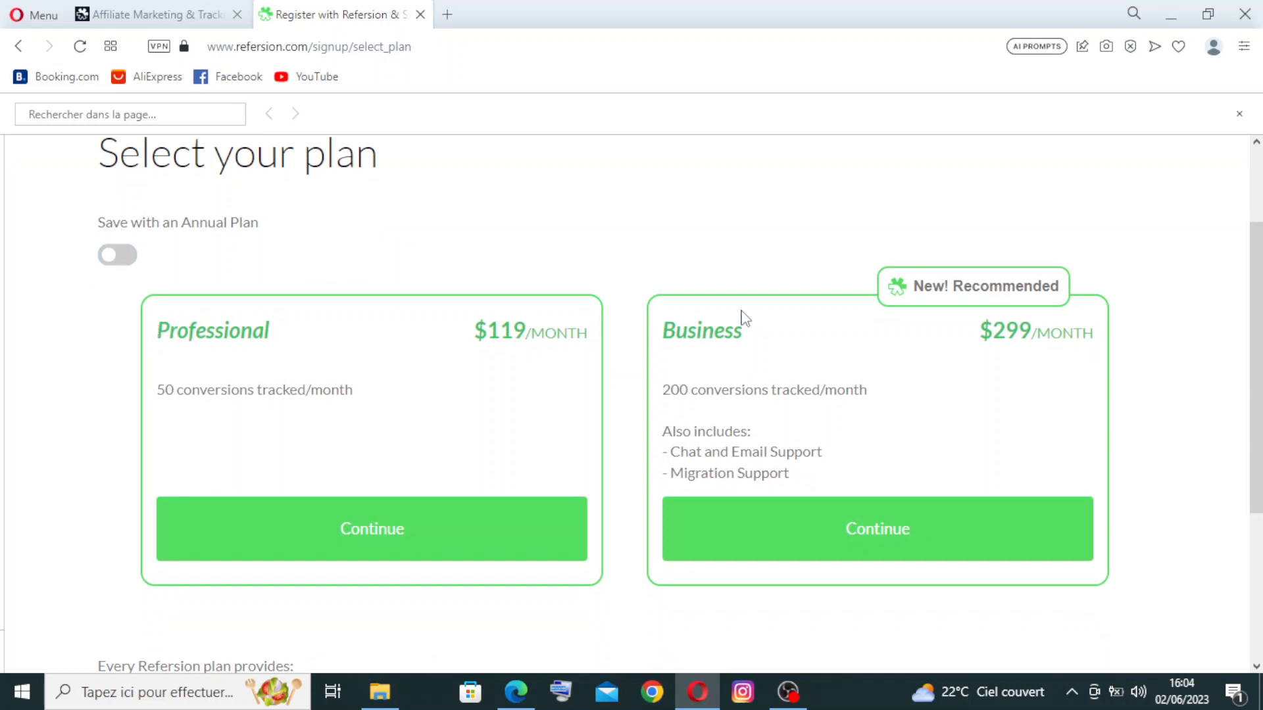
scroll("down", 3)
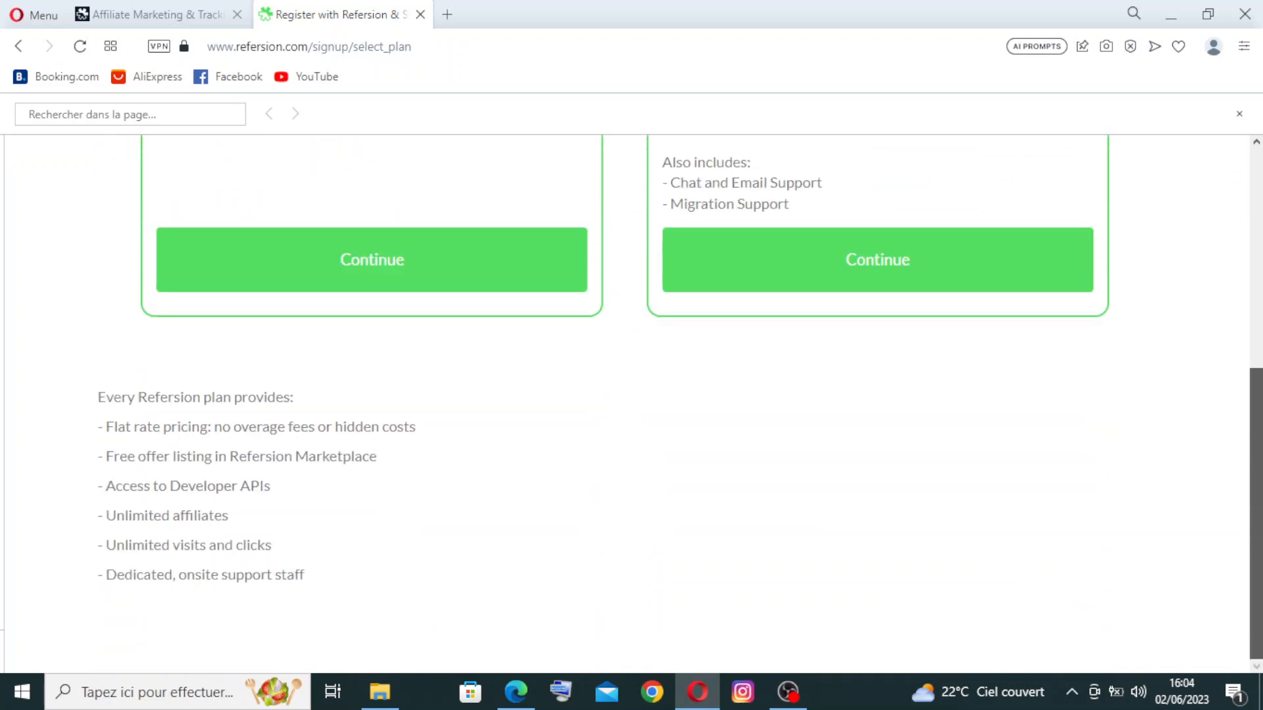
scroll("up", 3)
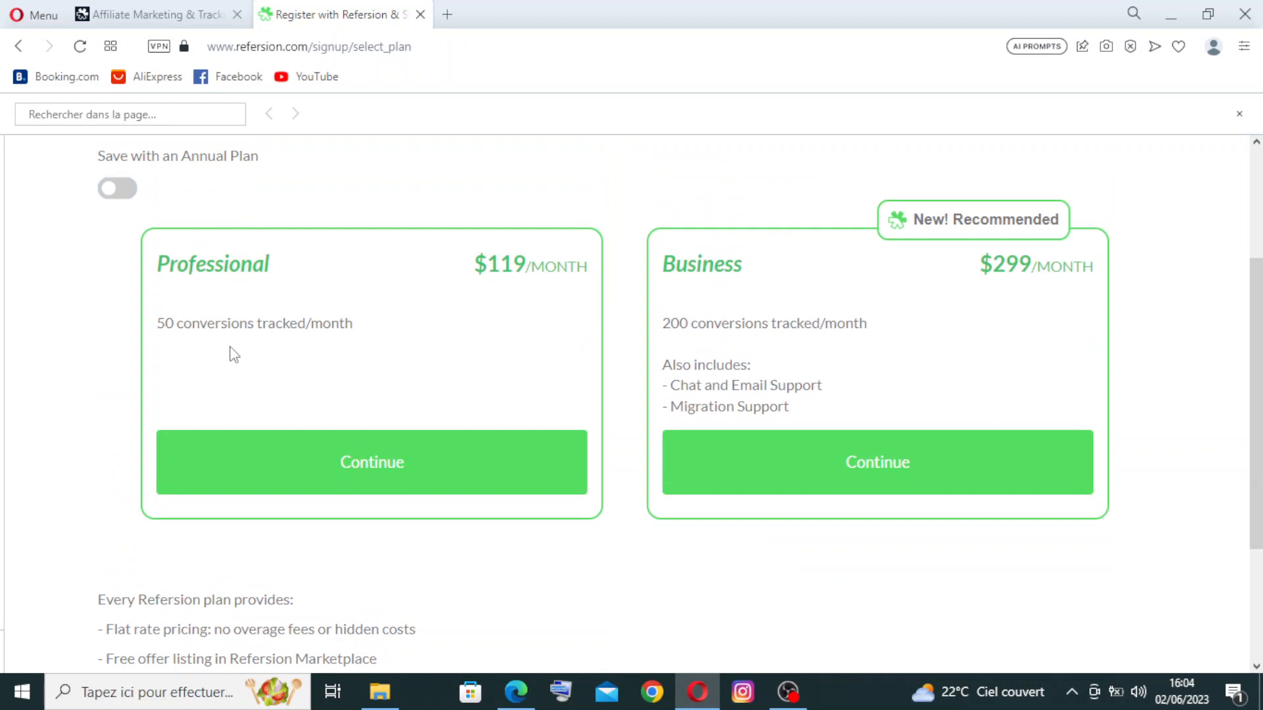
mouse_move(167, 343)
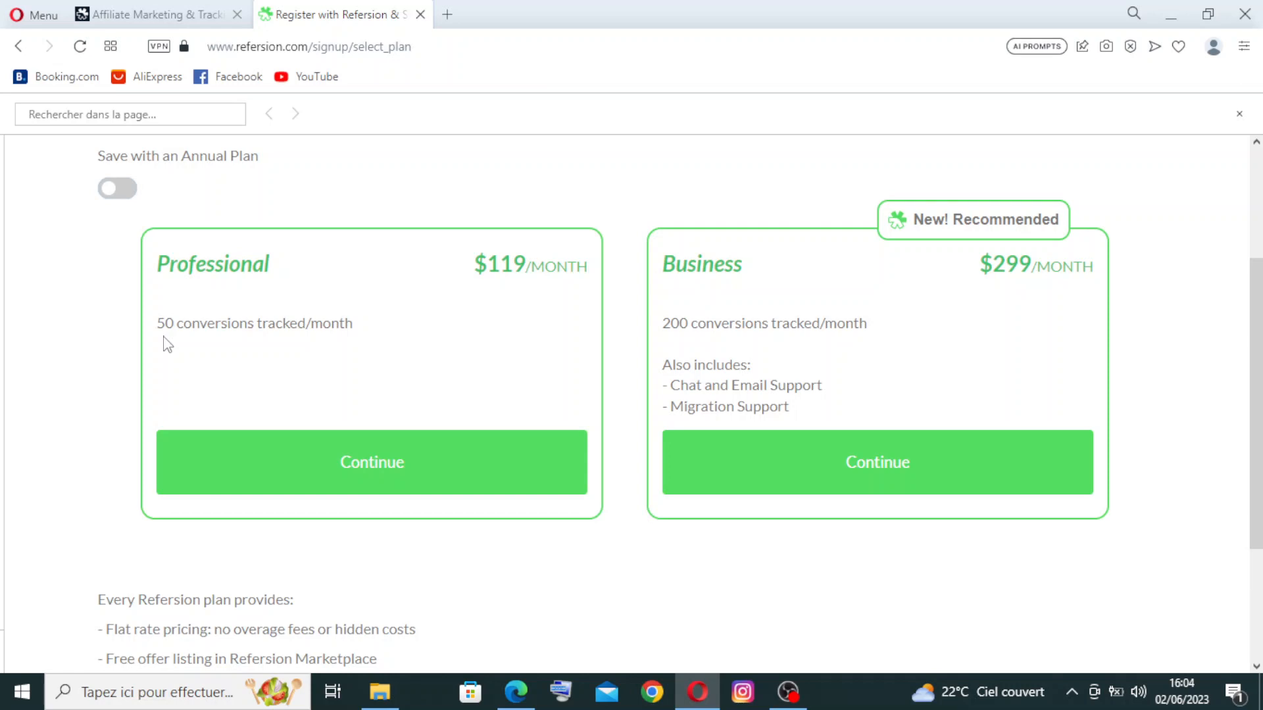
mouse_move(660, 375)
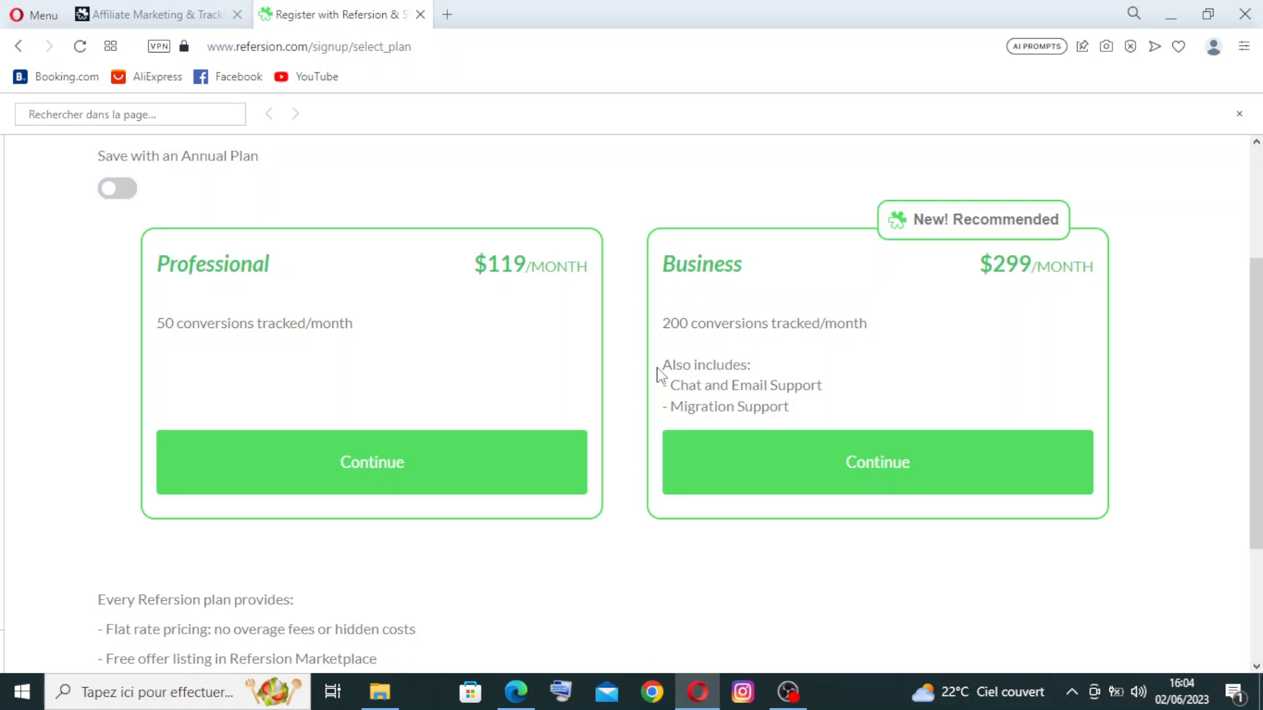
mouse_move(513, 275)
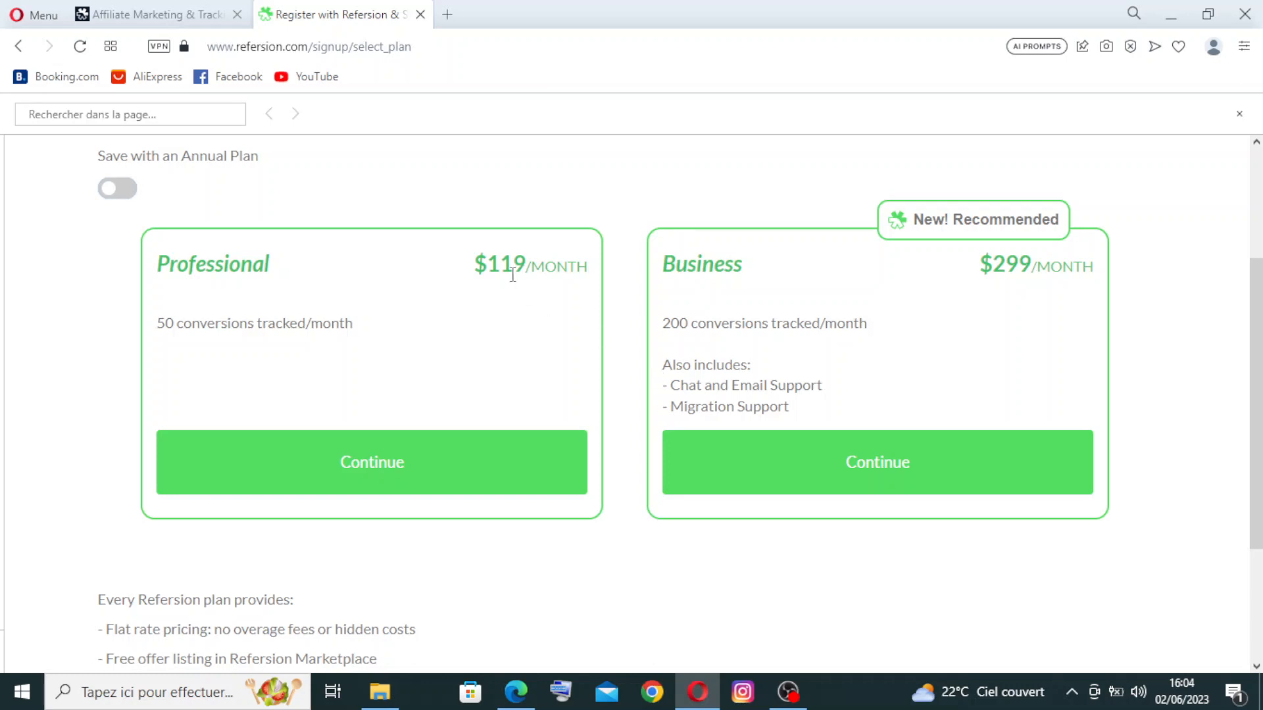
mouse_move(447, 240)
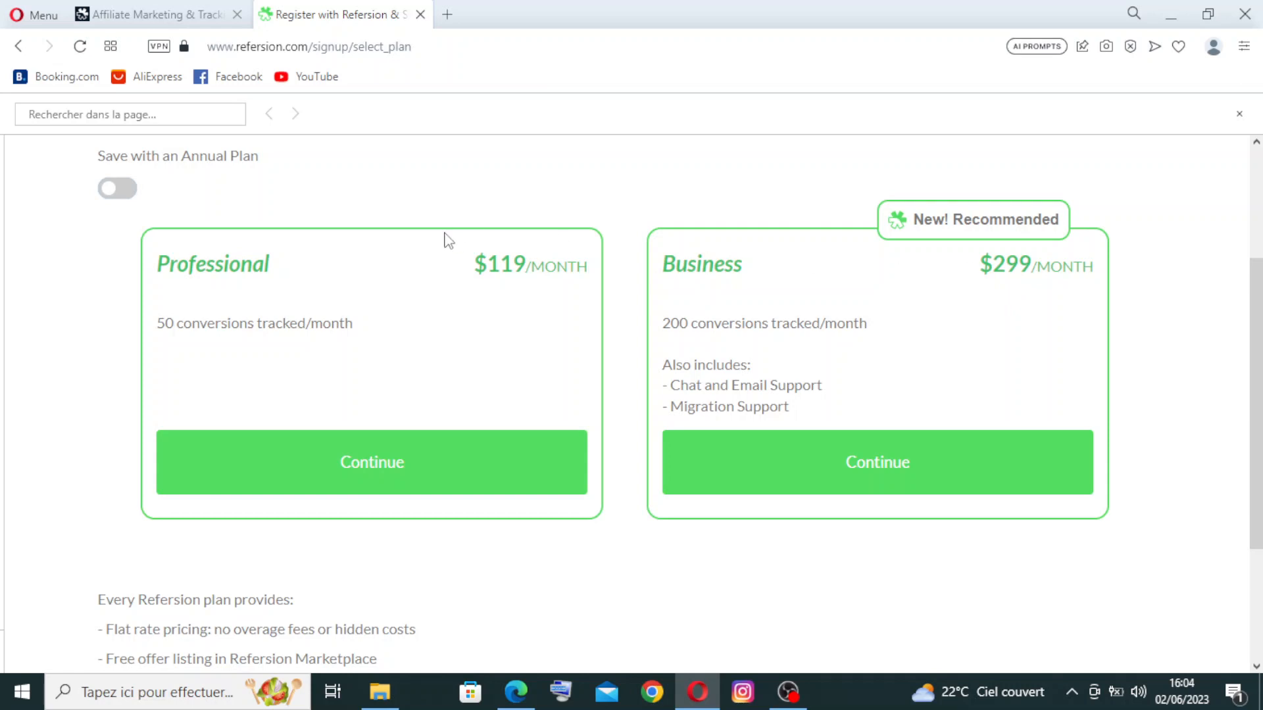
mouse_move(496, 295)
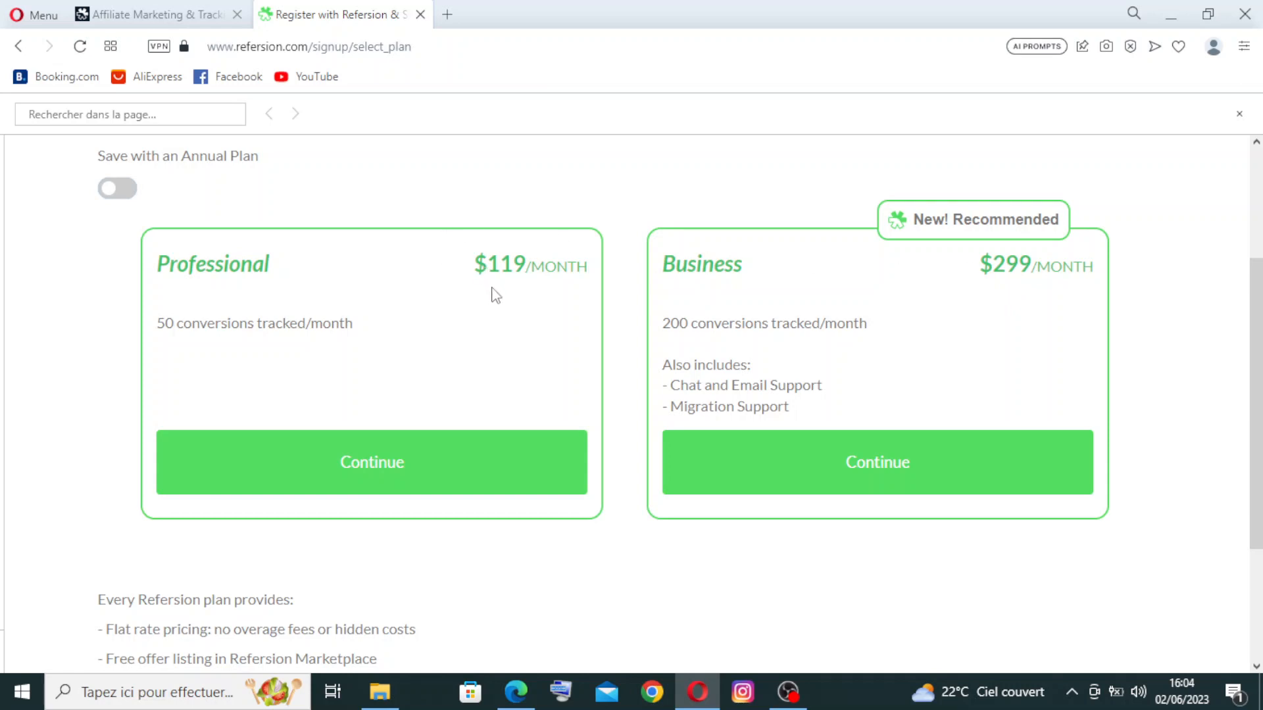
mouse_move(1064, 272)
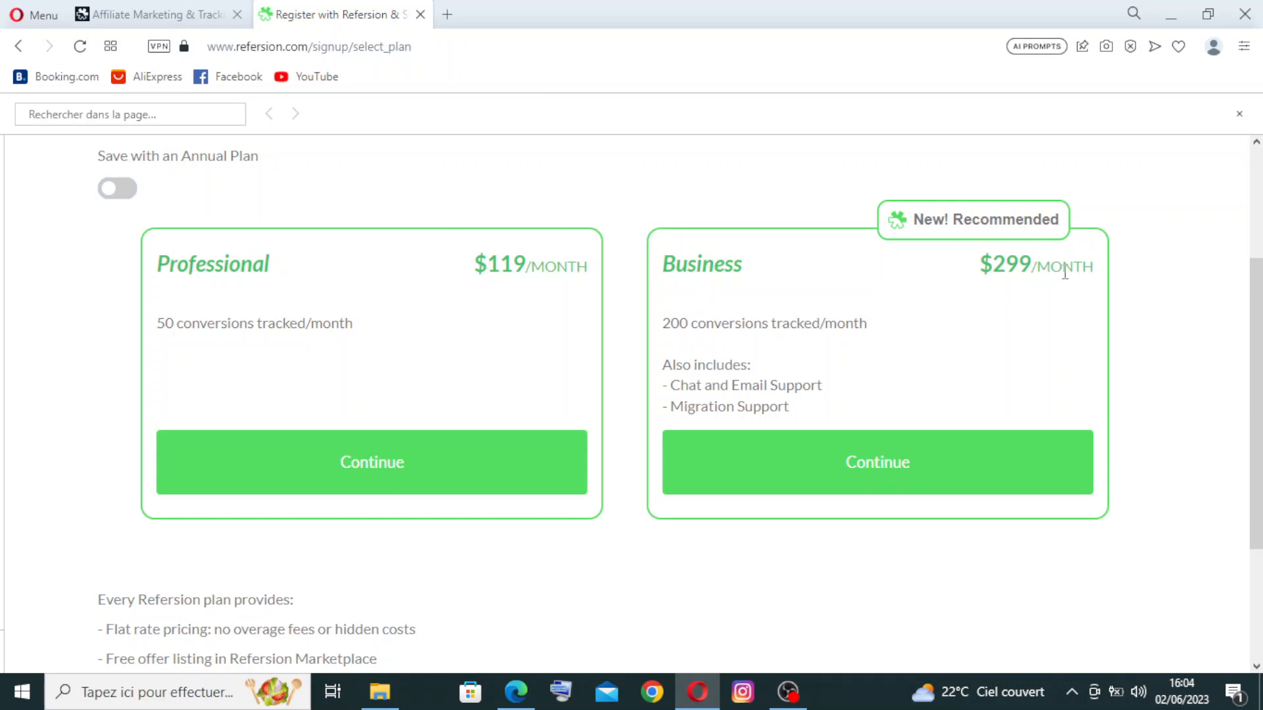
mouse_move(1021, 290)
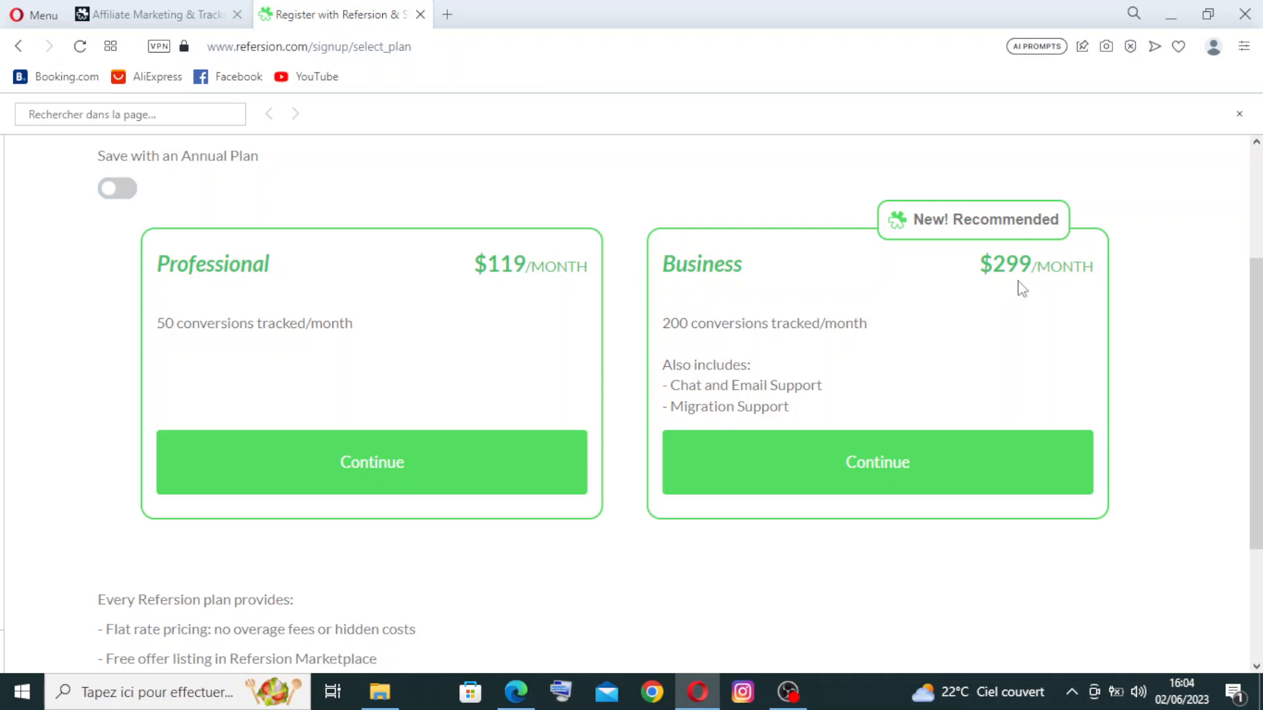
scroll("down", 3)
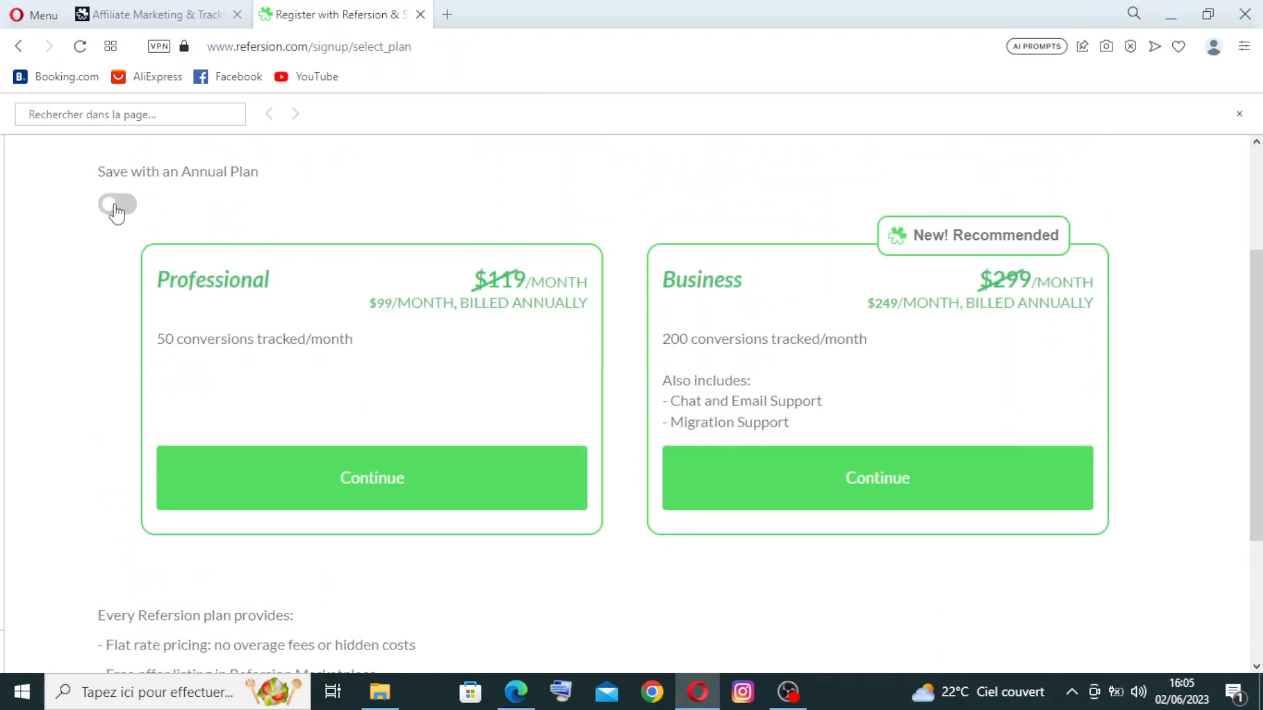
left_click(117, 204)
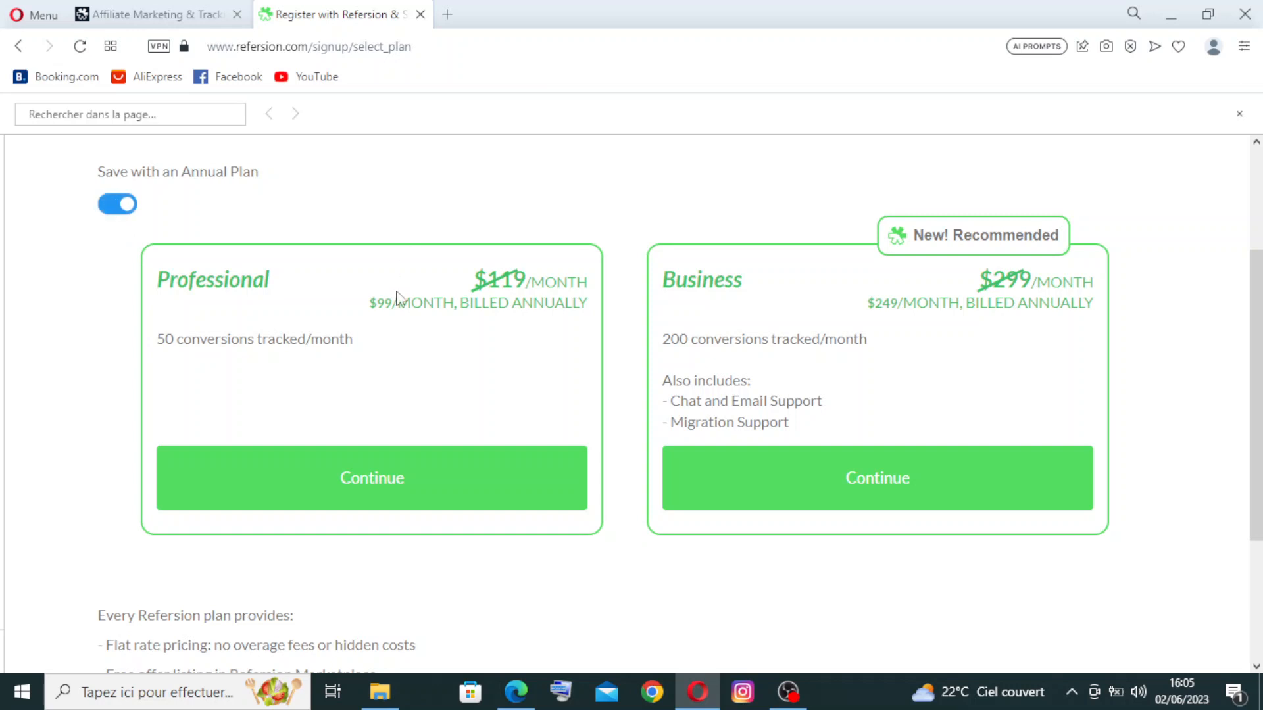
mouse_move(371, 497)
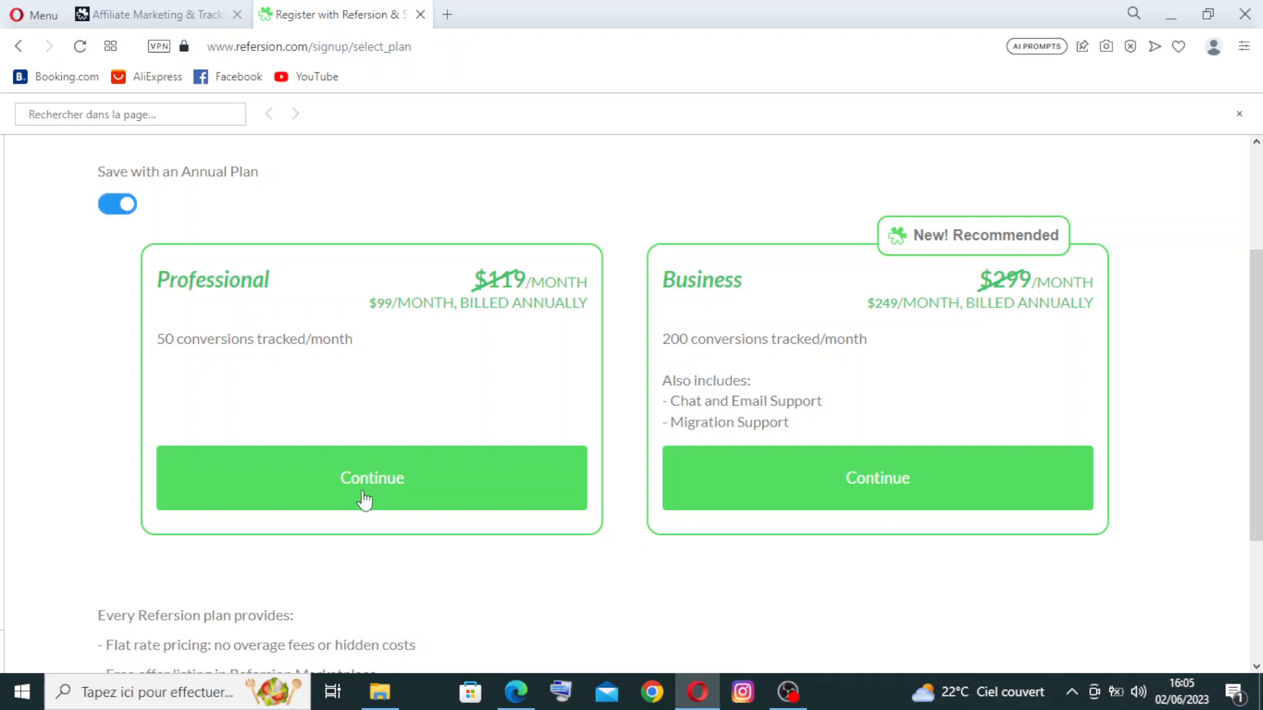
Continue with the Professional plan to reach the empty account-details form
left_click(371, 477)
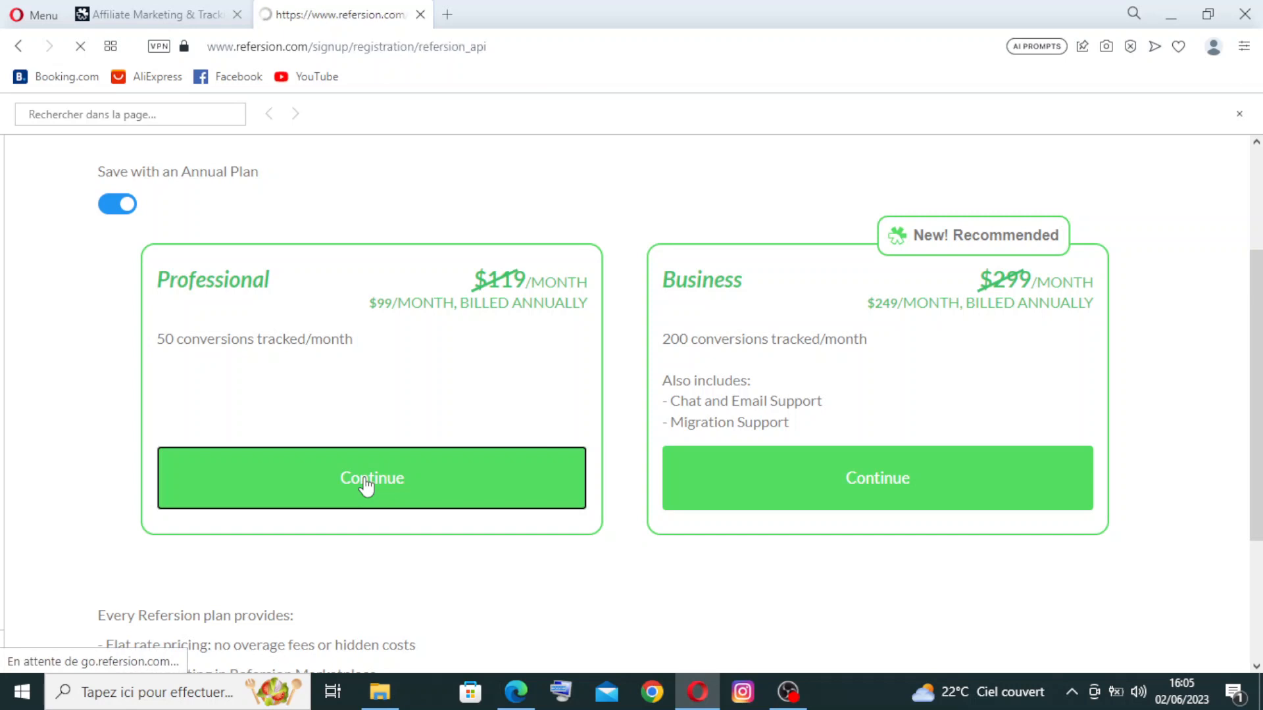
left_click(371, 477)
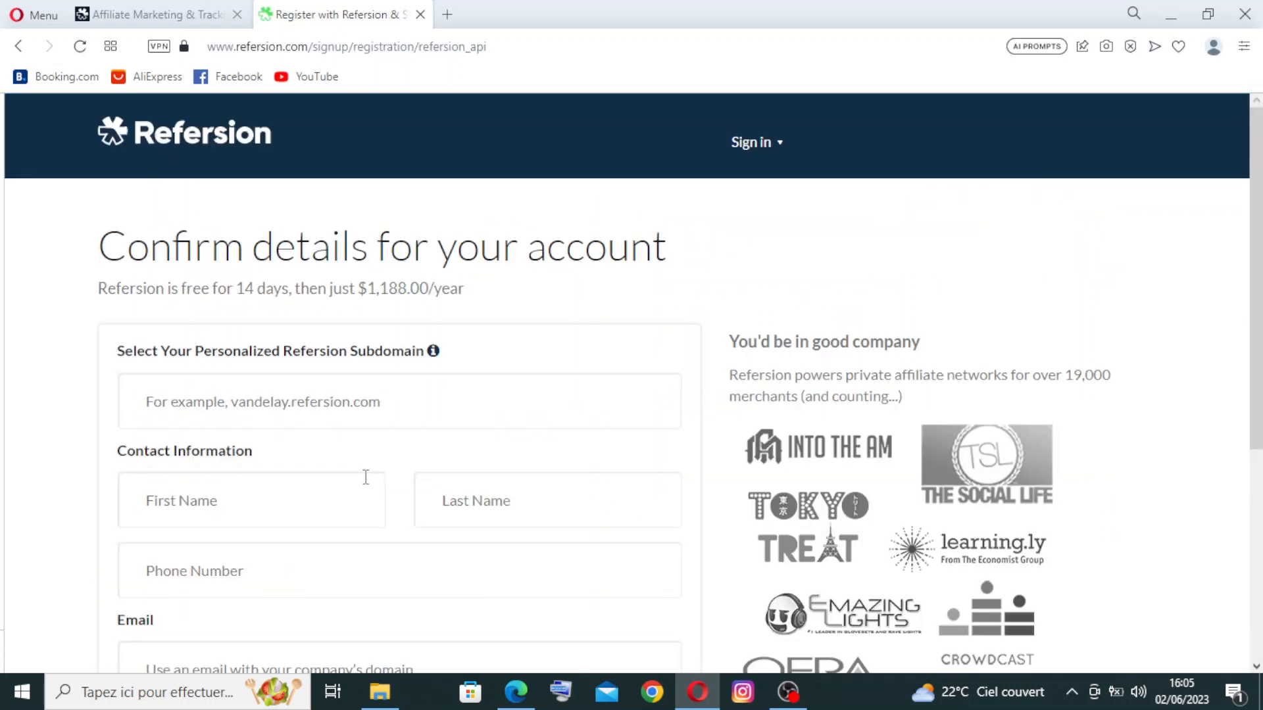
mouse_move(446, 468)
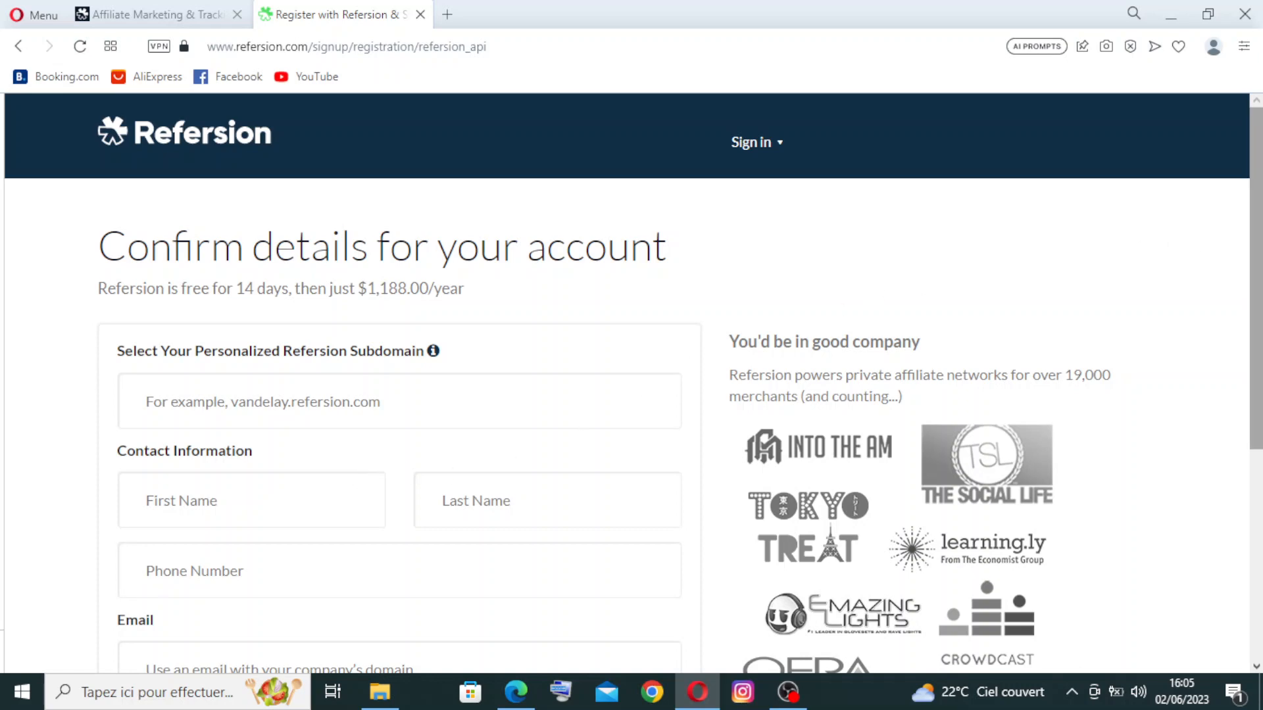
scroll("down", 3)
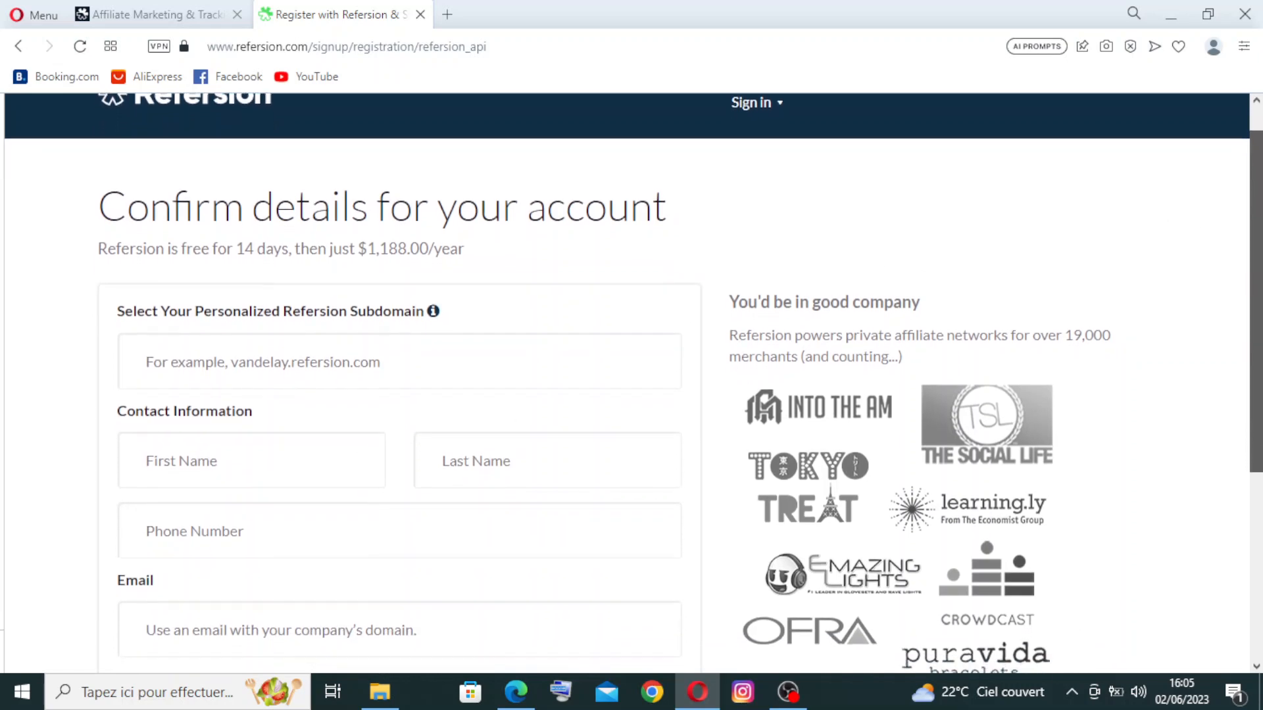
scroll("down", 3)
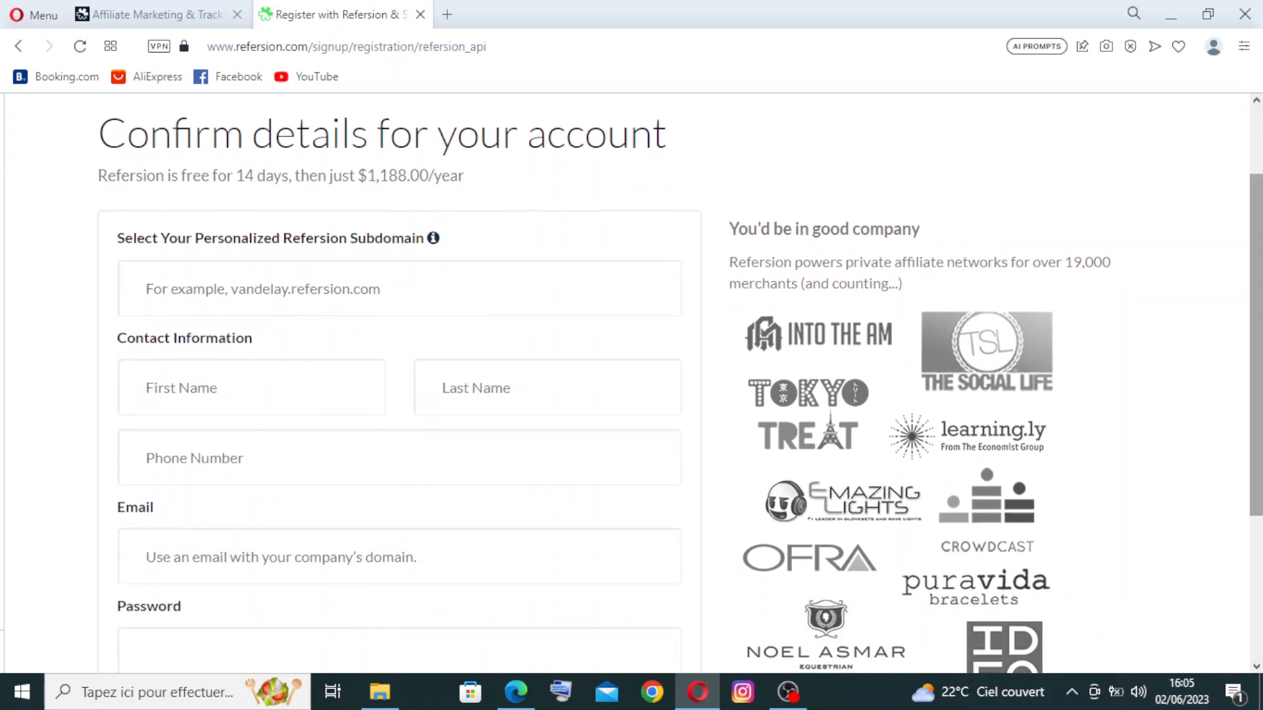
key("ctrl+f")
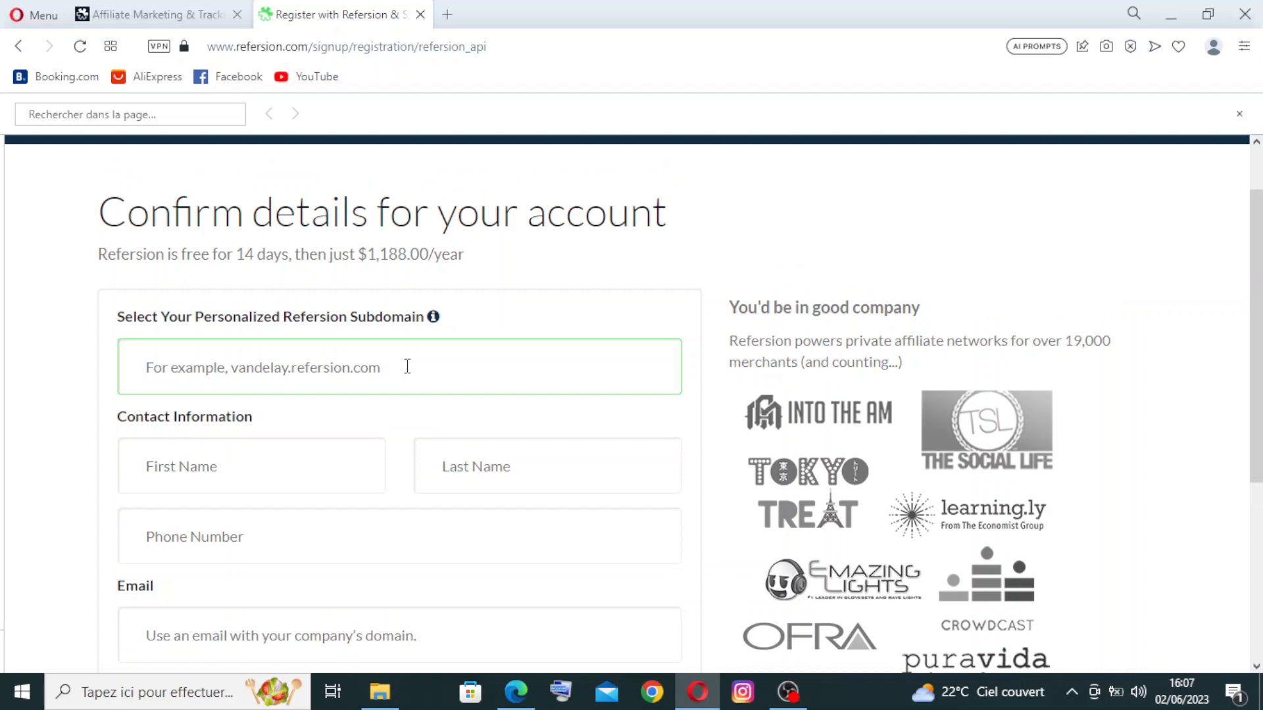
Enter 'cosmetics' as the account subdomain, correcting a typo
type("cosmeti.refersion.com")
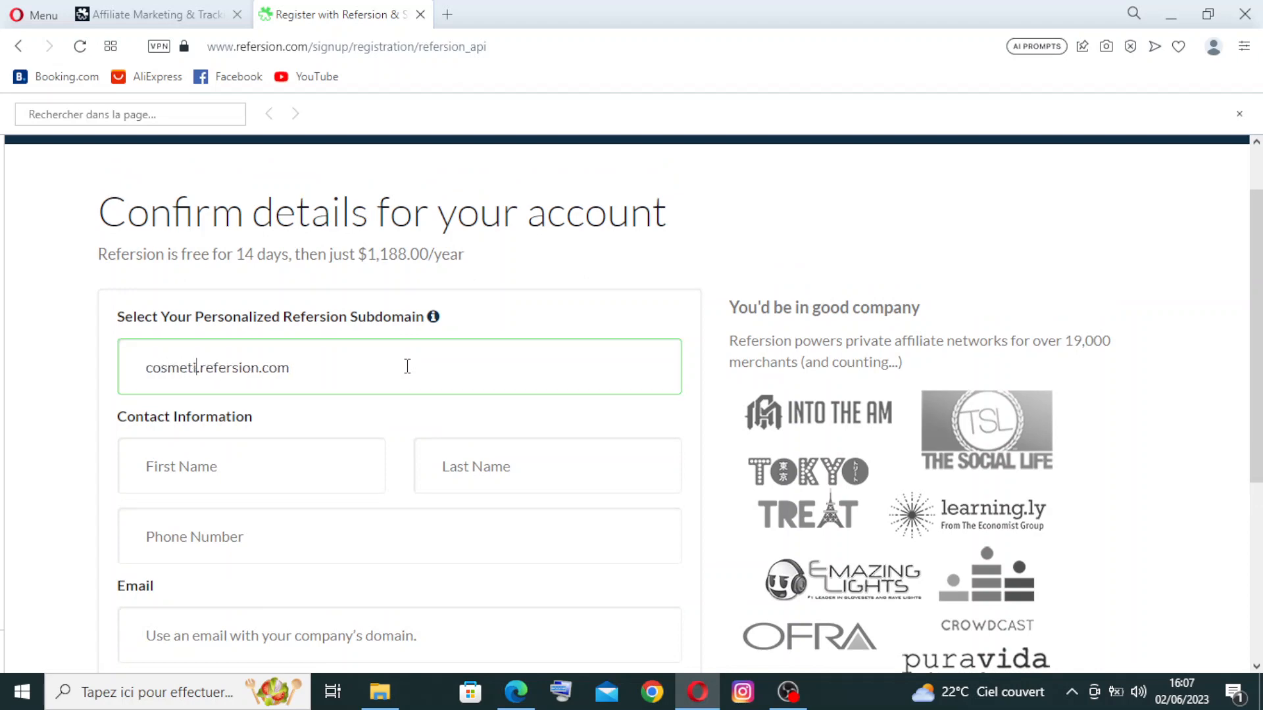
type("ch.")
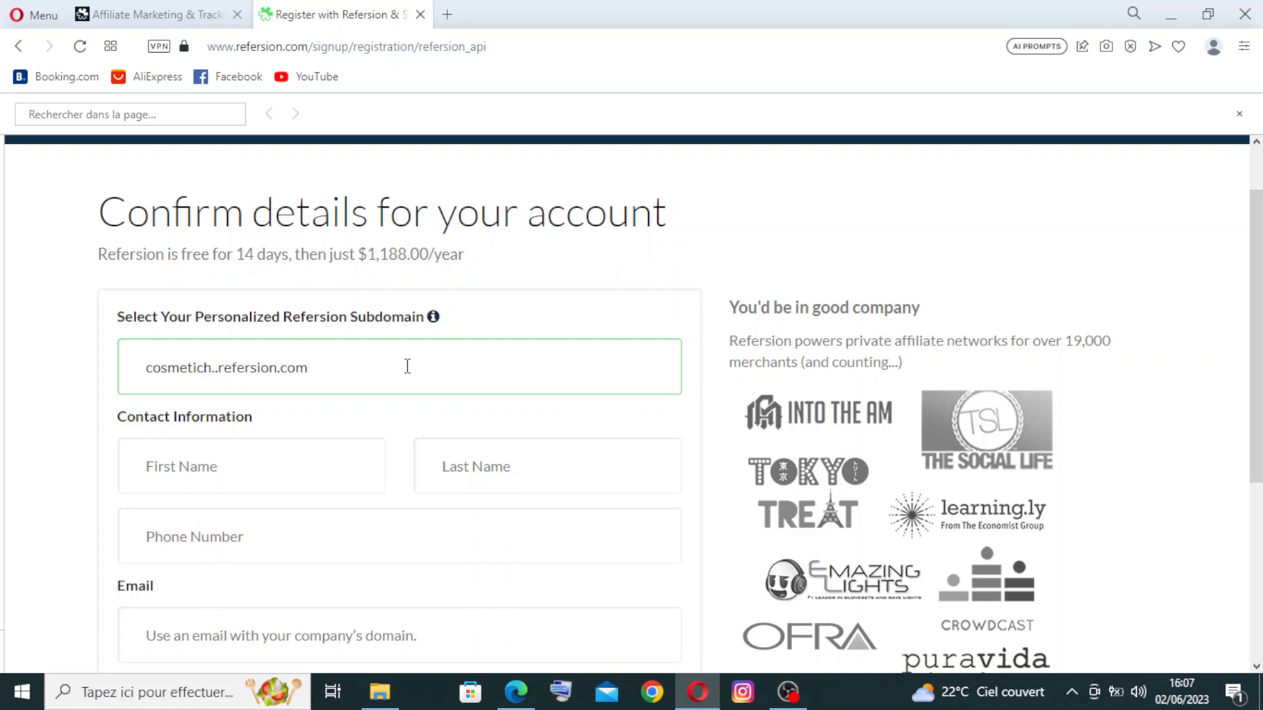
key("Backspace")
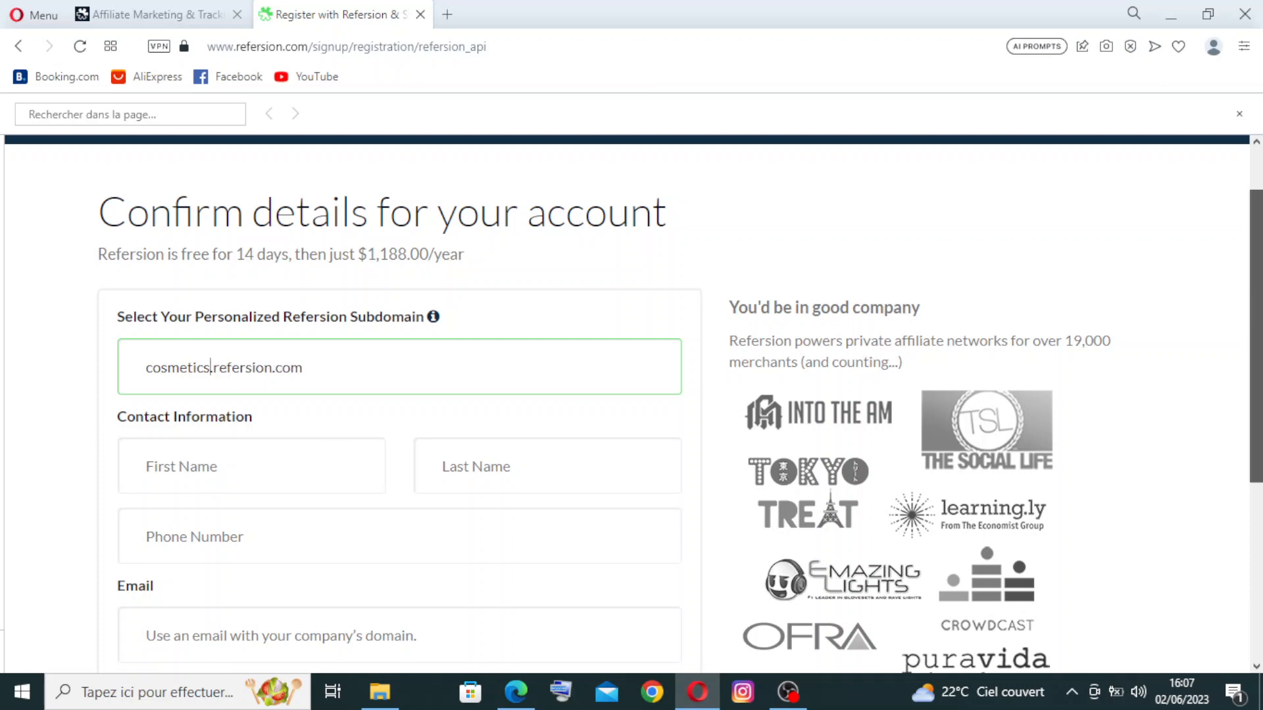
scroll("down", 3)
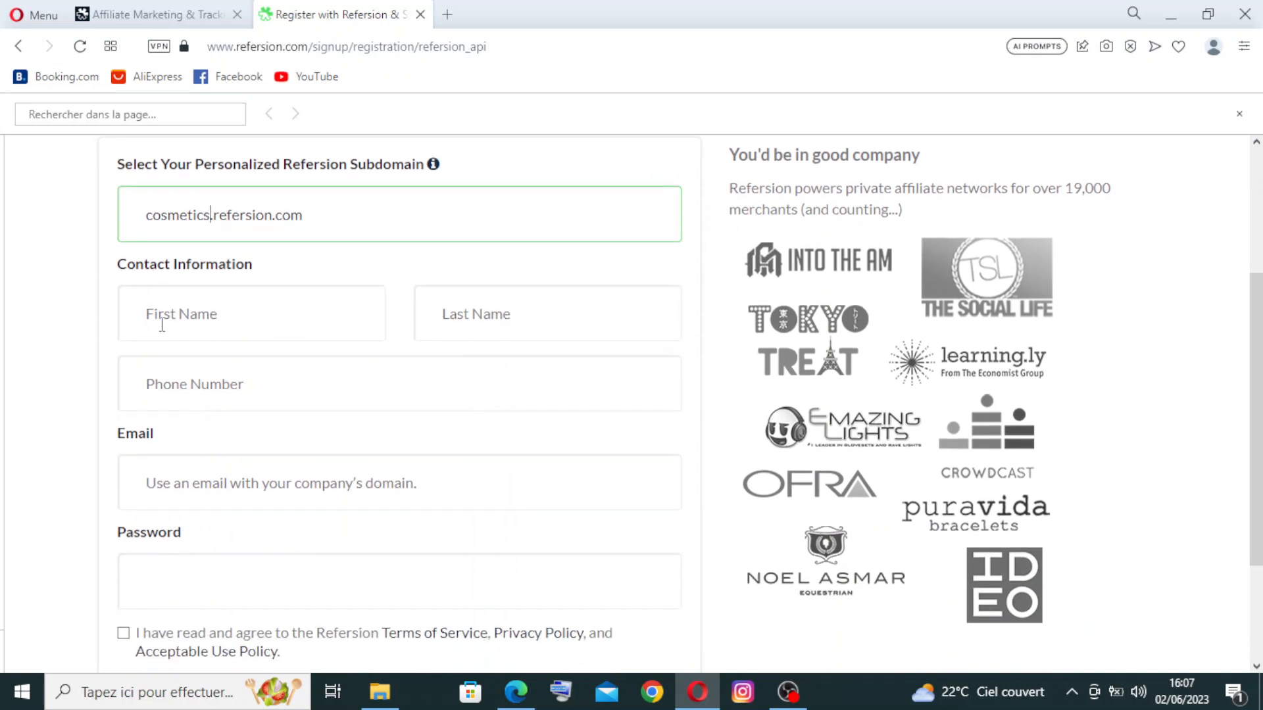
Fill in the contact name 'souzan', email and the autofill-suggested phone number
type("souzan")
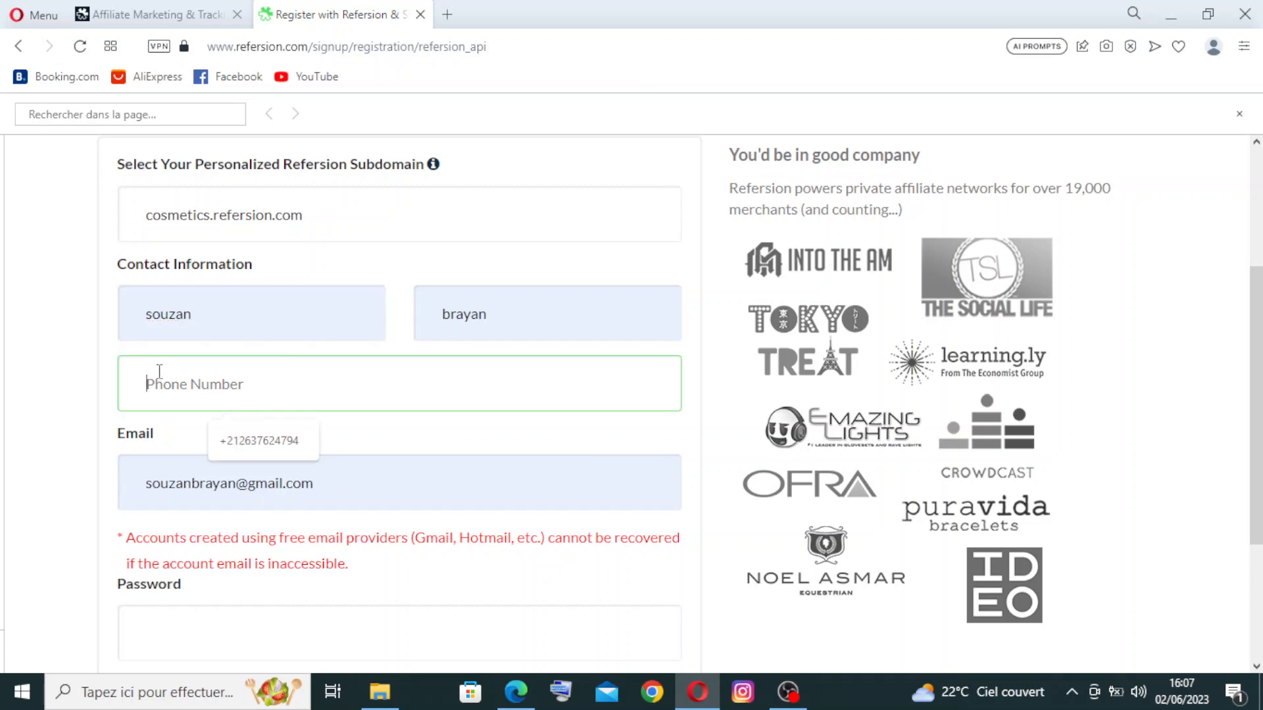
left_click(260, 440)
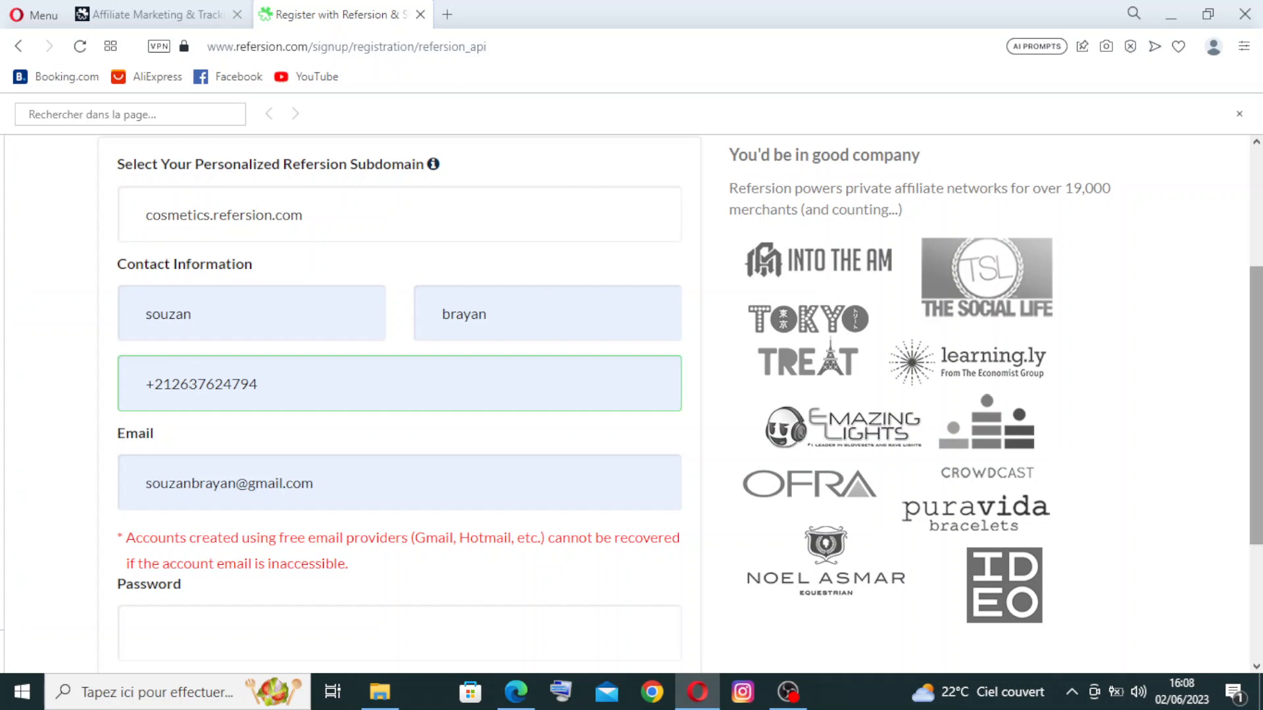
scroll("down", 3)
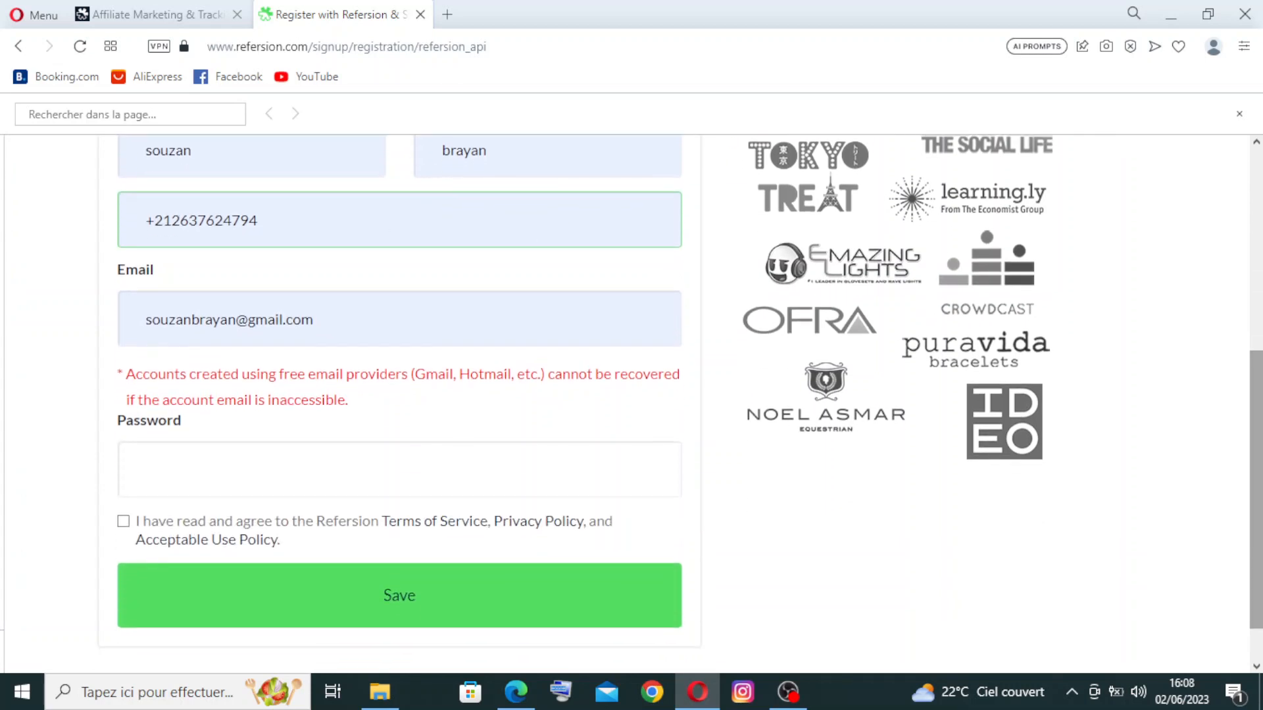
Enter an account password and tick the Terms of Service agreement checkbox
left_click(399, 471)
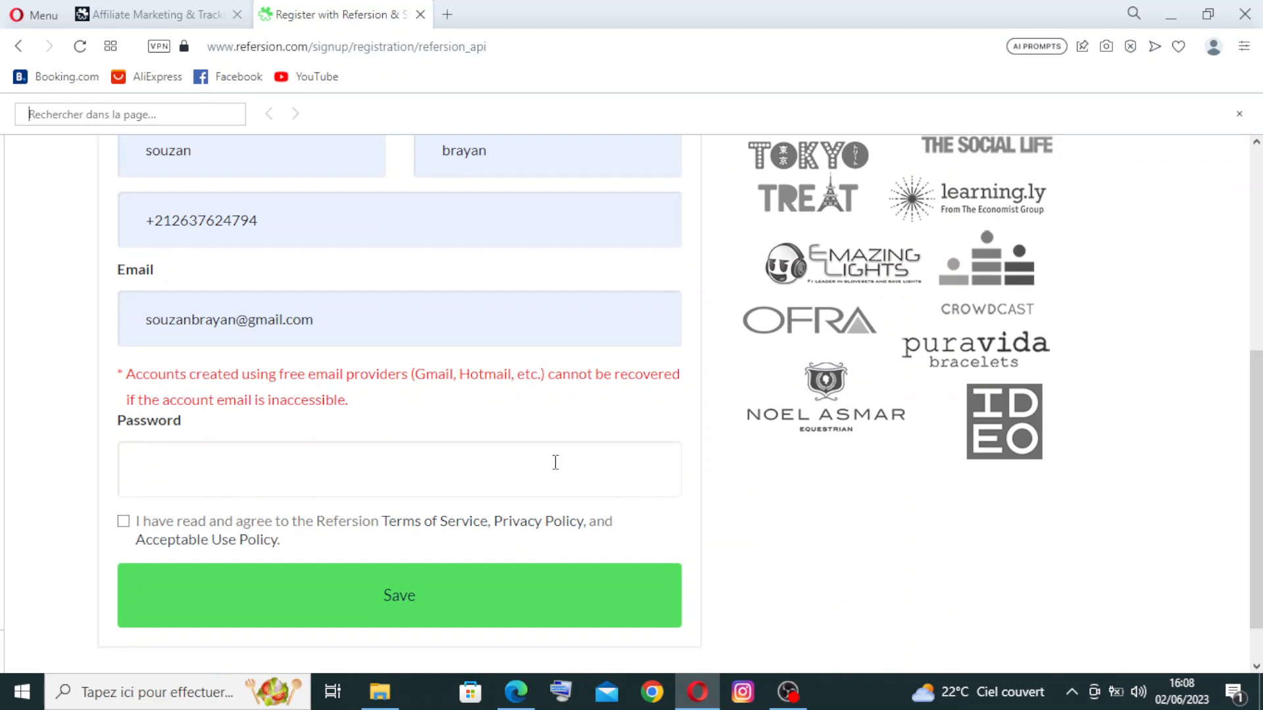
type("•")
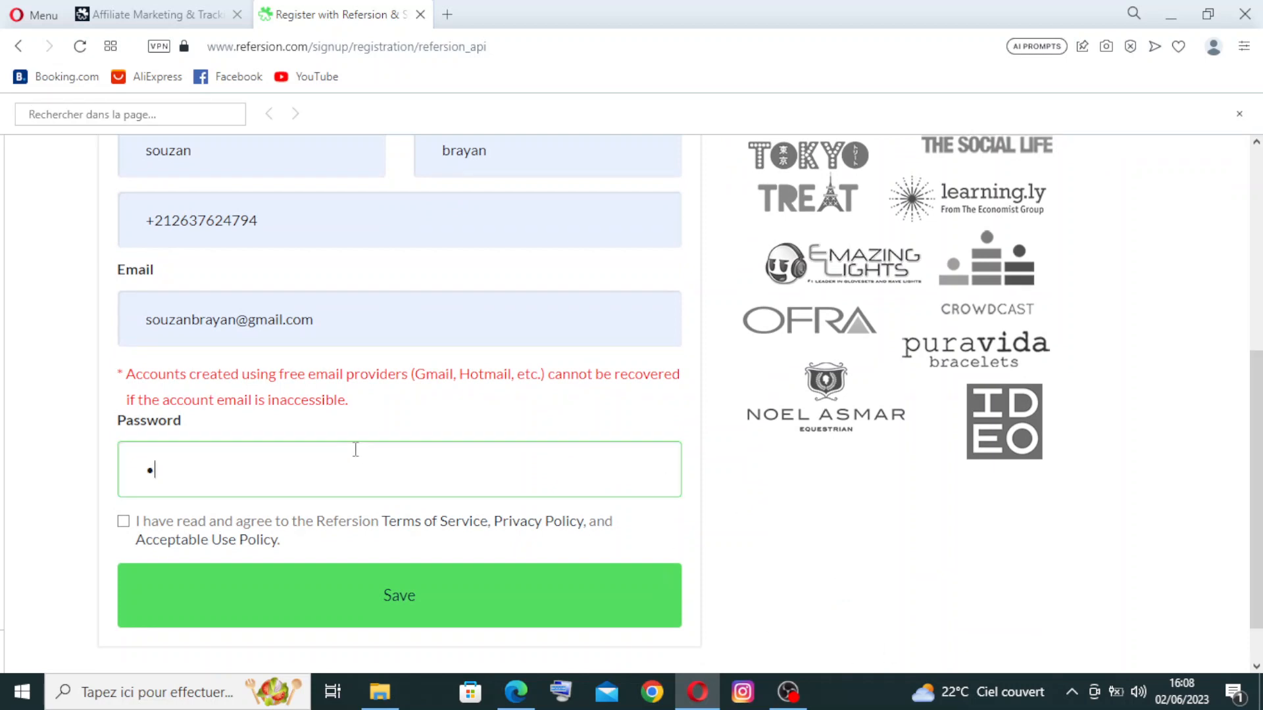
type("password")
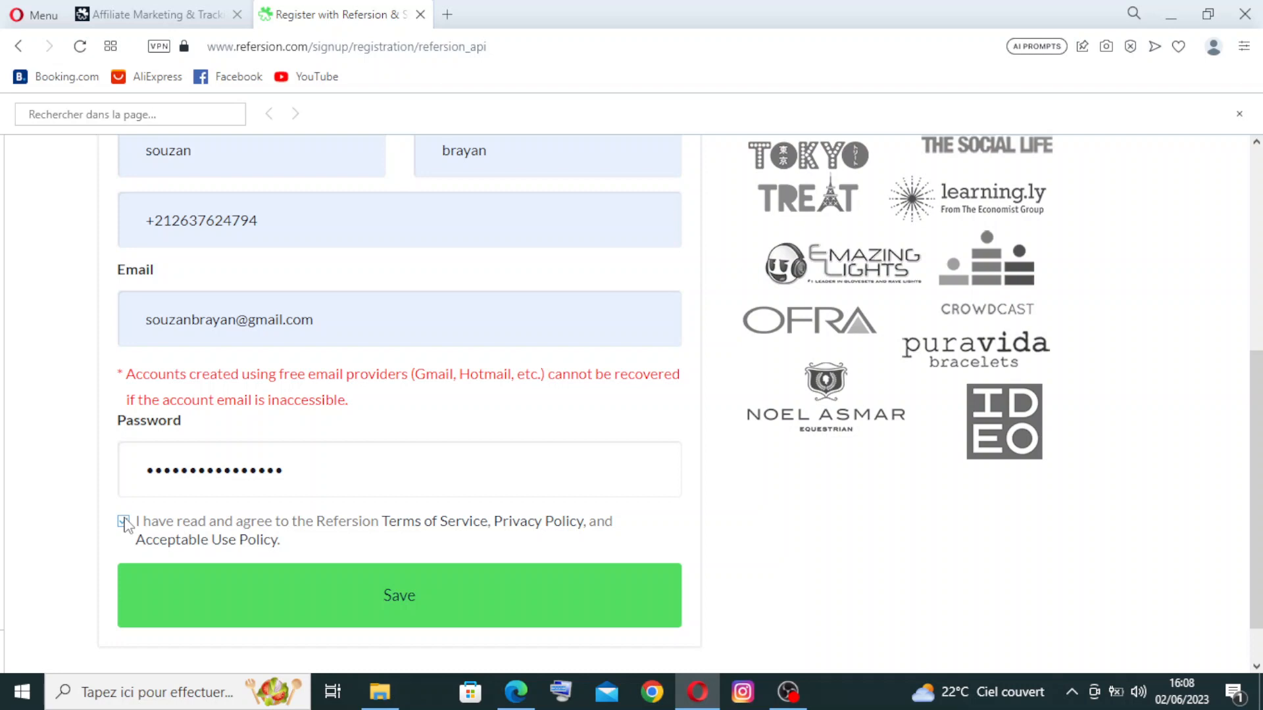
left_click(122, 520)
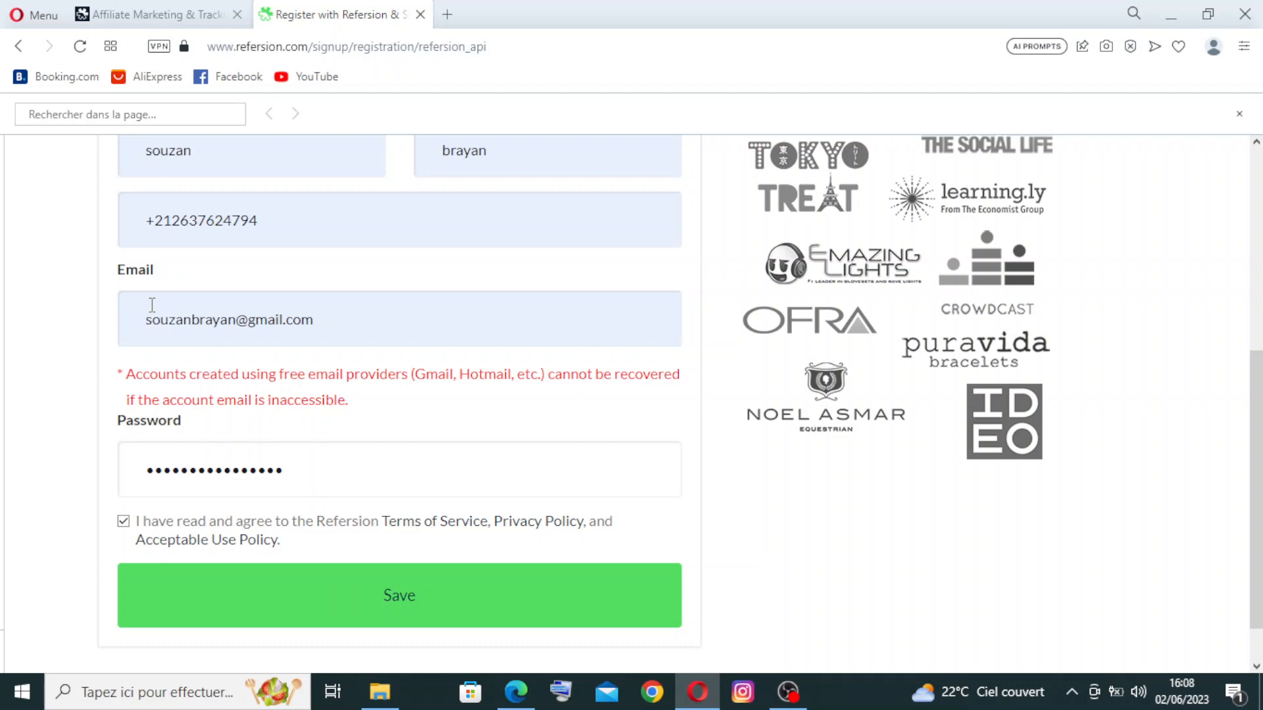
mouse_move(390, 433)
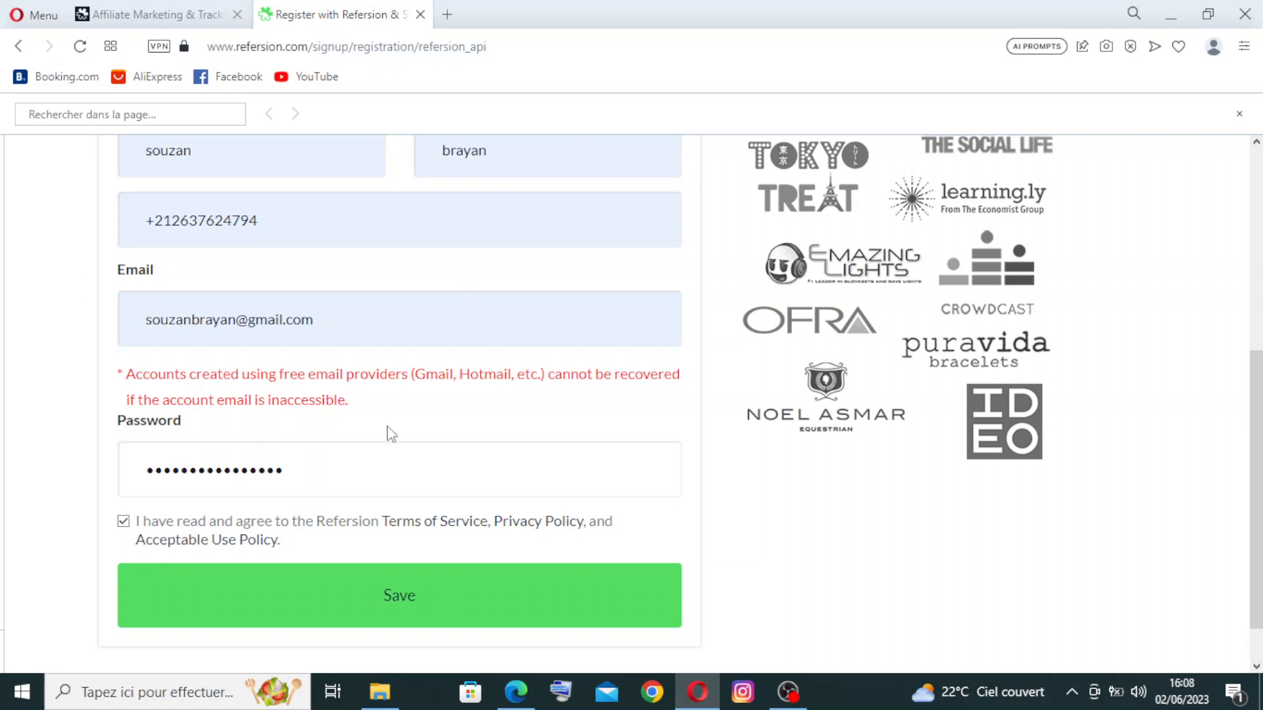
Save the completed account details form and wait while it loads
left_click(399, 594)
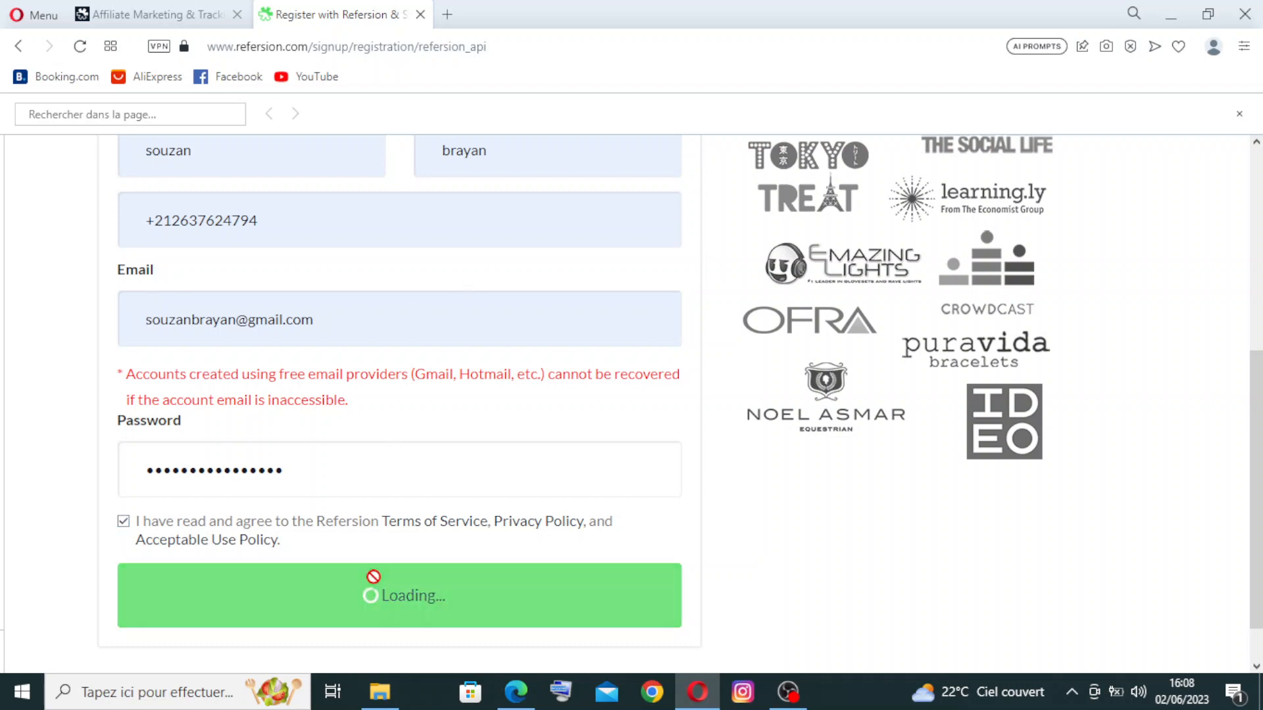
left_click(399, 594)
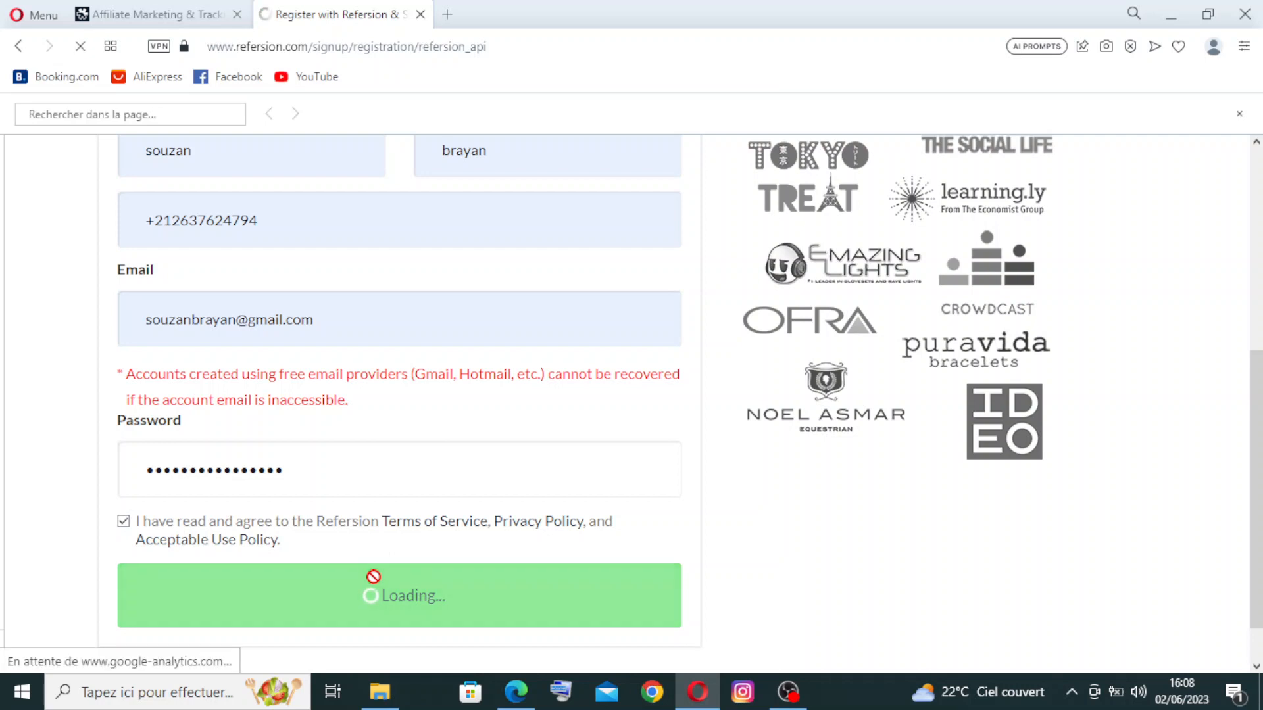
left_click(398, 594)
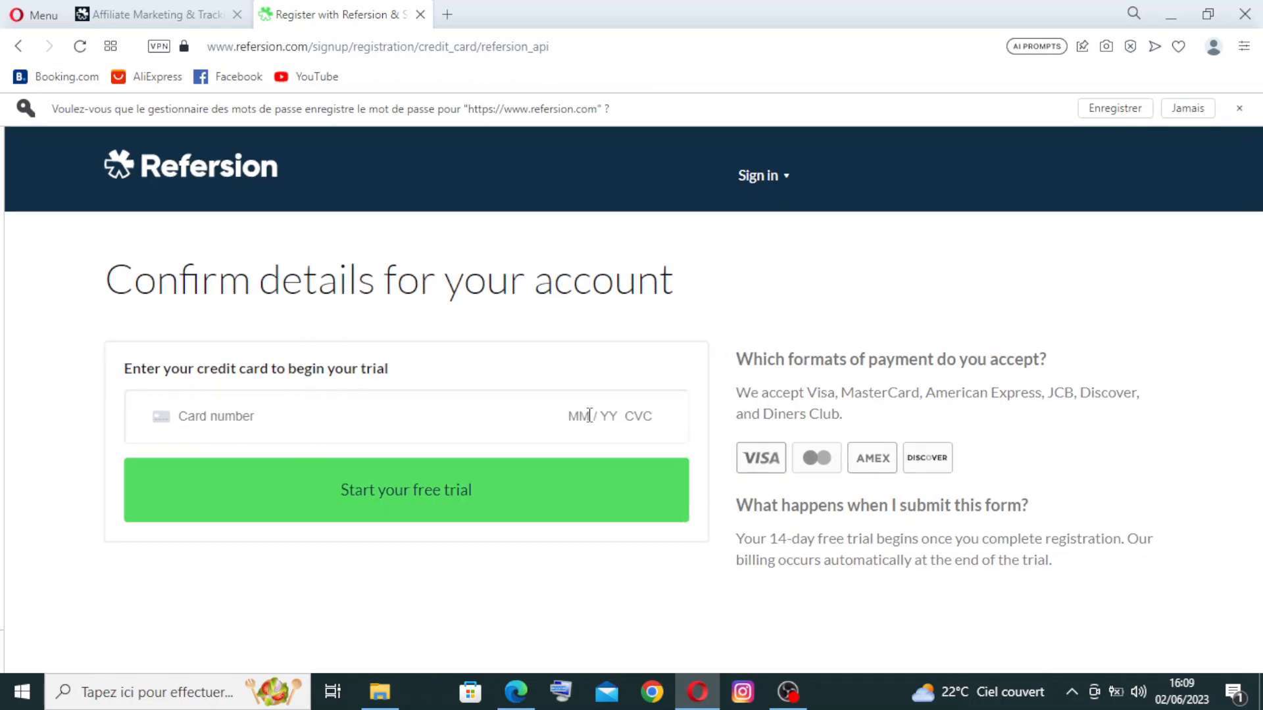
Dismiss the browser's save-password bar and focus the Card number field
left_click(1239, 109)
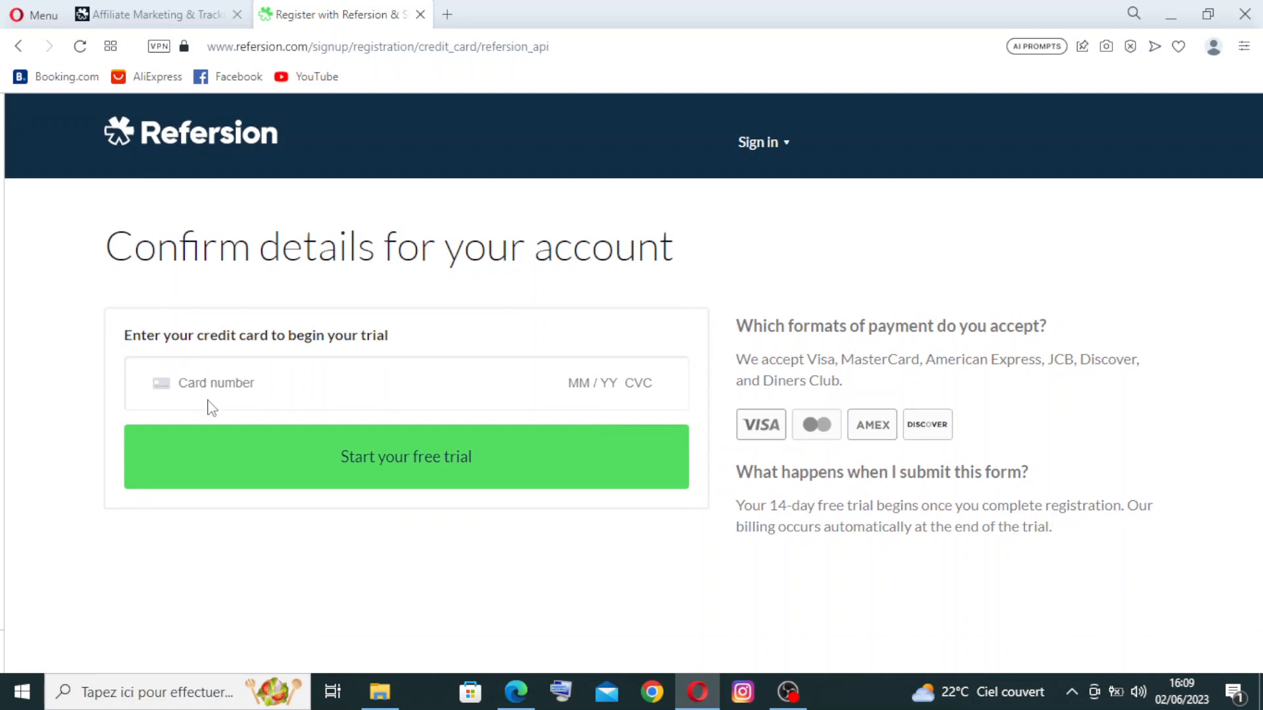
left_click(217, 382)
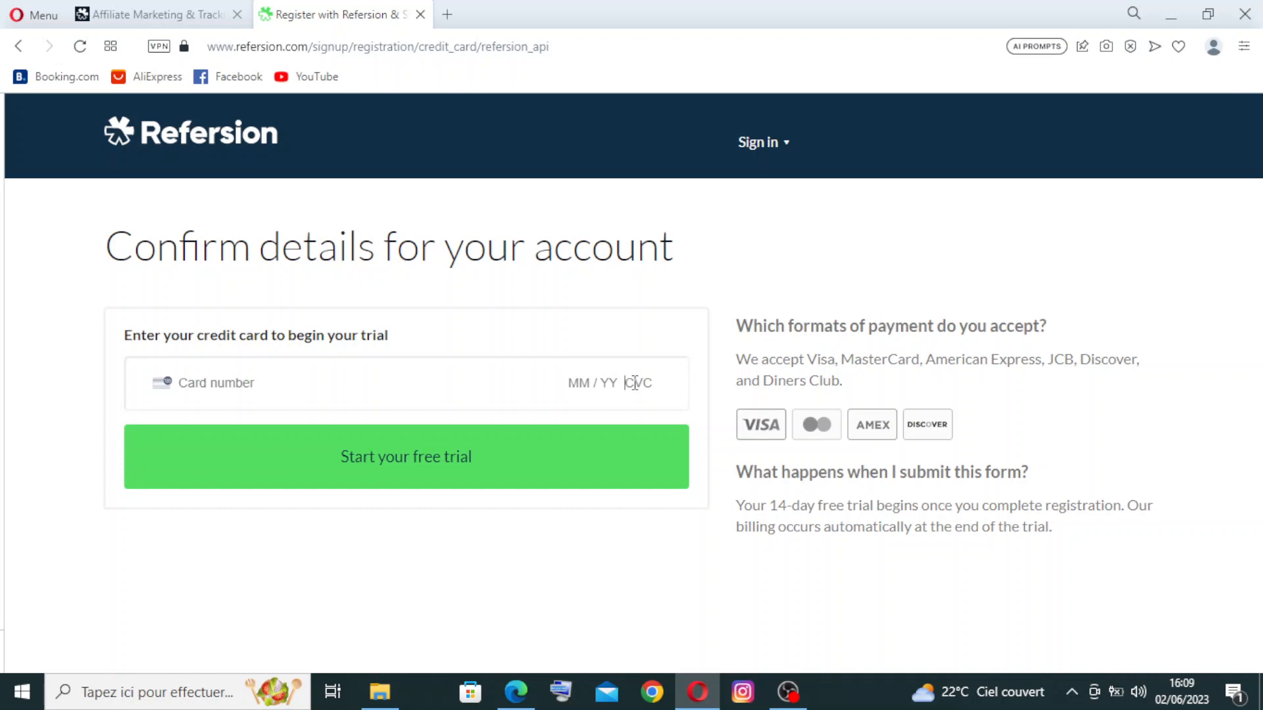
mouse_move(421, 471)
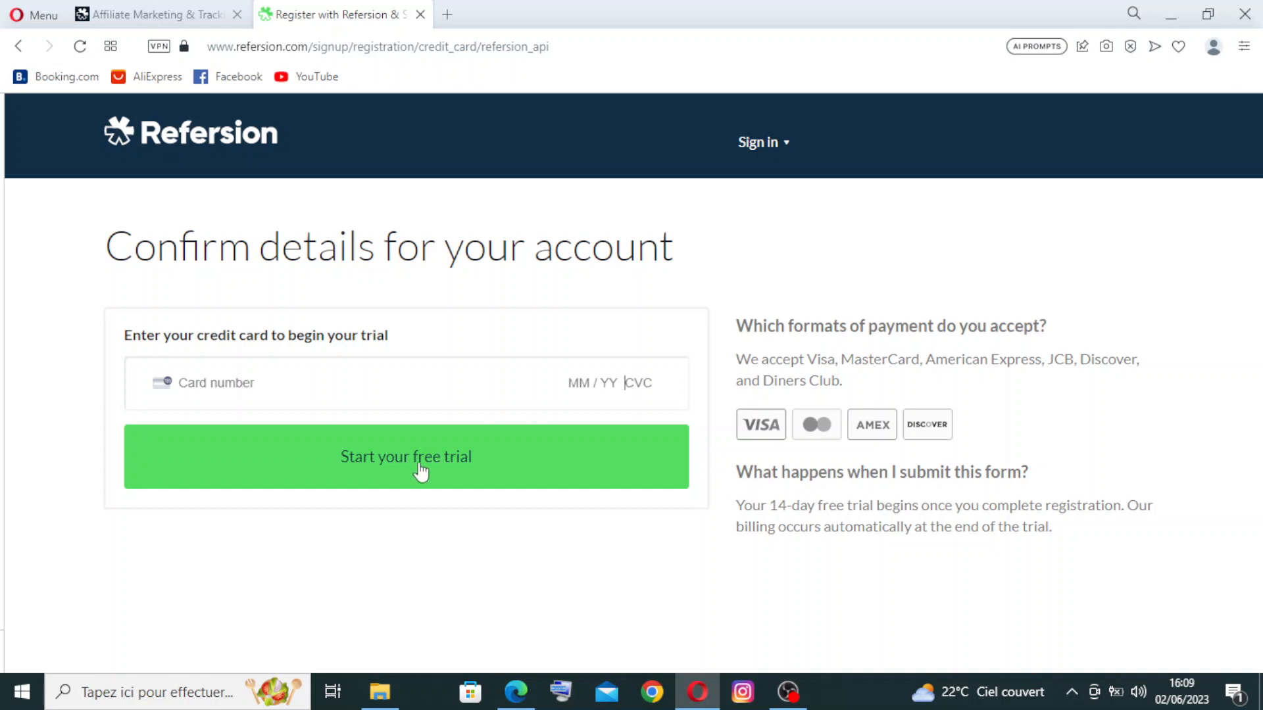
Attempt 'Start your free trial' with empty card fields, triggering the incomplete card number error
left_click(406, 457)
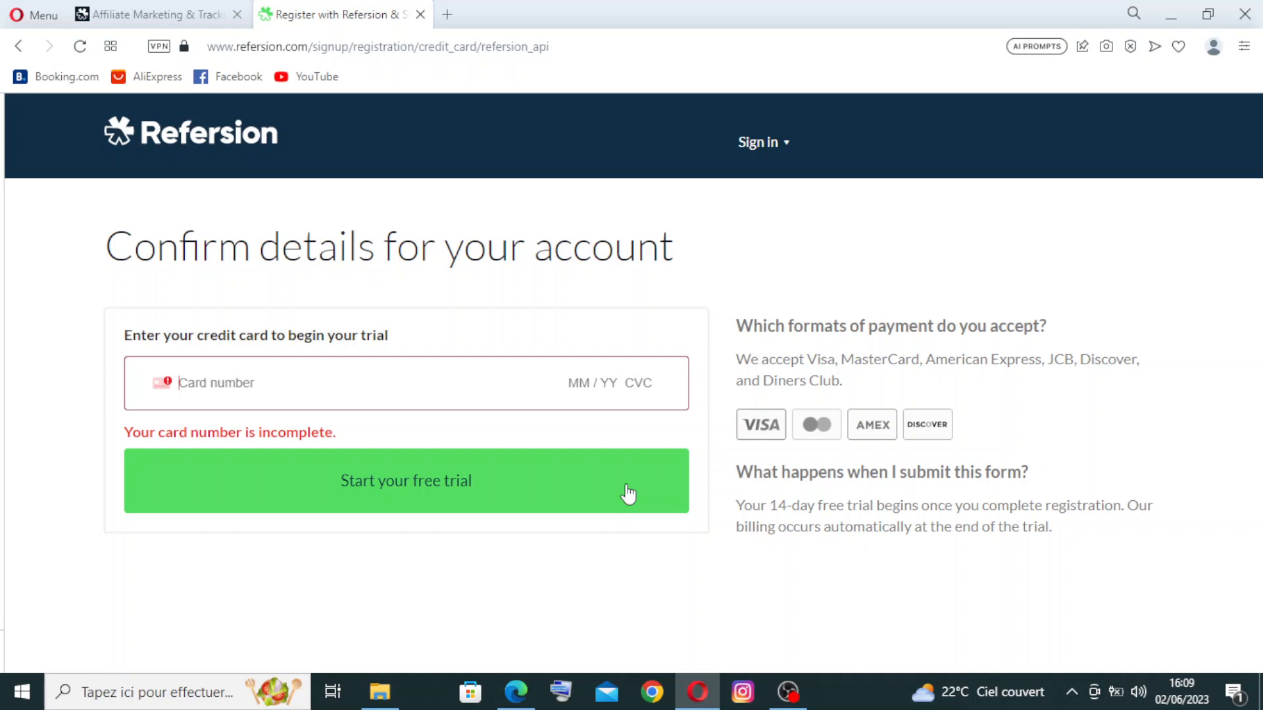
mouse_move(217, 148)
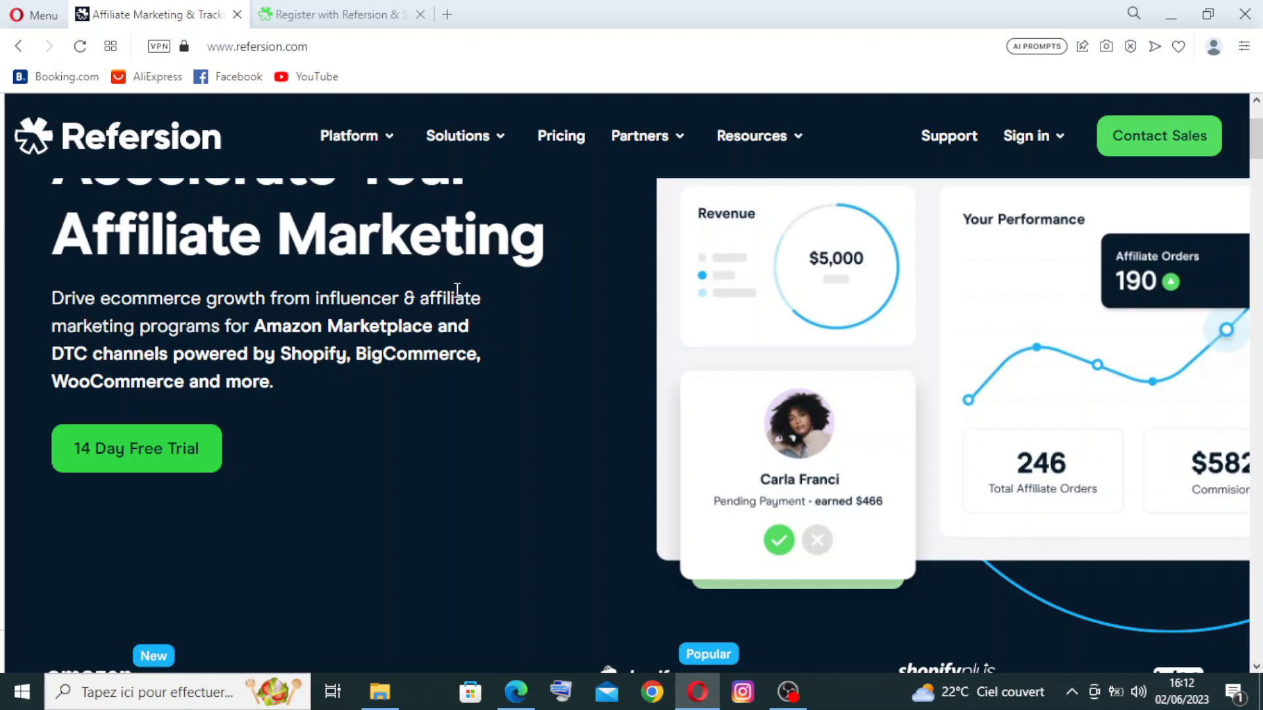
mouse_move(781, 81)
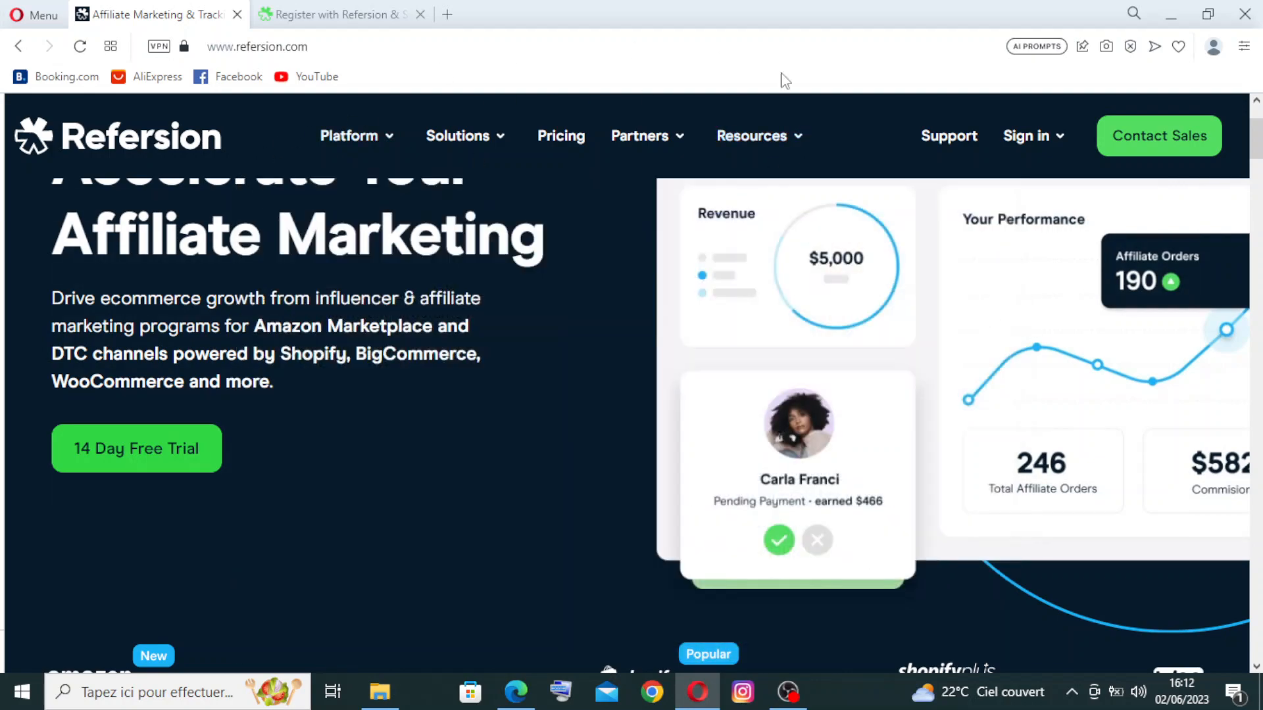
Show the Resources menu on the Refersion homepage, listing Learn, Blog and Case Studies
left_click(751, 135)
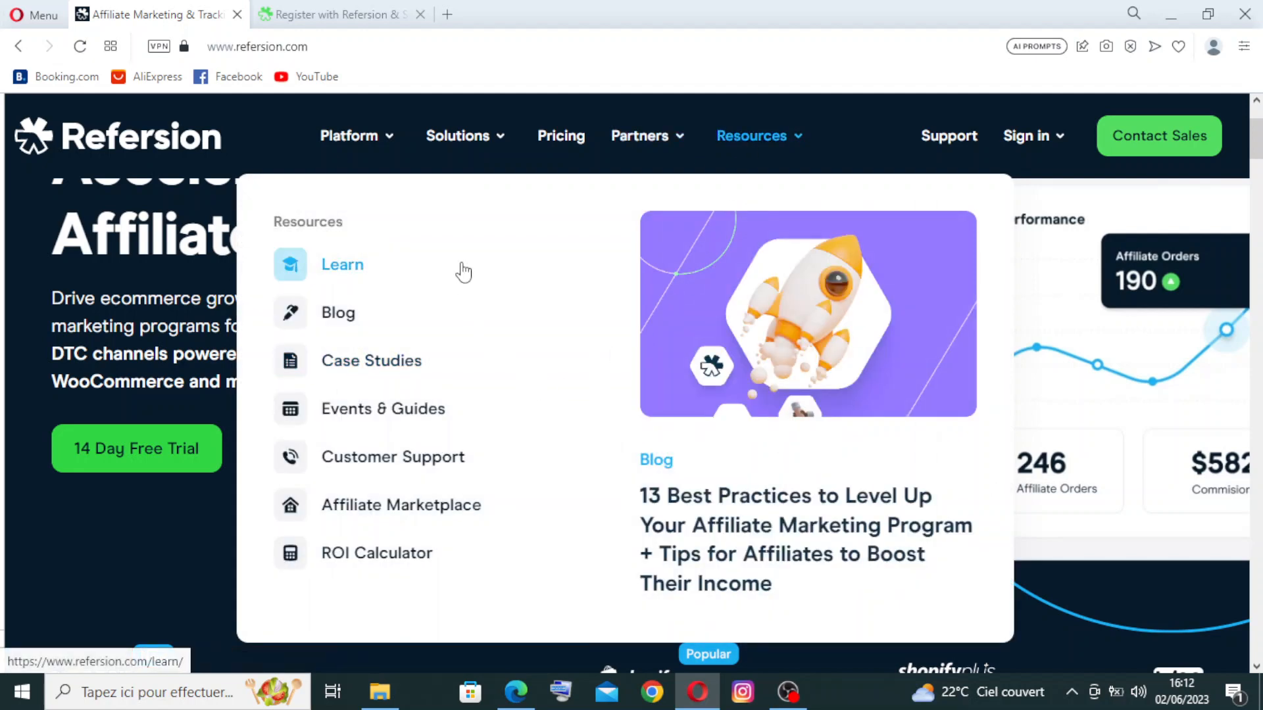
mouse_move(411, 311)
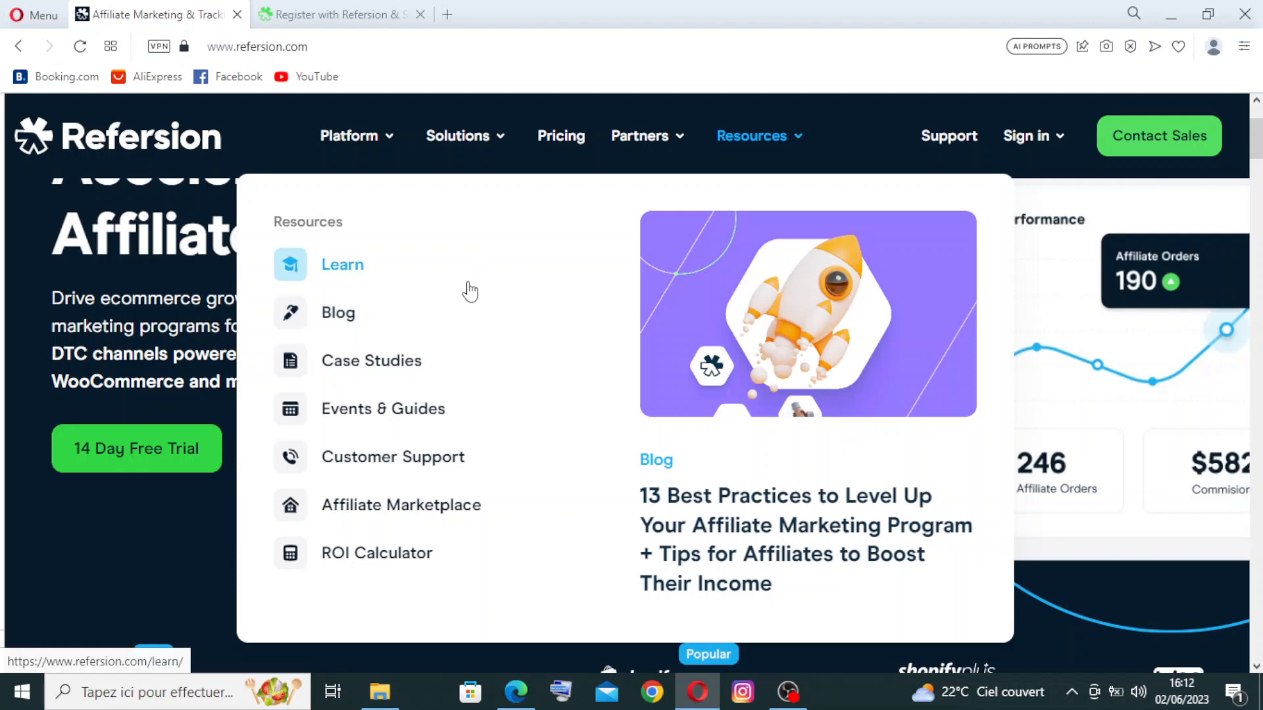
mouse_move(382, 408)
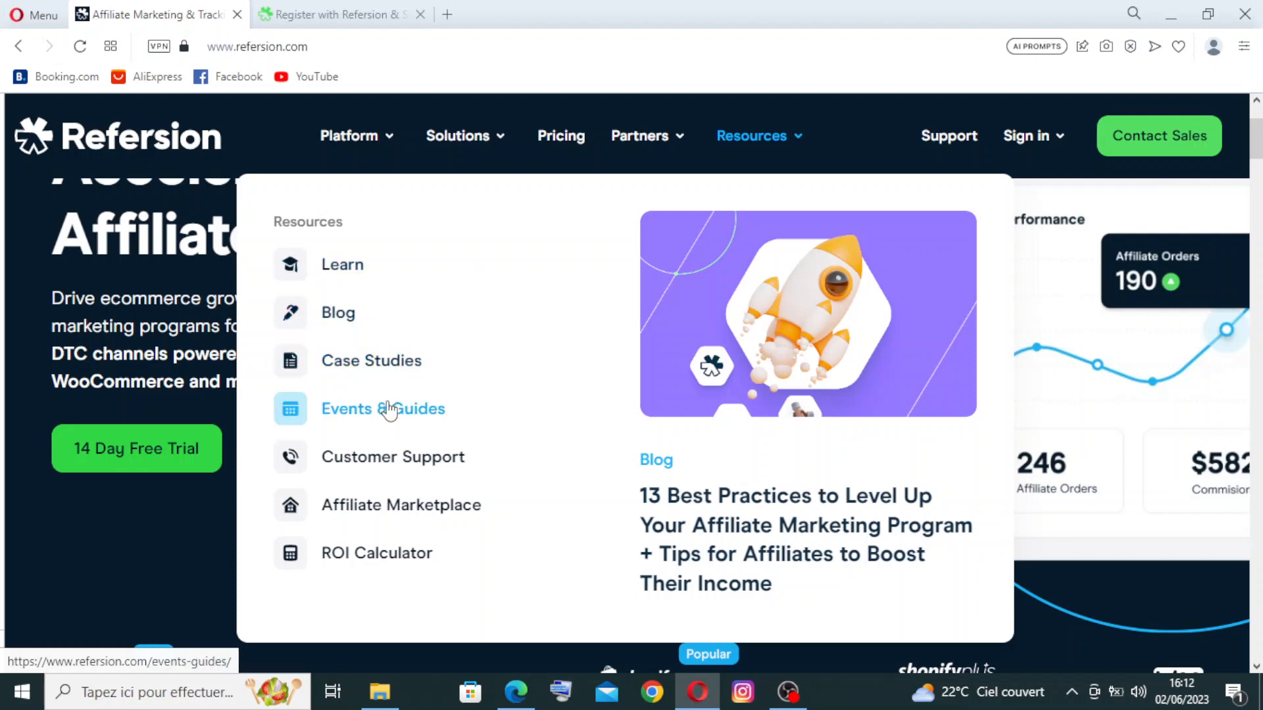
mouse_move(393, 456)
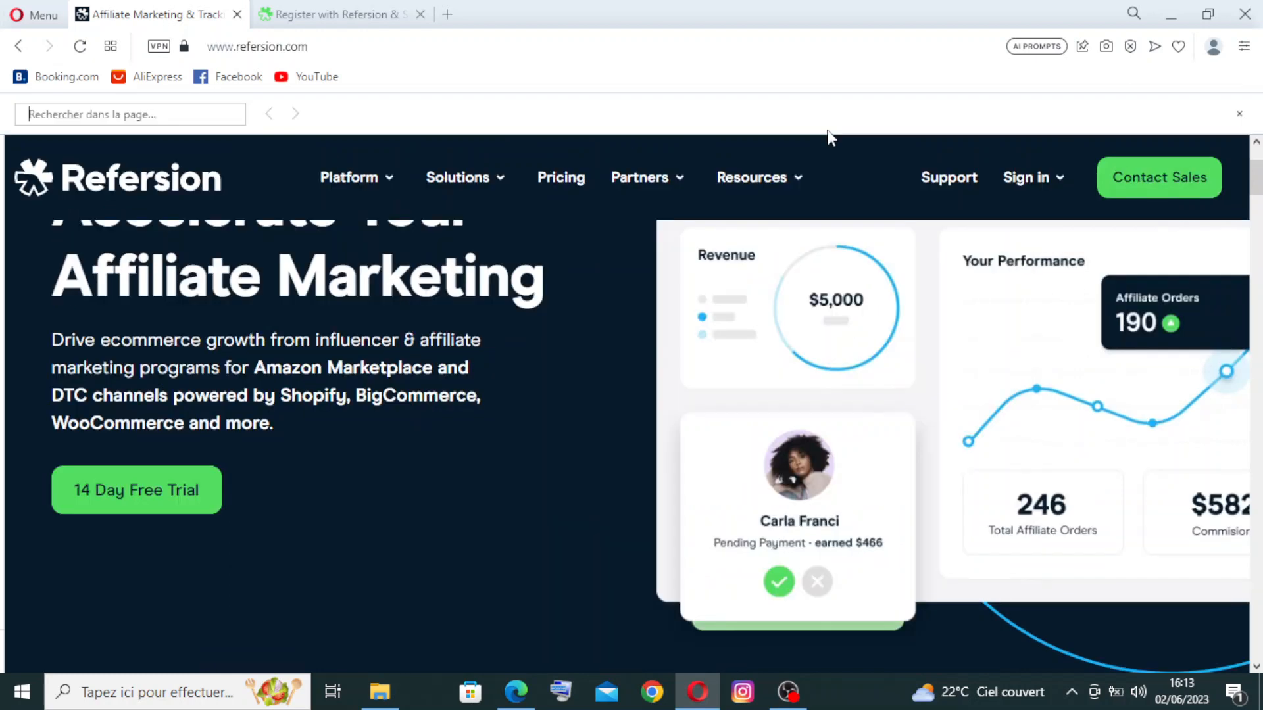
Choose Amazon Marketplace from the Partners menu in the top navigation
left_click(639, 178)
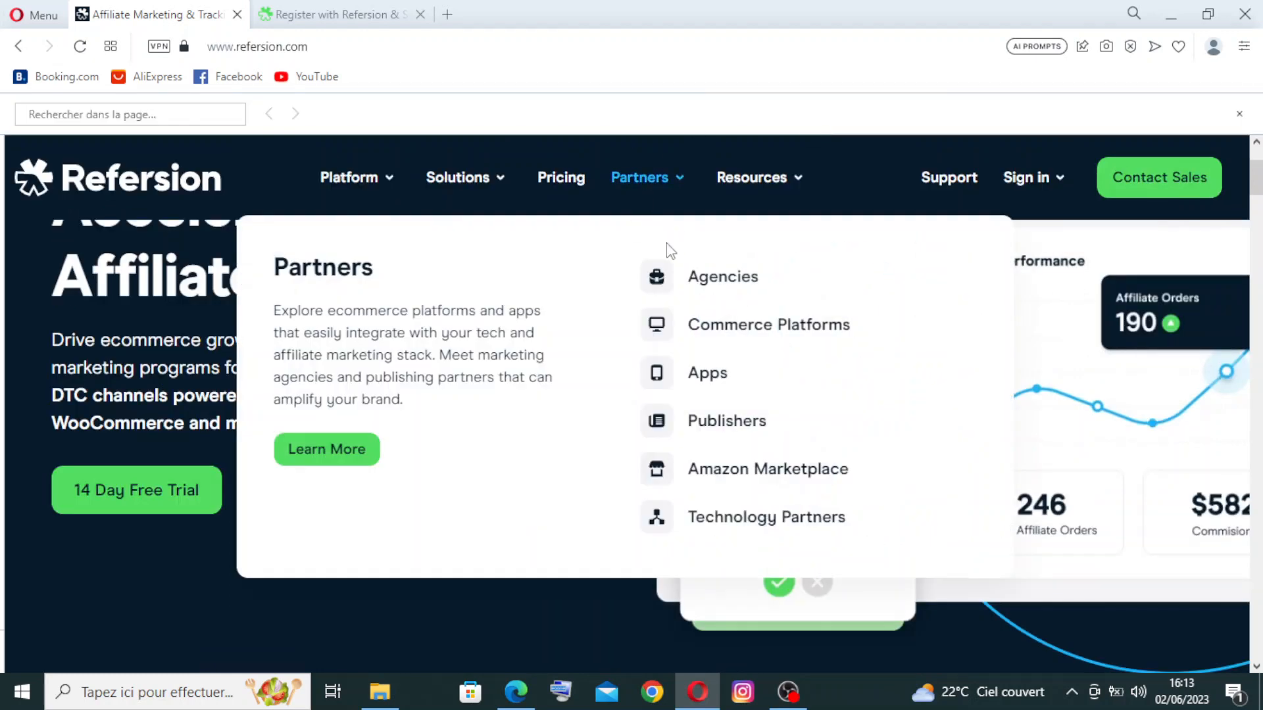
mouse_move(706, 372)
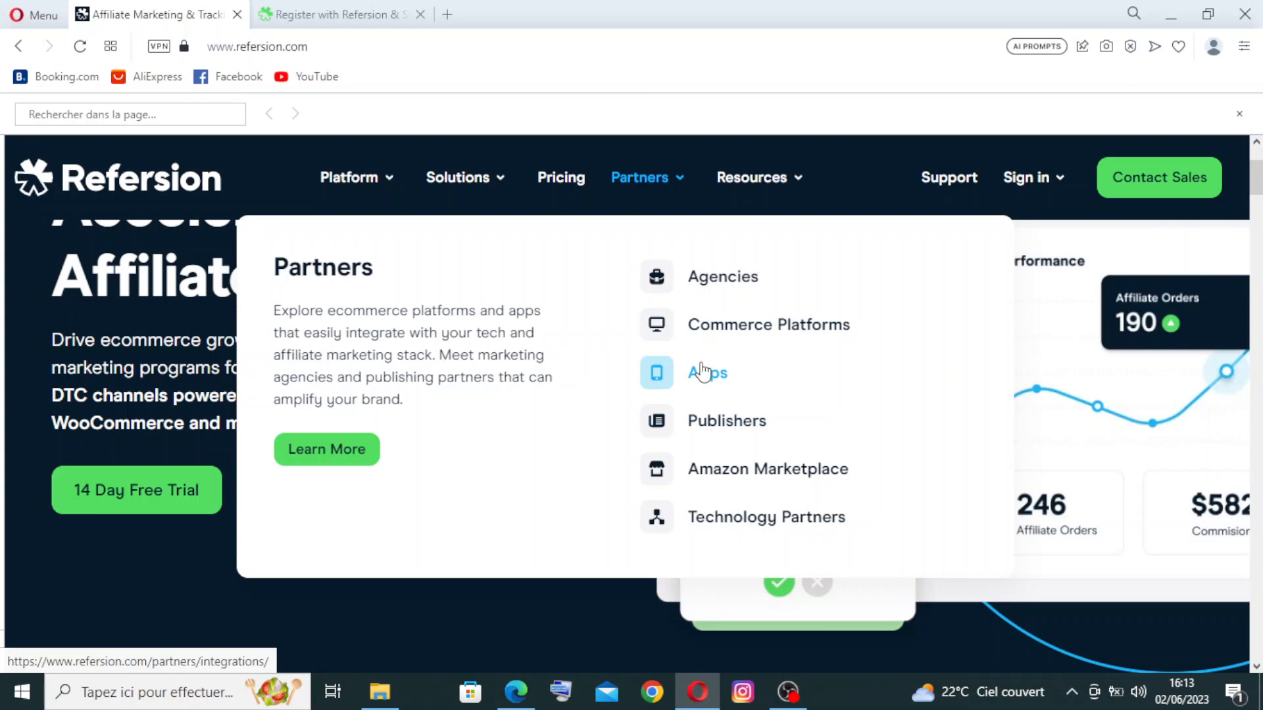
mouse_move(665, 377)
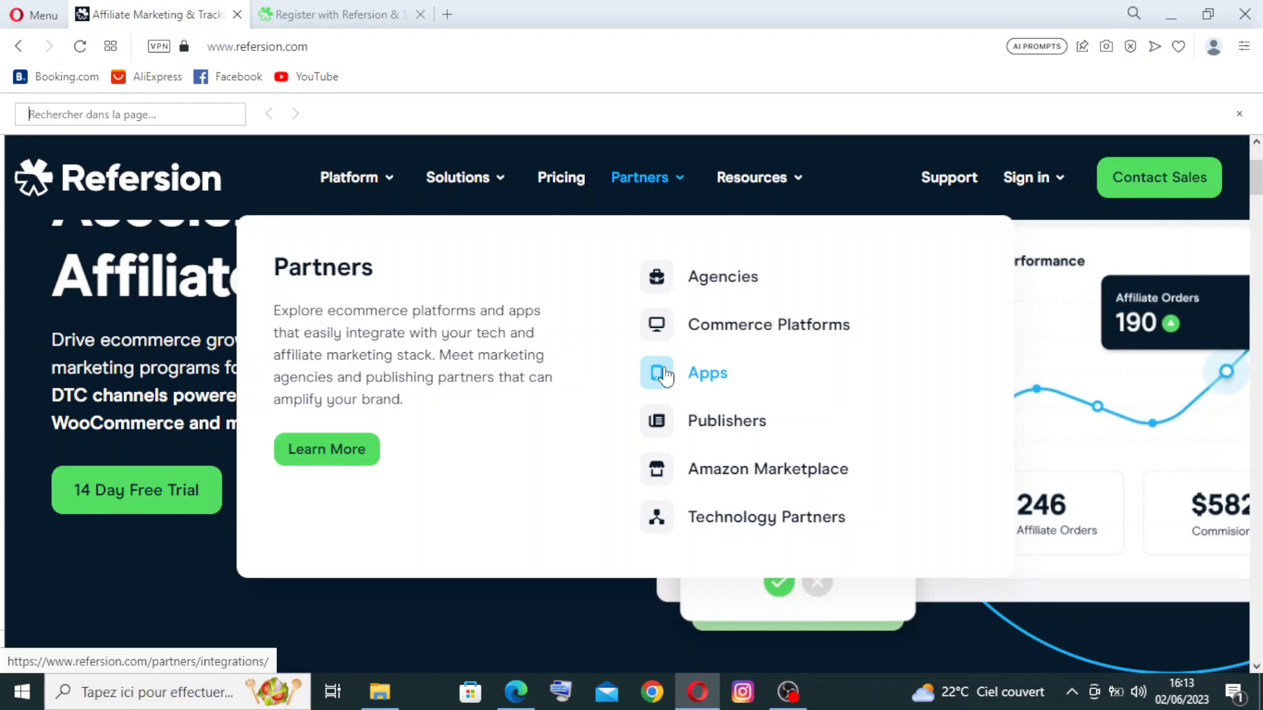
mouse_move(717, 500)
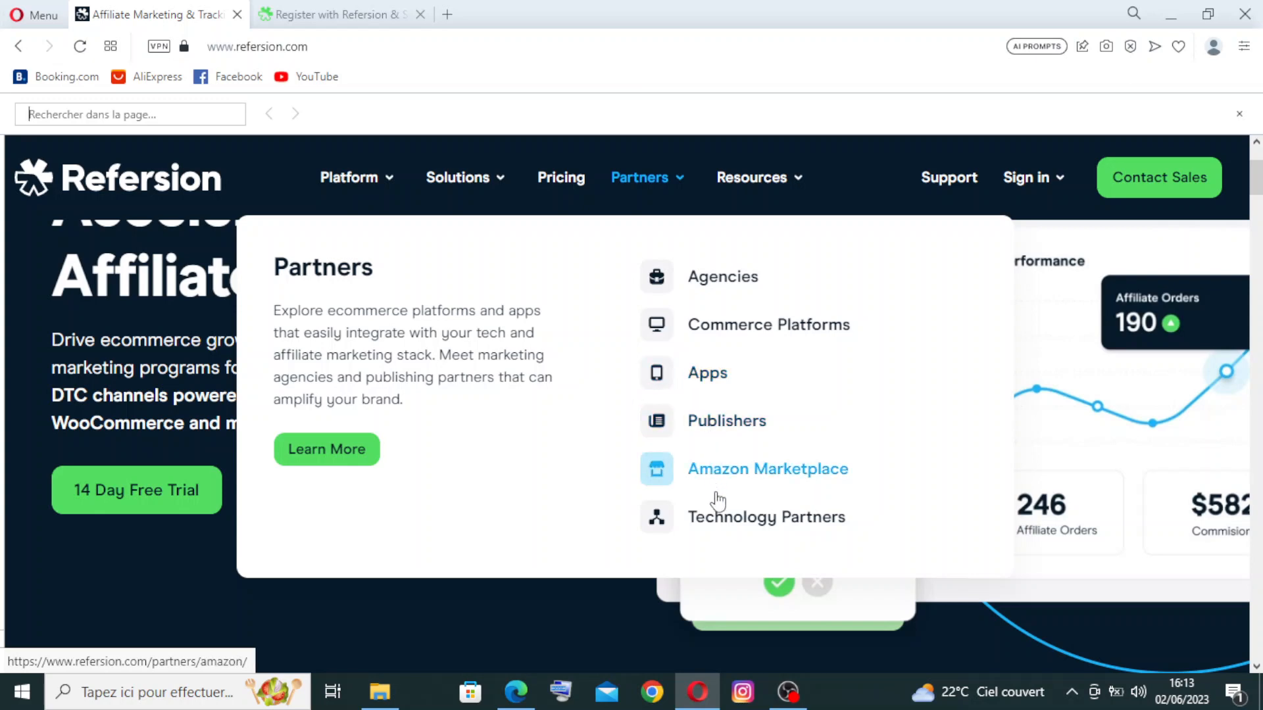
mouse_move(762, 469)
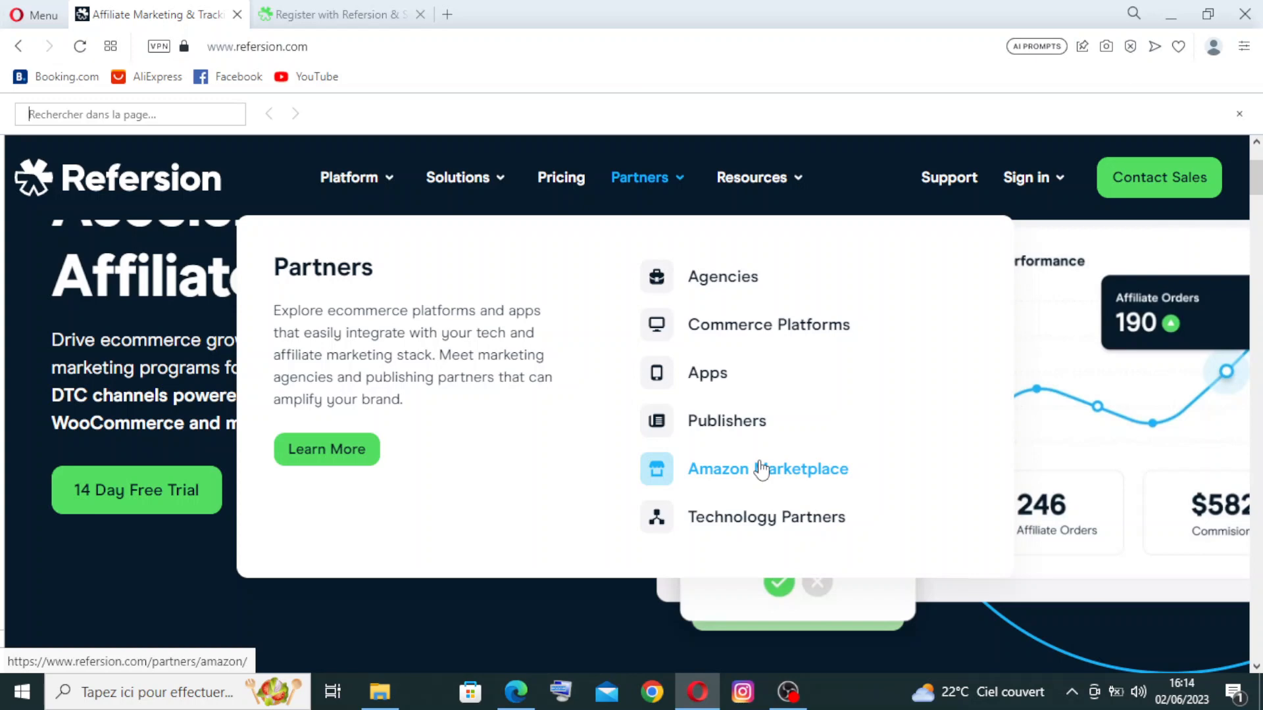
mouse_move(790, 474)
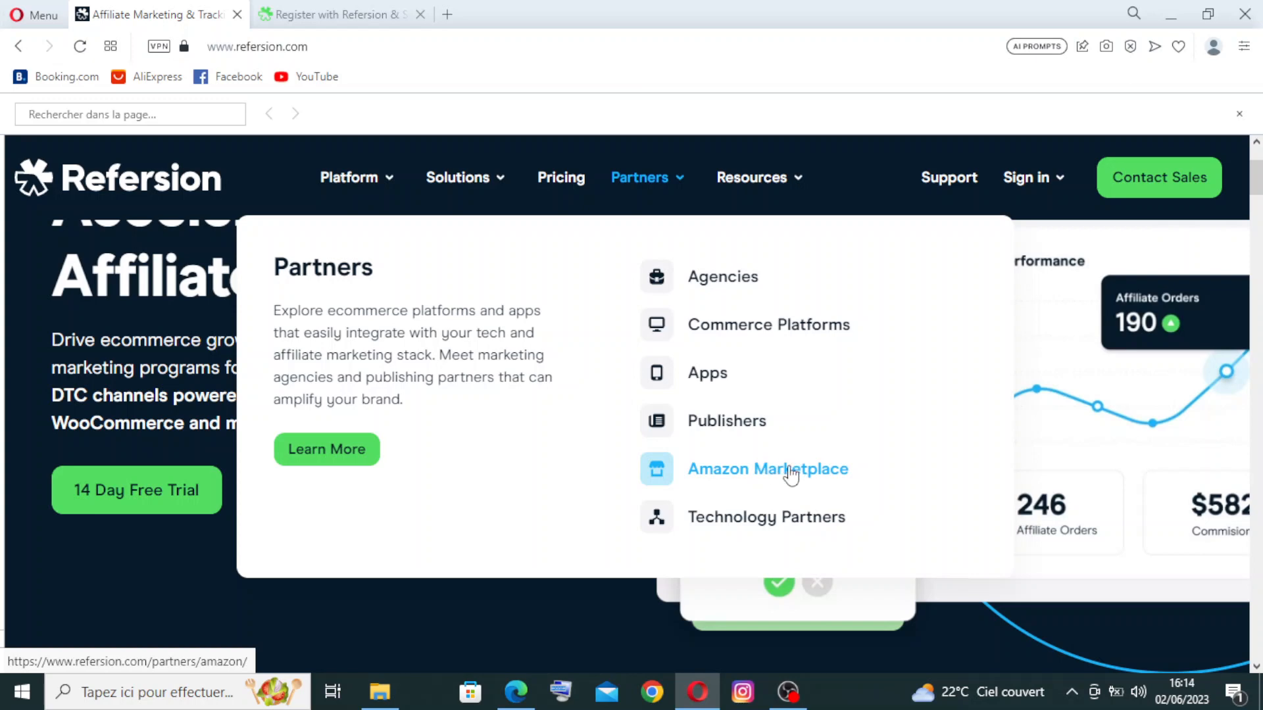
left_click(767, 468)
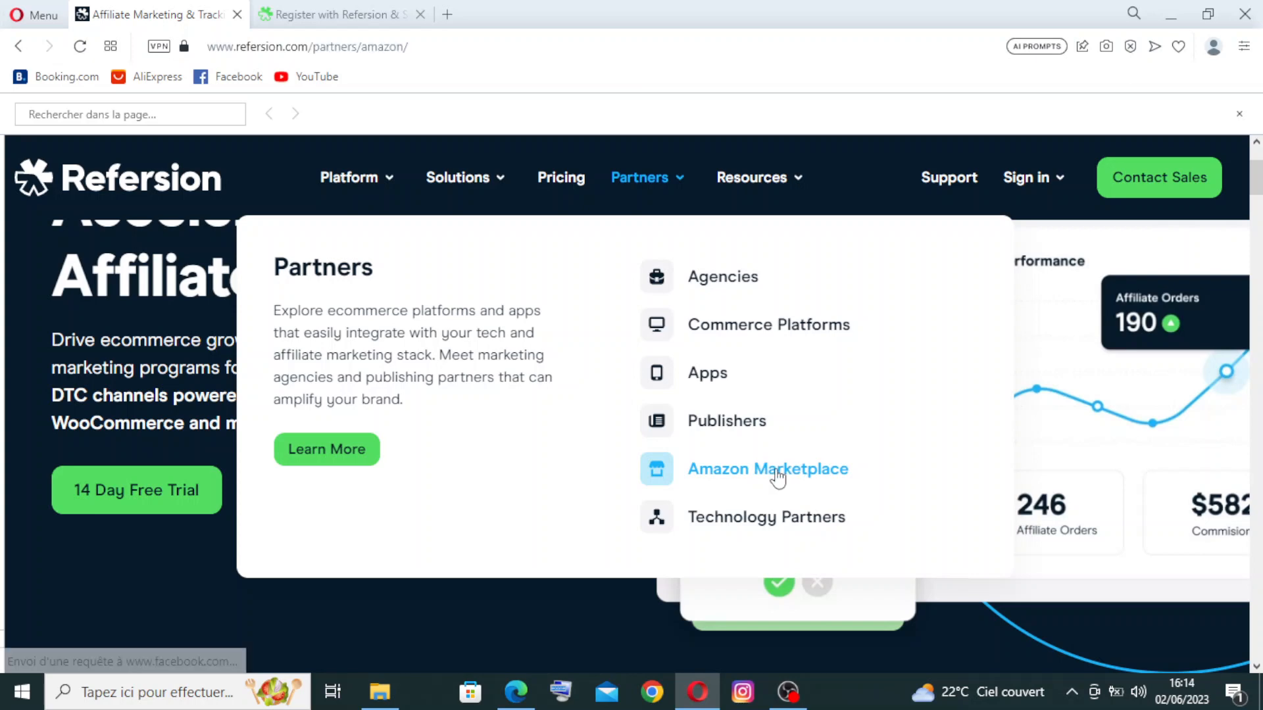
Scroll the Amazon + Refersion page through its benefit cards, including Transparent Transactions and Get Rewarded
left_click(766, 468)
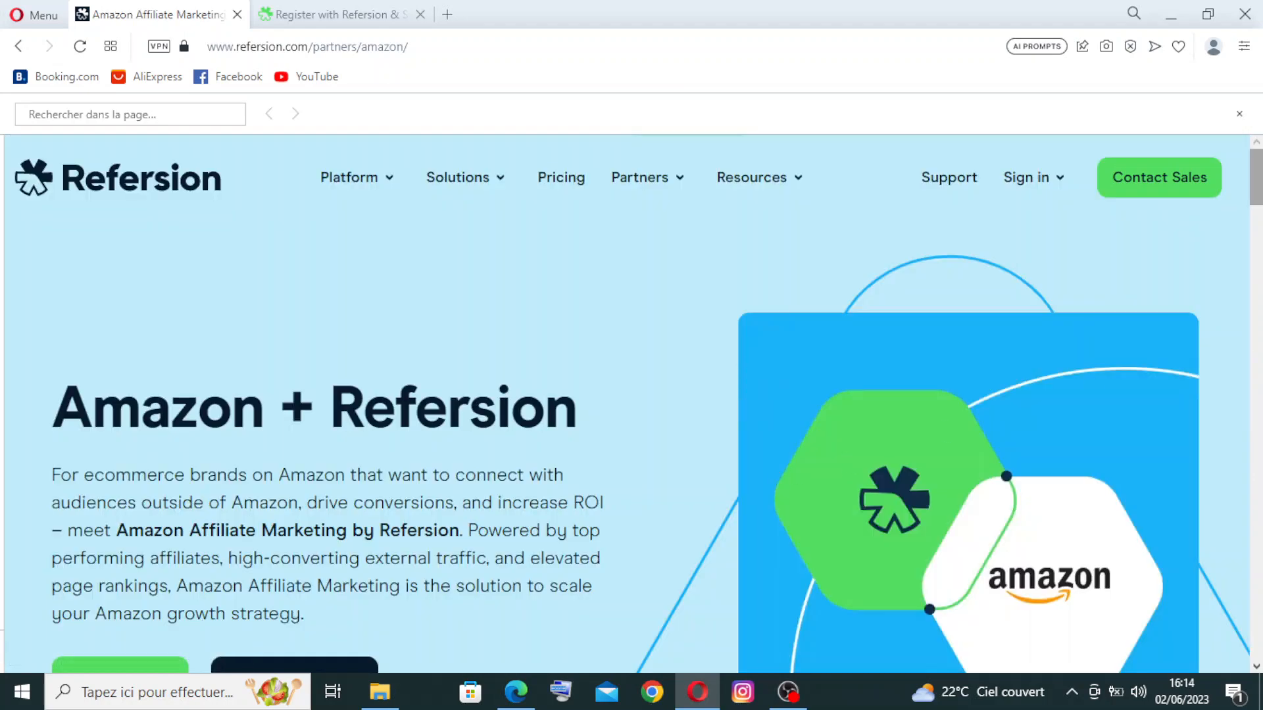
scroll("down", 3)
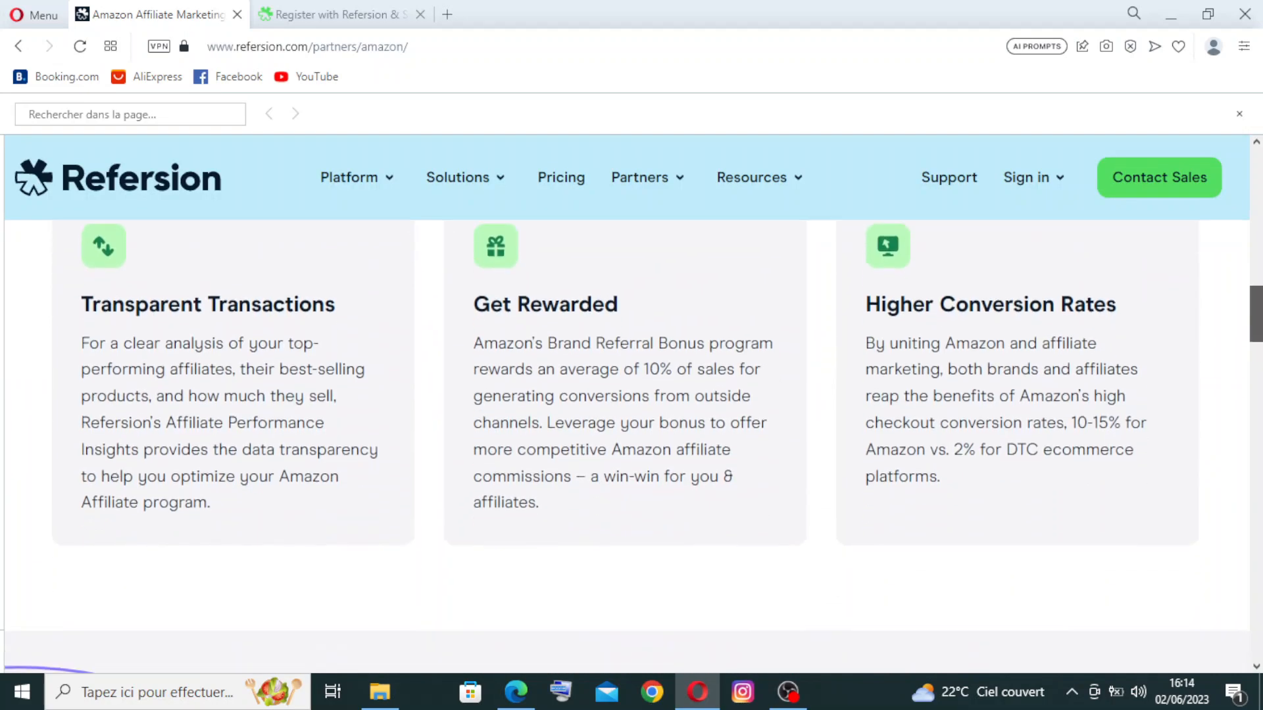
scroll("down", 3)
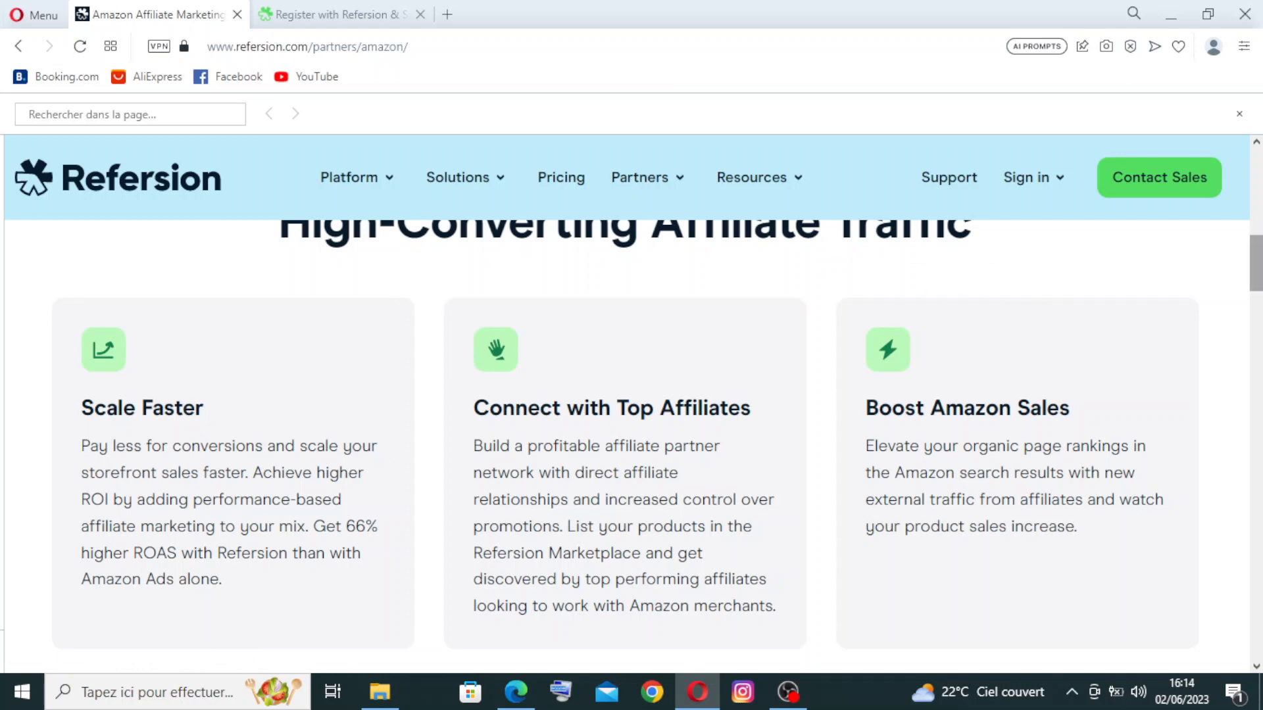
scroll("down", 3)
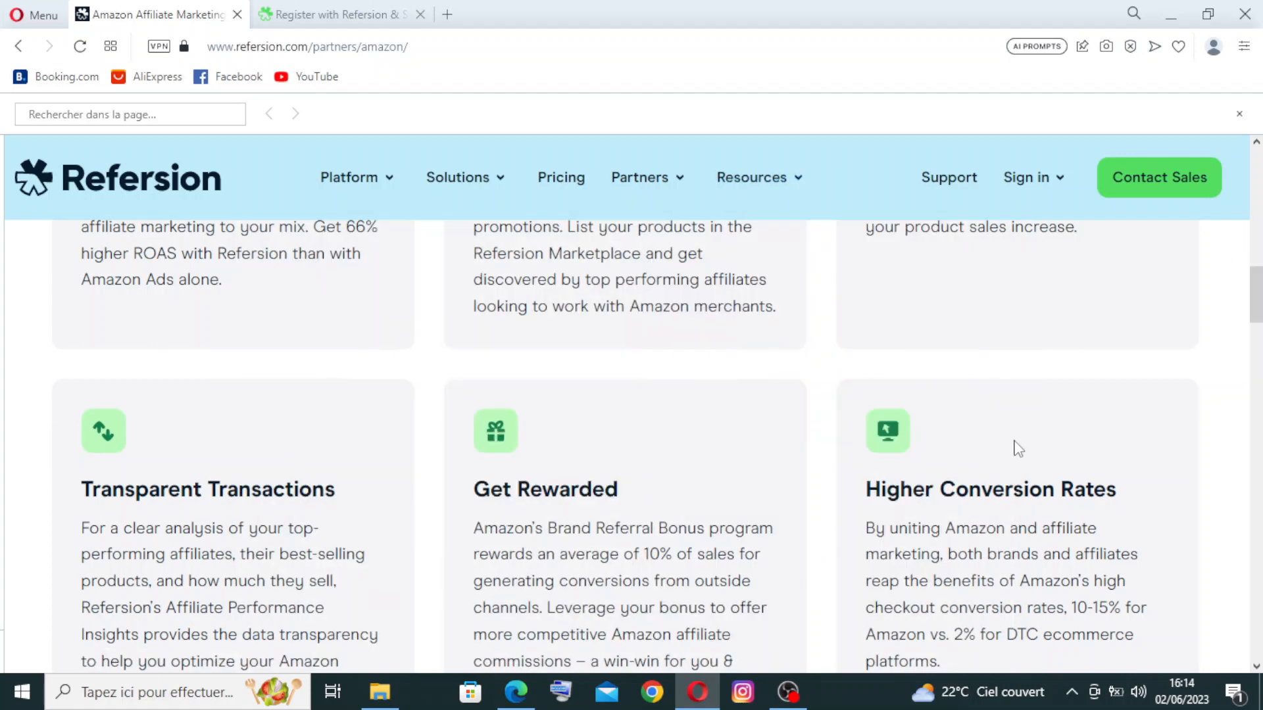
mouse_move(866, 489)
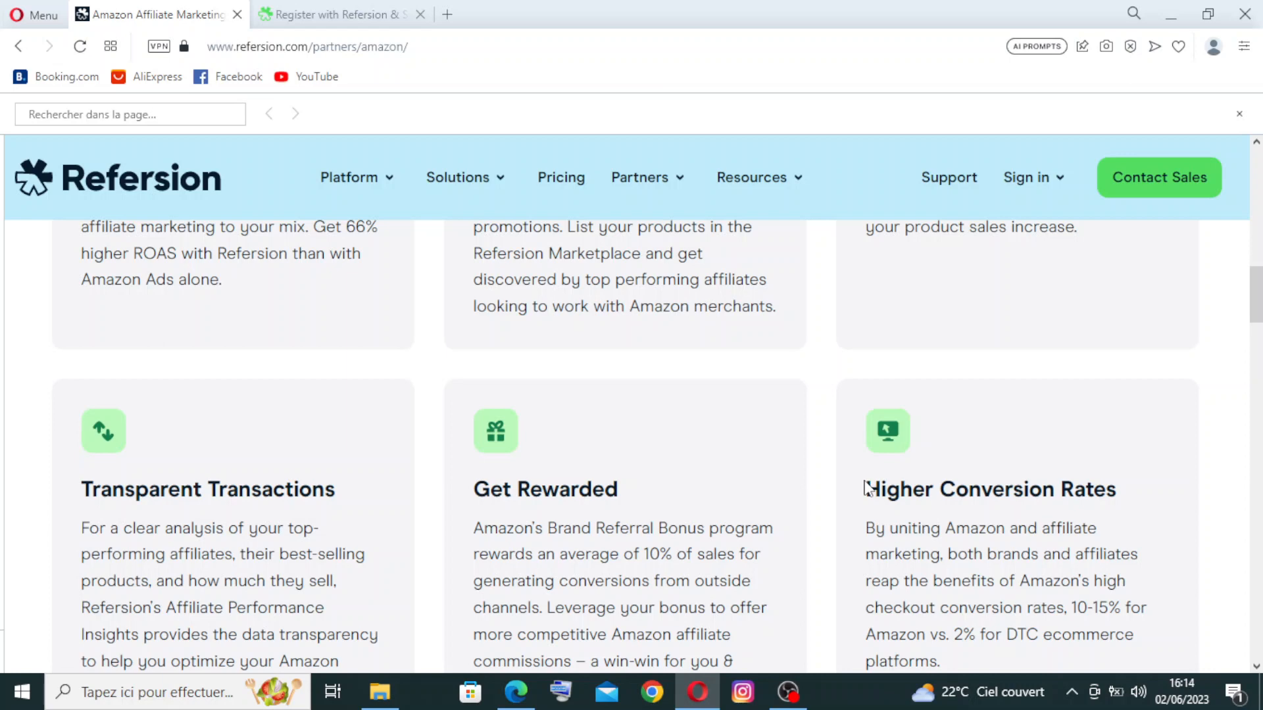
mouse_move(622, 494)
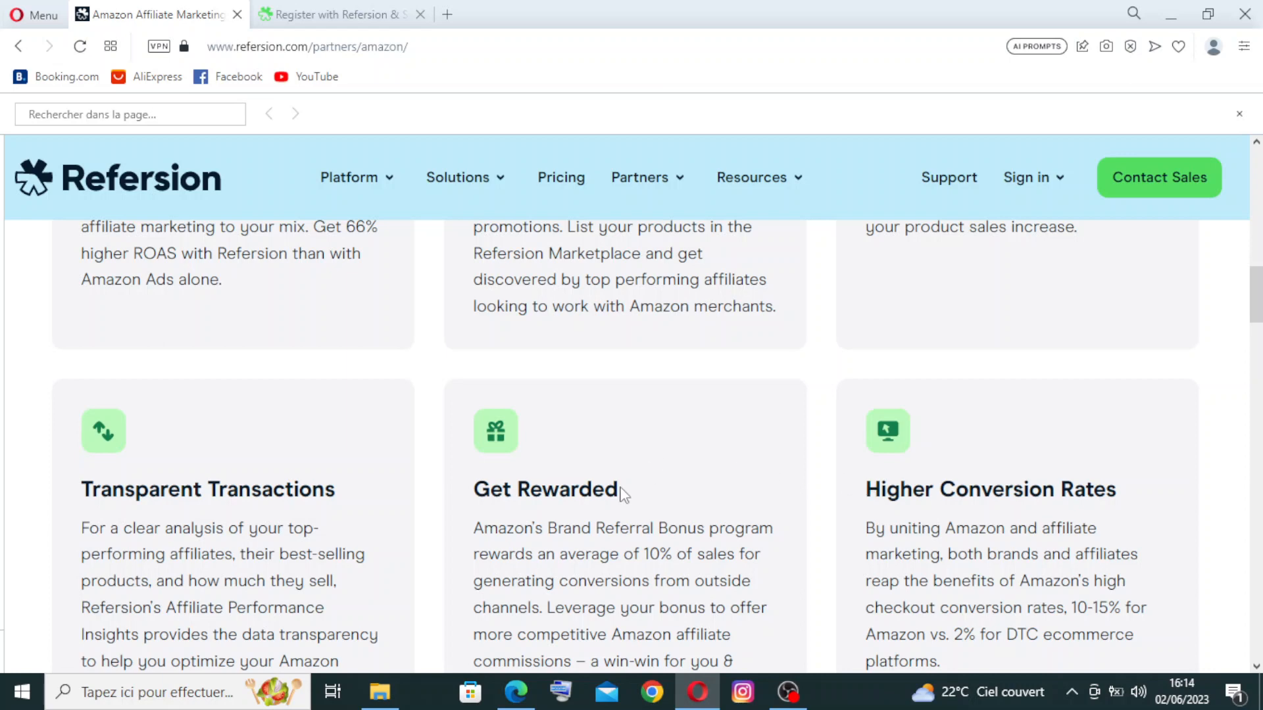
mouse_move(71, 447)
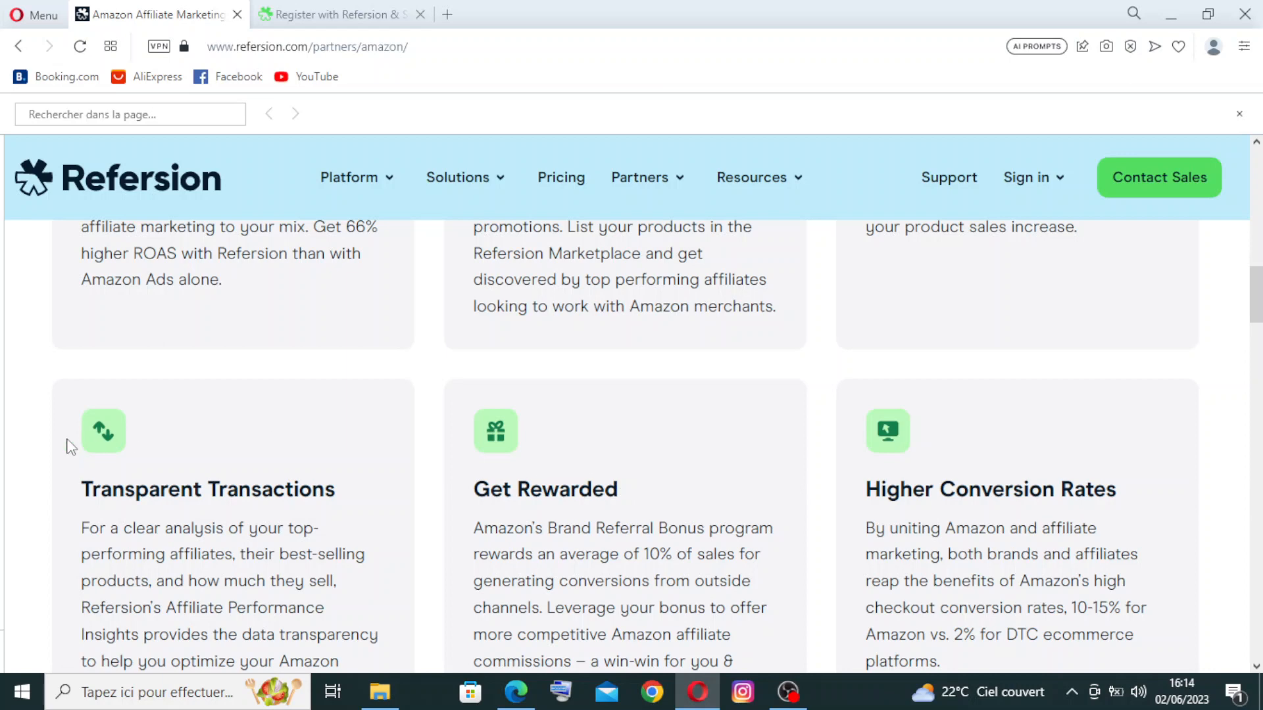
mouse_move(572, 167)
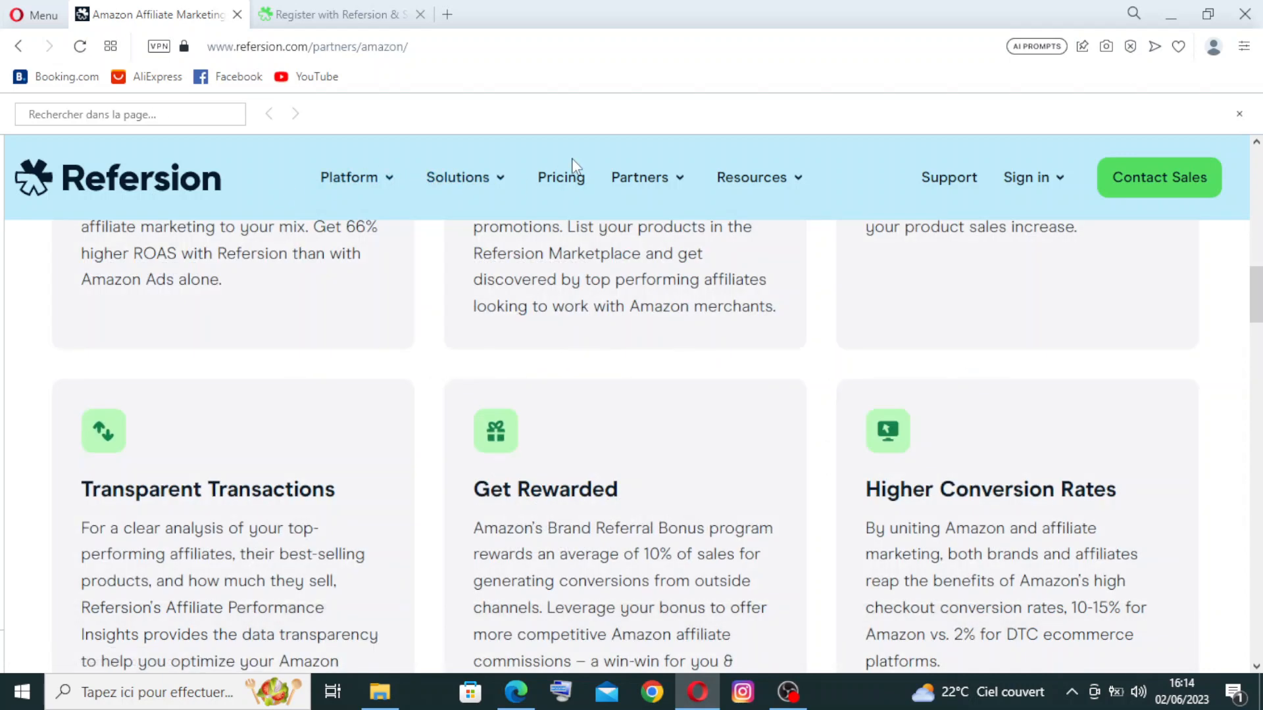
Go to Pricing and scroll to the Professional $99, Business $249 and Enterprise custom plan cards
left_click(561, 177)
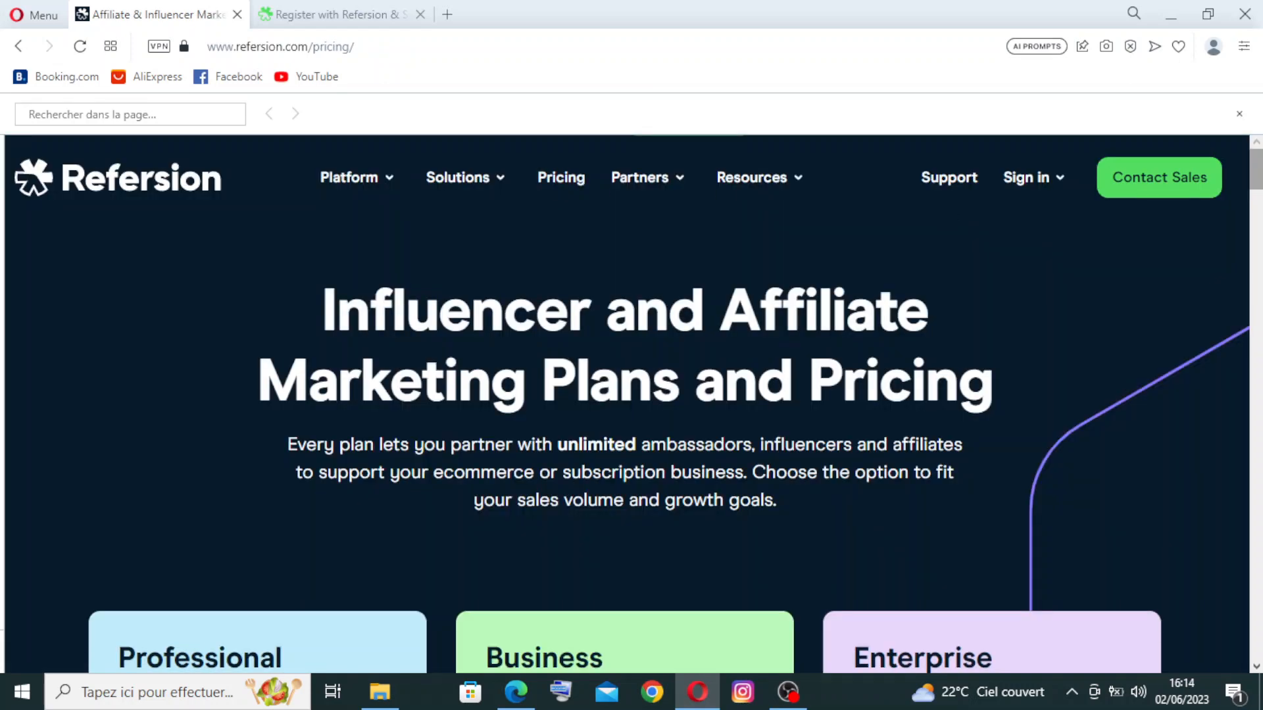
scroll("down", 3)
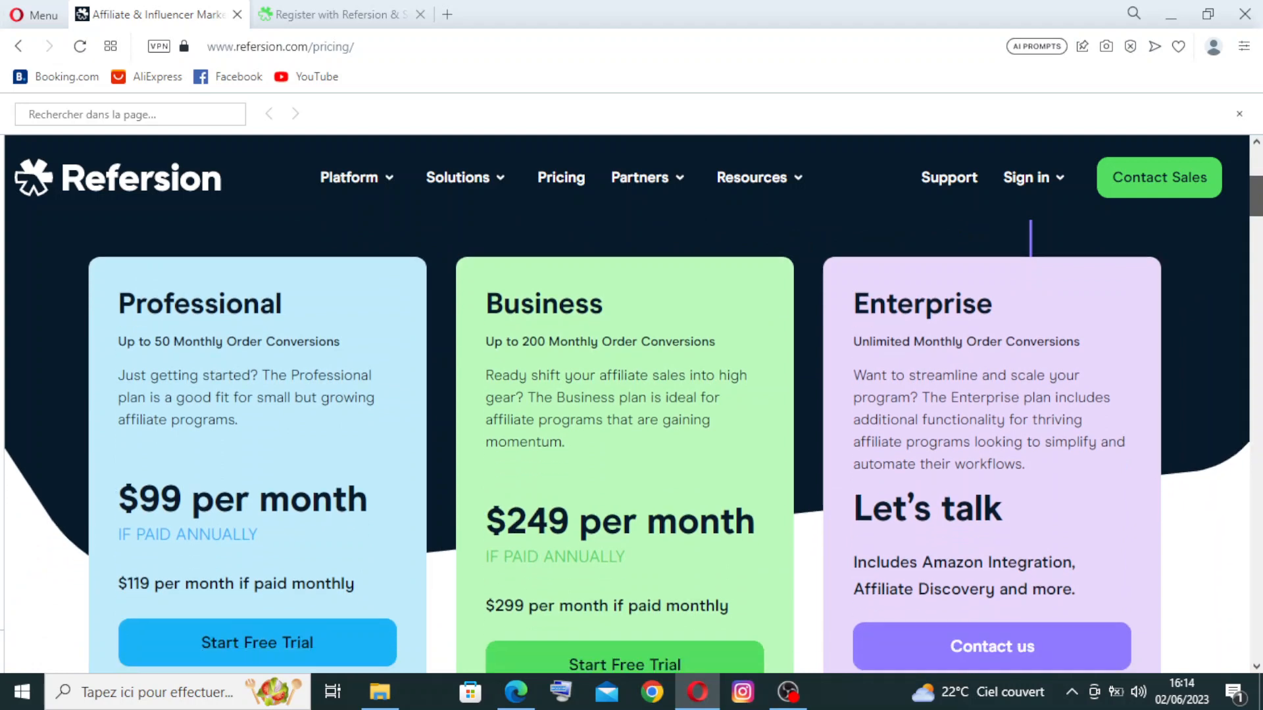
scroll("down", 3)
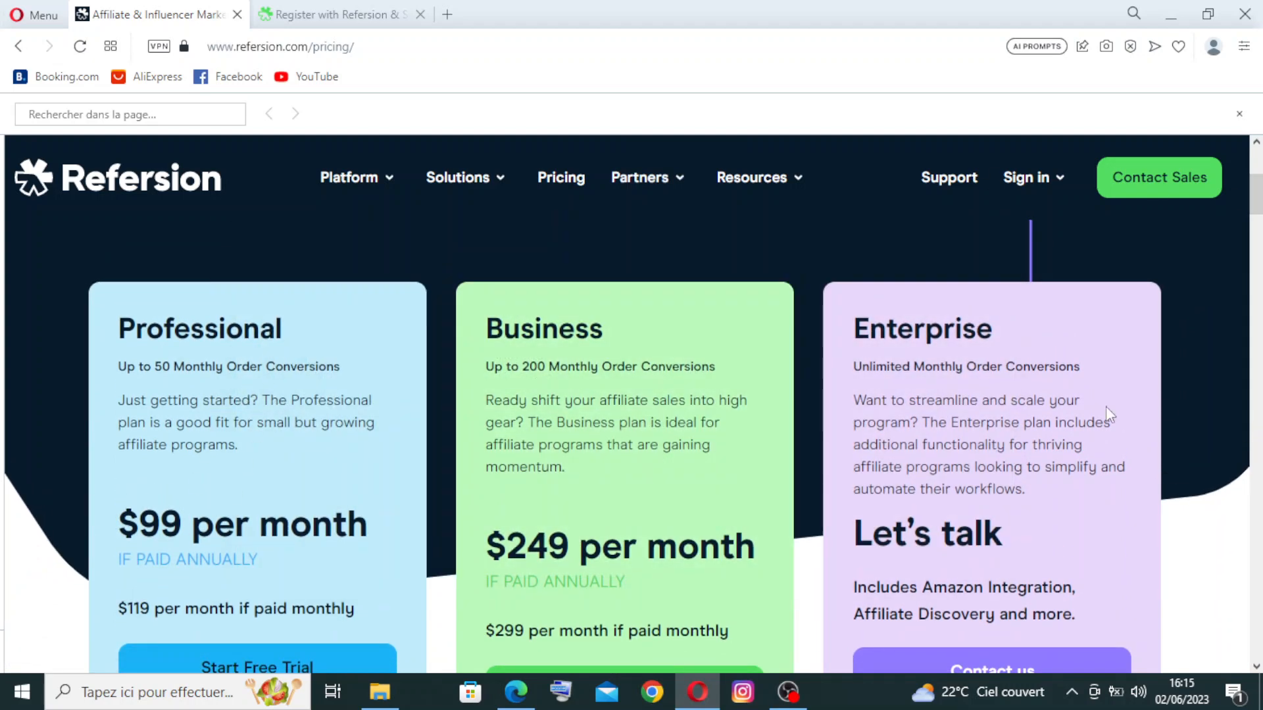
scroll("down", 3)
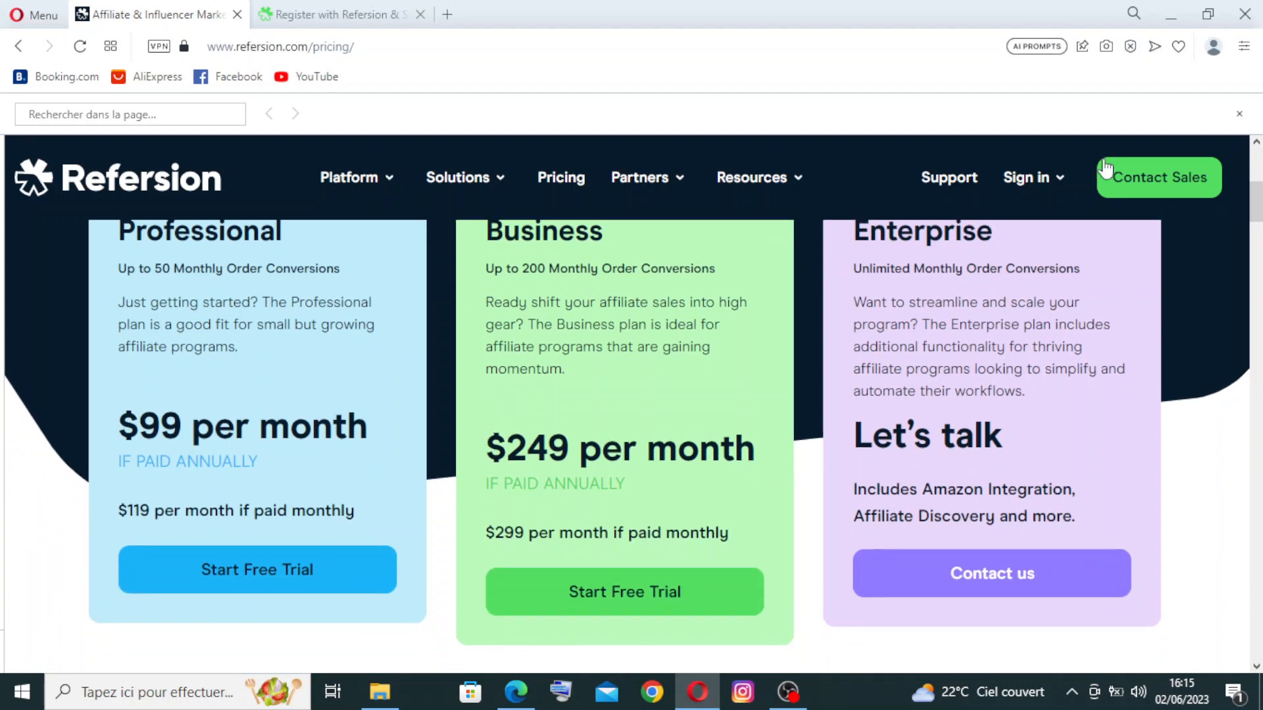
mouse_move(155, 400)
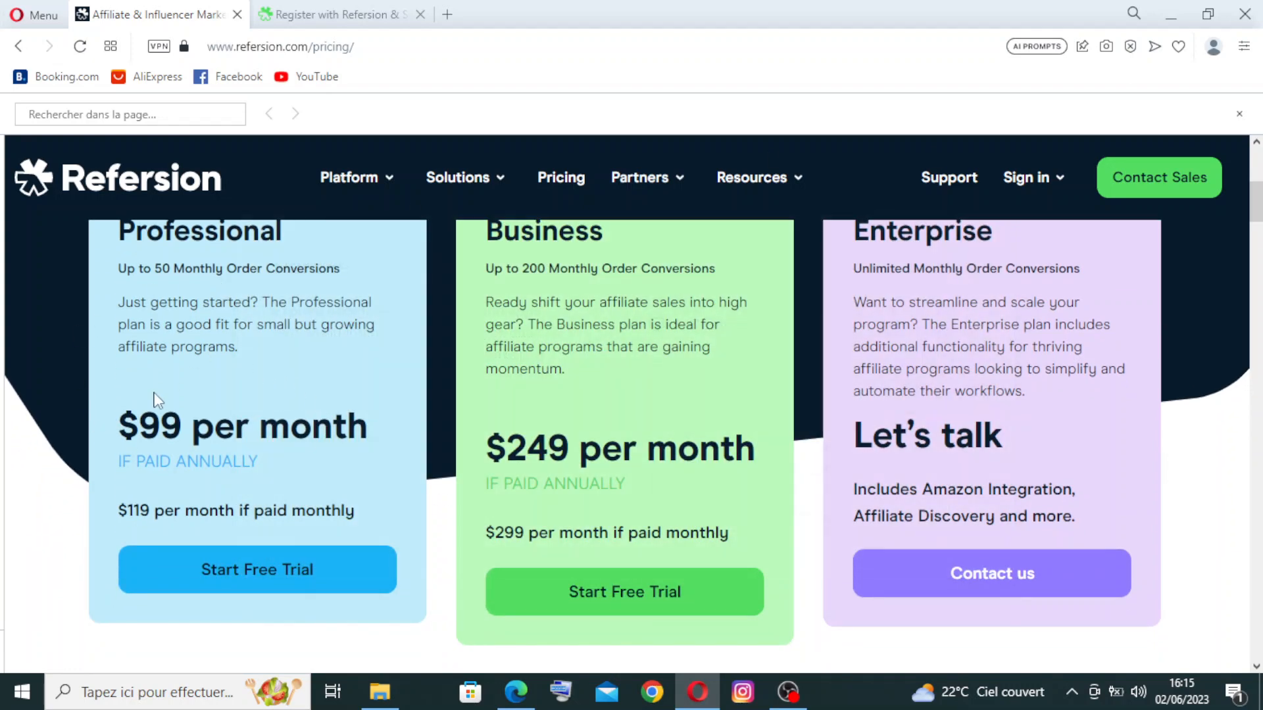
mouse_move(209, 395)
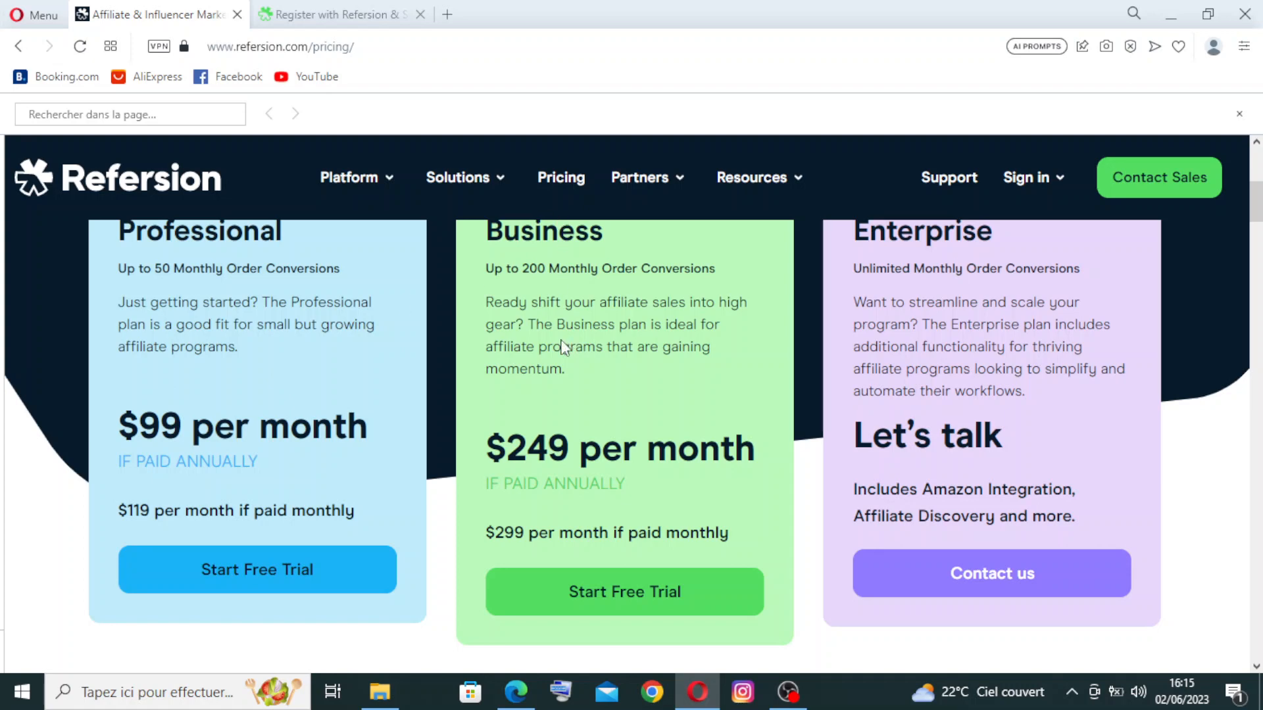
mouse_move(607, 467)
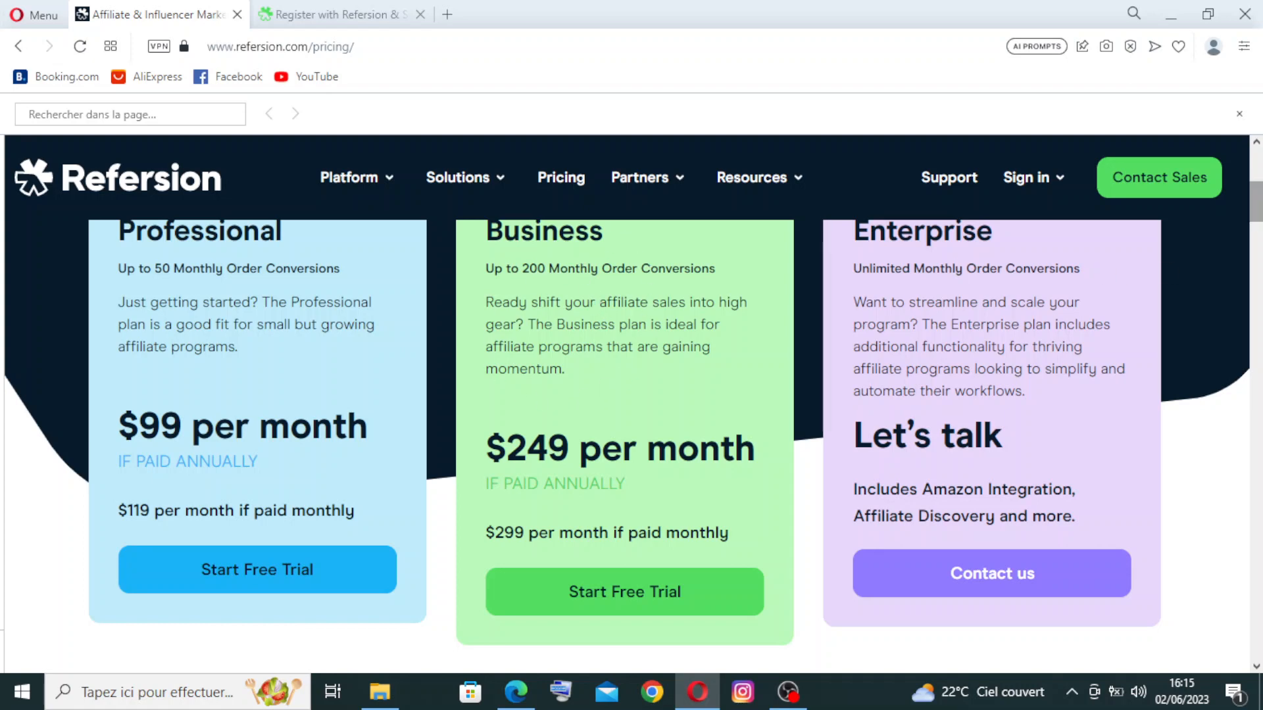
mouse_move(1001, 500)
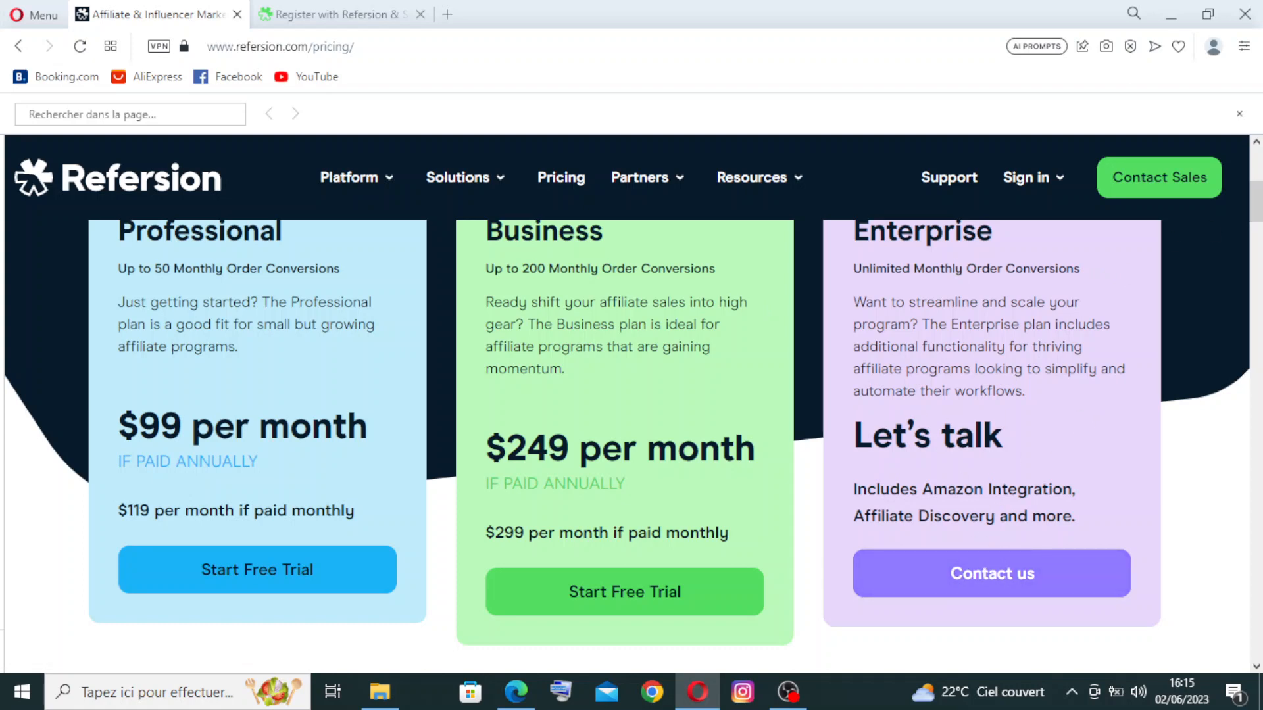
scroll("down", 3)
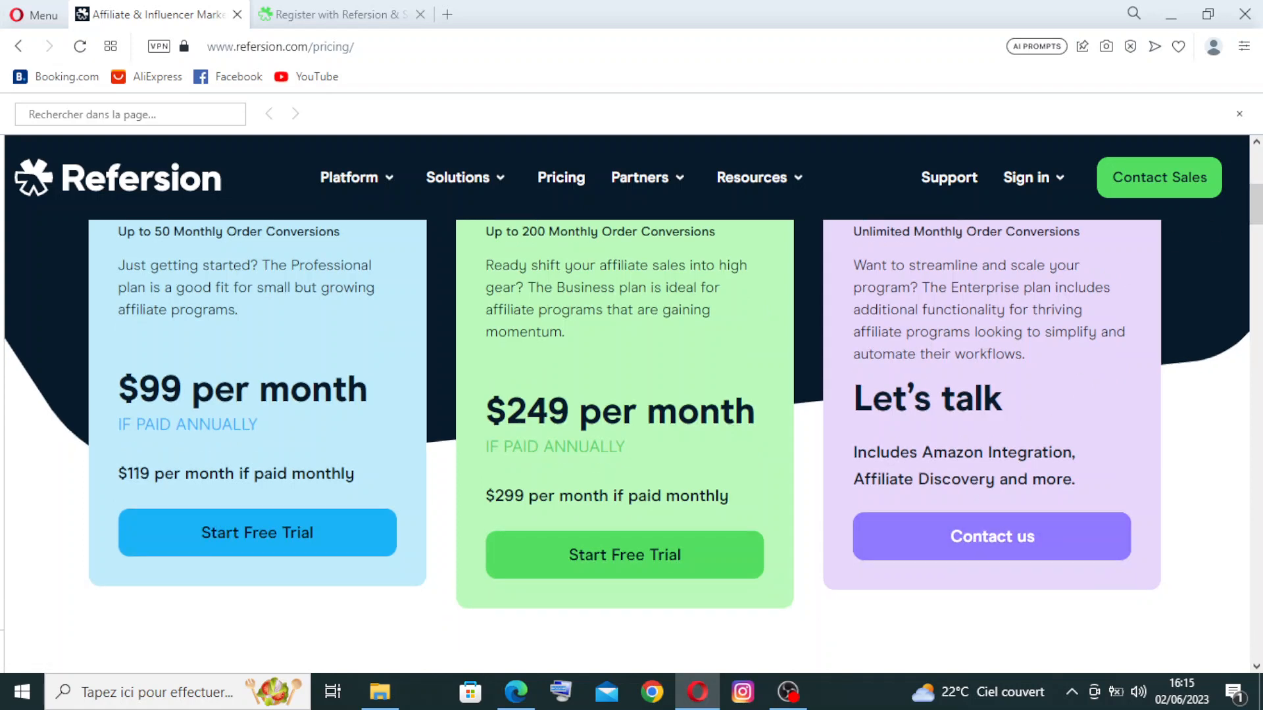
Scroll the pricing page past the feature comparison table and popular questions to the footer
scroll("down", 3)
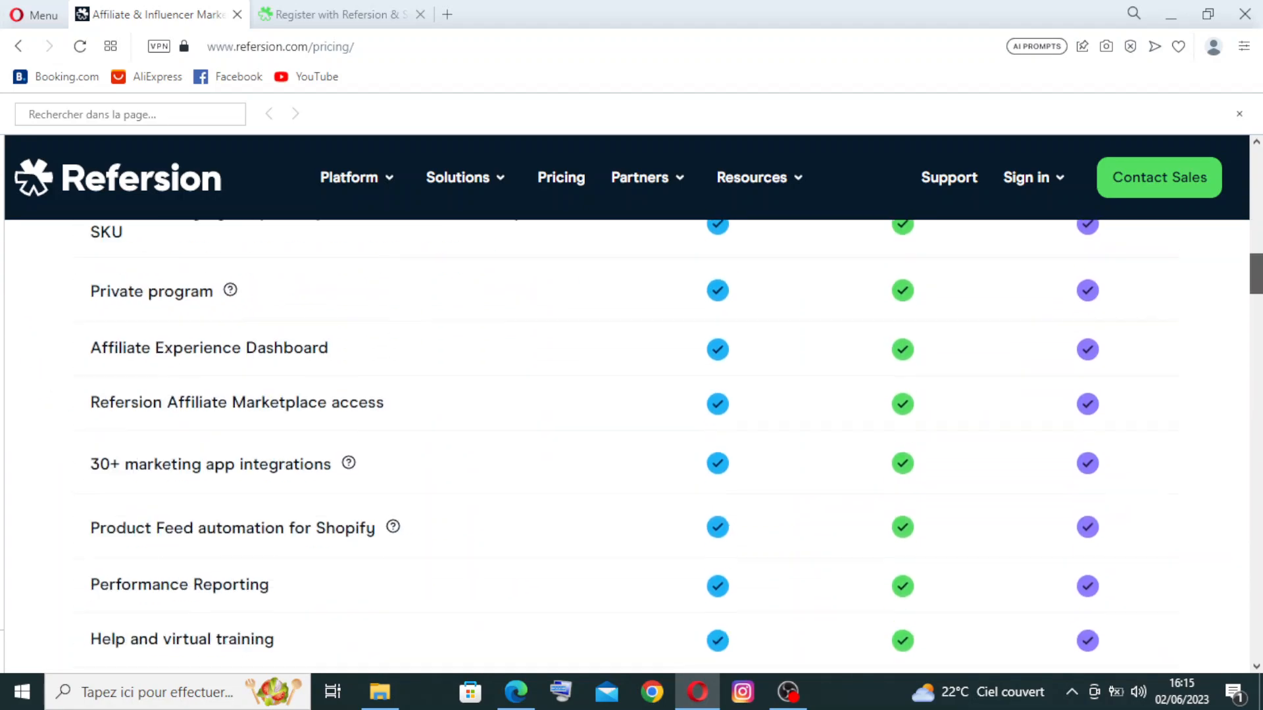
scroll("up", 3)
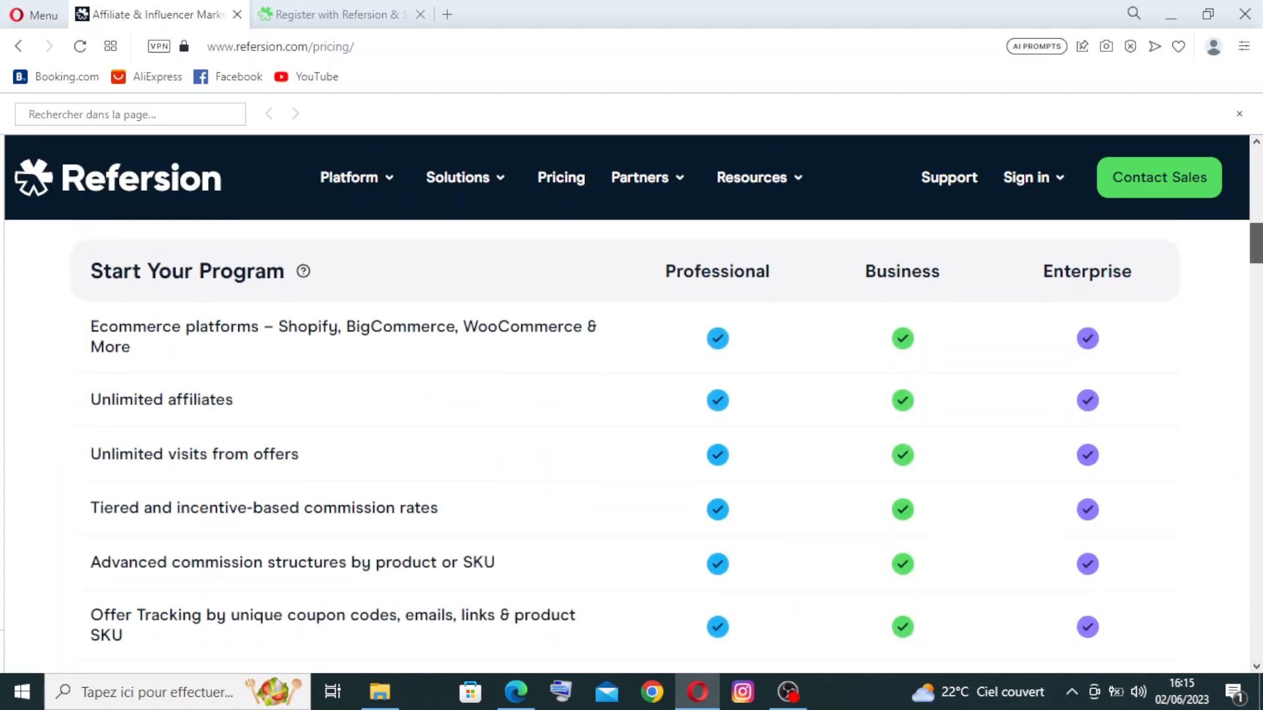
scroll("down", 3)
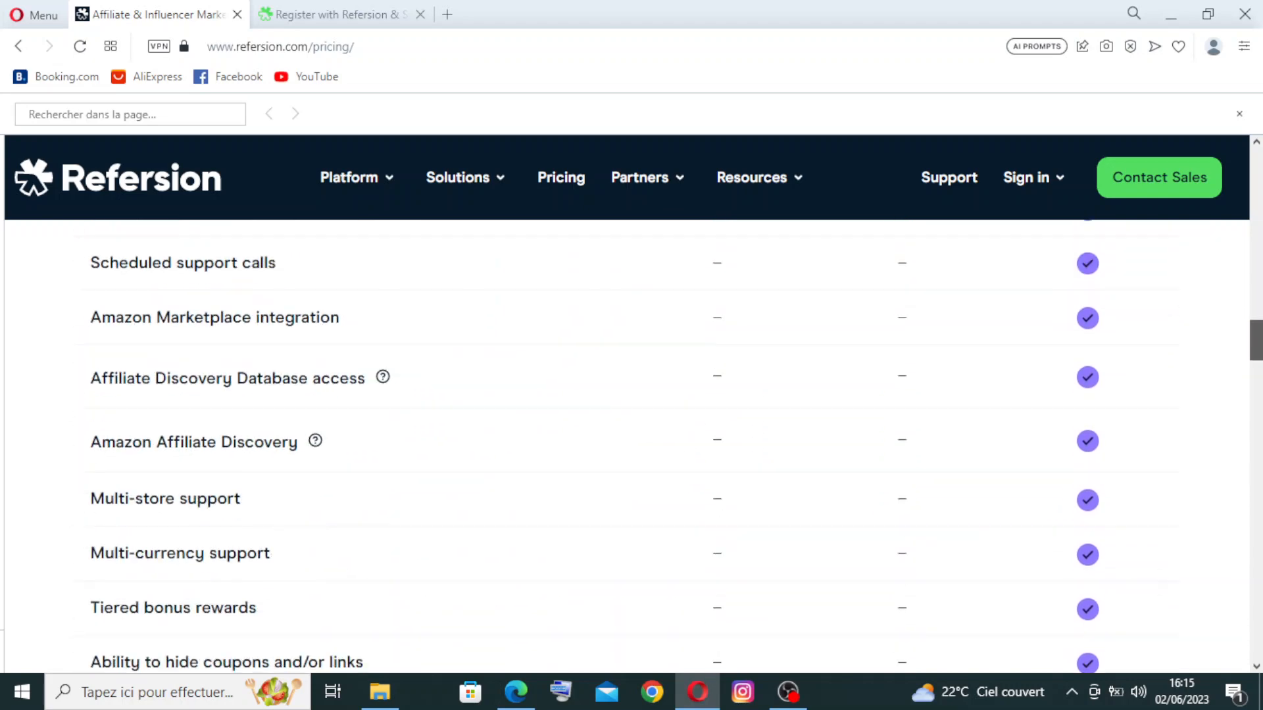
scroll("down", 3)
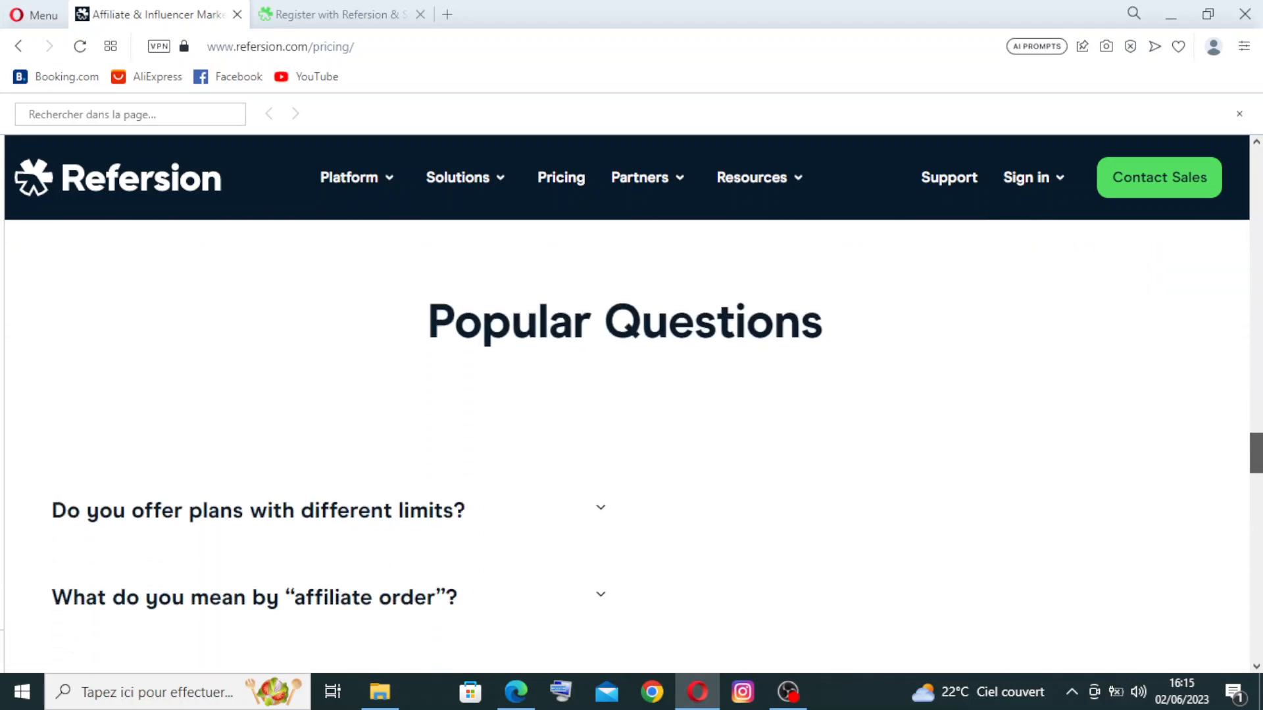
scroll("up", 3)
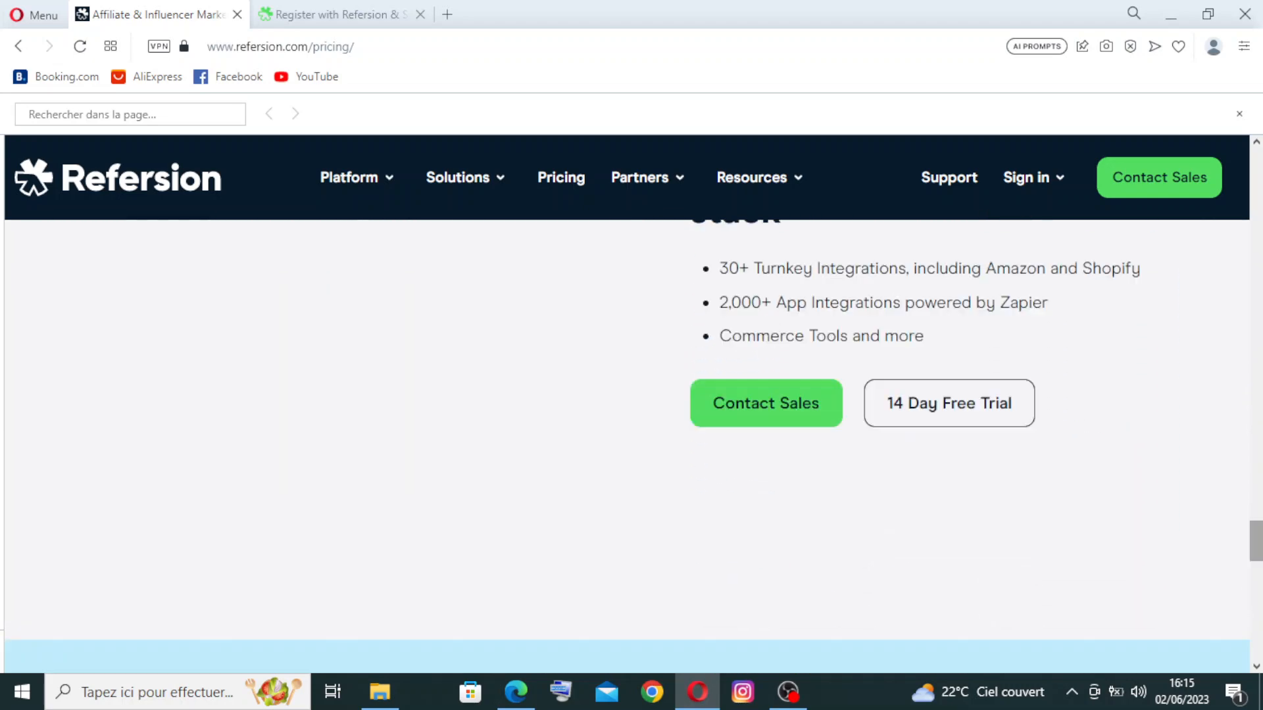
scroll("down", 3)
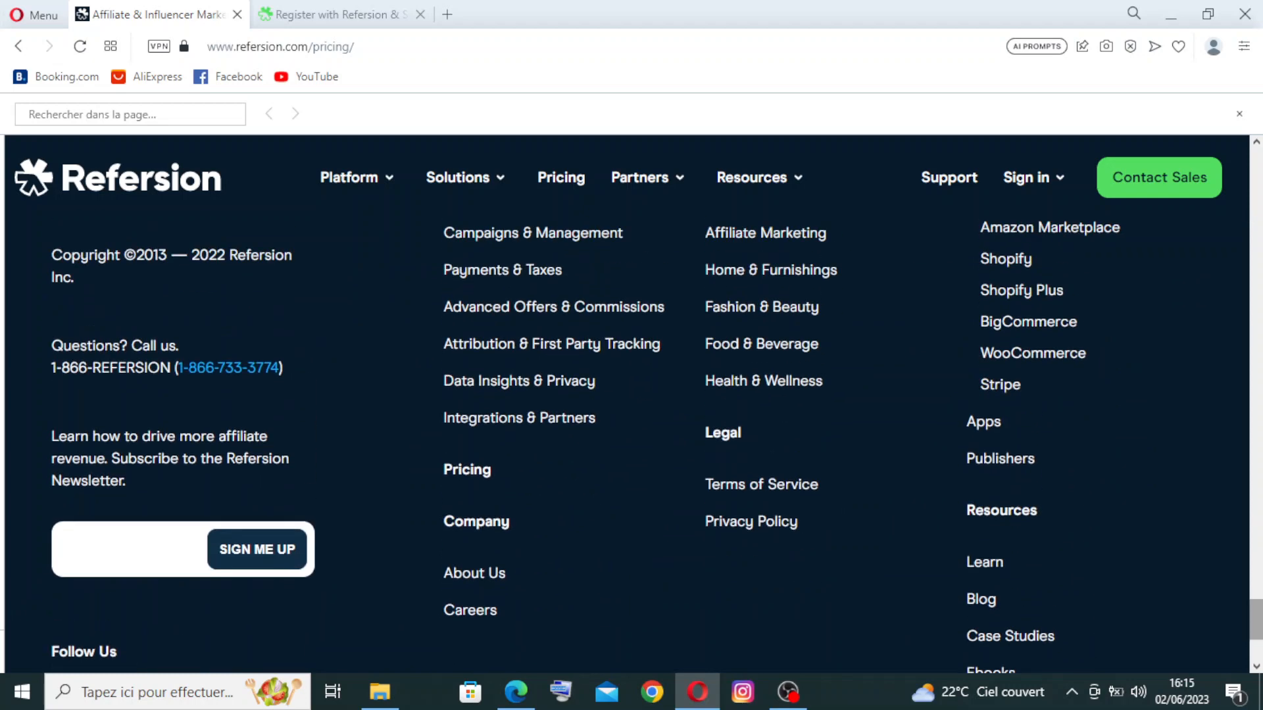